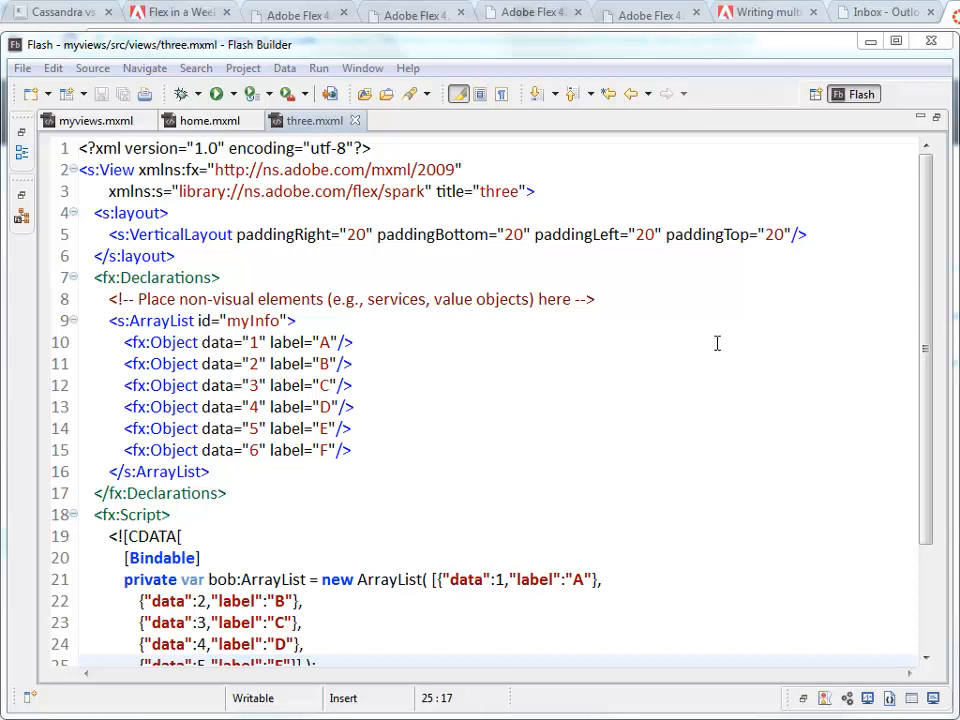
pyautogui.moveTo(168, 76)
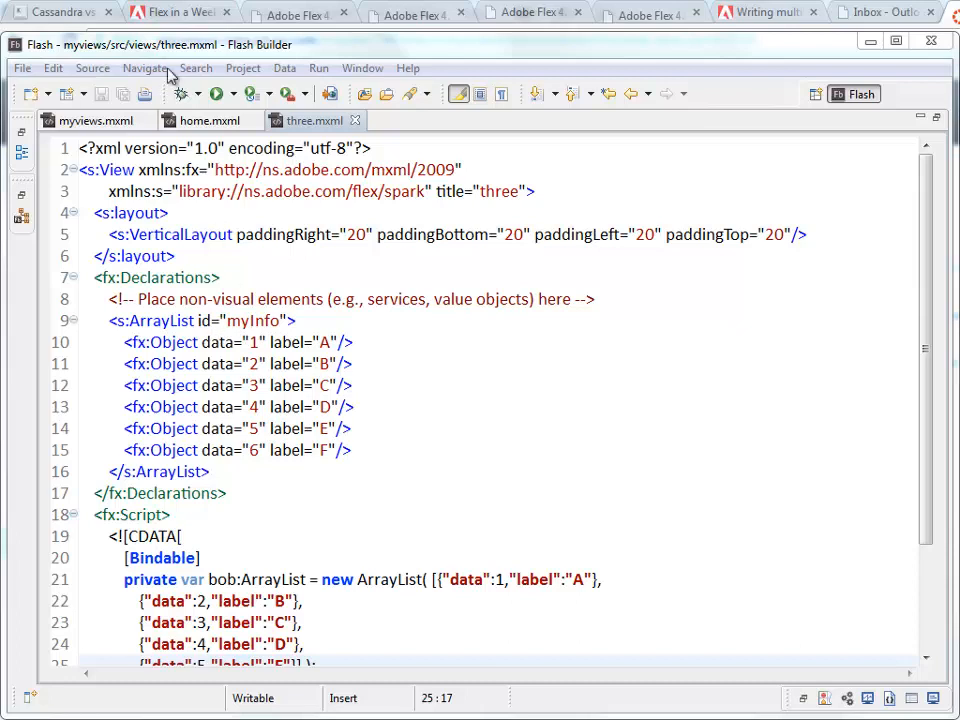
pyautogui.moveTo(217, 93)
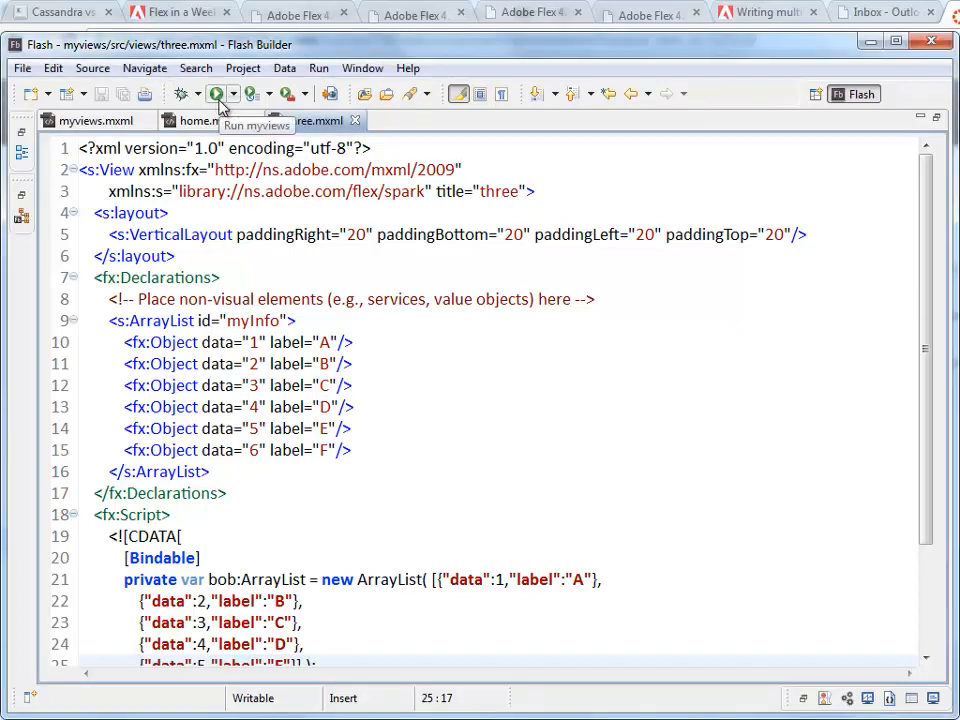
# Step: Launch the myviews app and highlight the myInfo, label and bob entries in the script
pyautogui.click(216, 93)
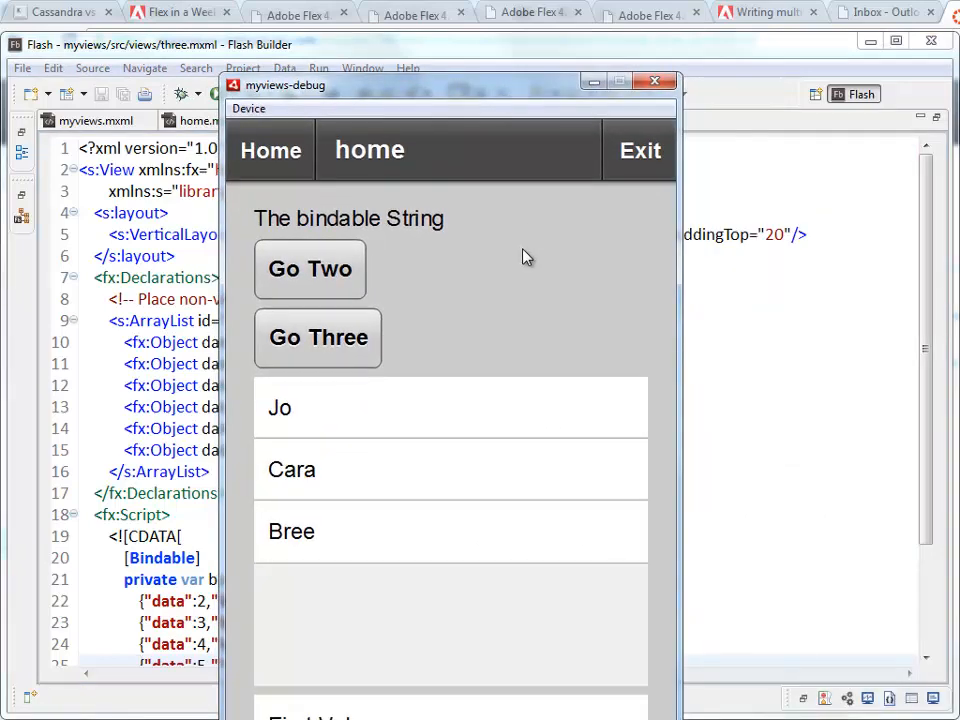
pyautogui.moveTo(311, 296)
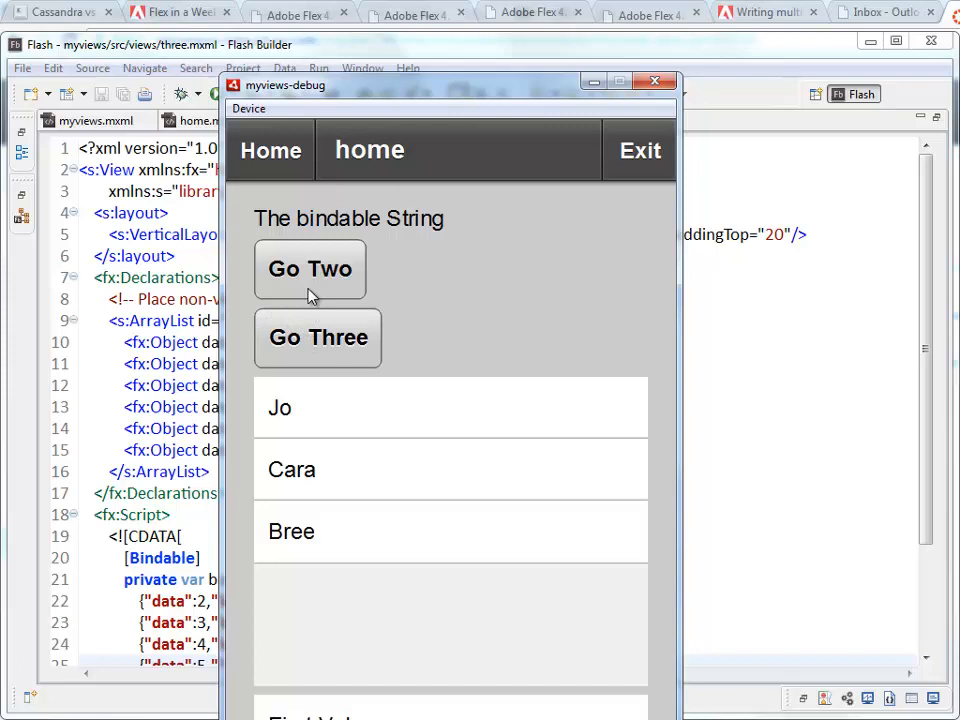
pyautogui.moveTo(330, 330)
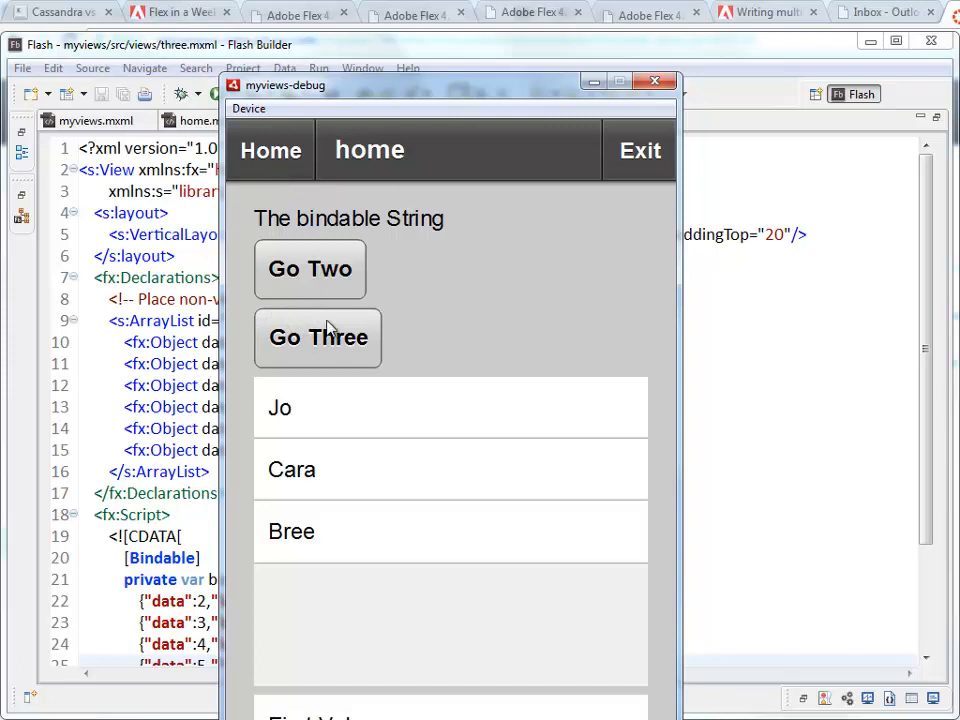
pyautogui.click(318, 338)
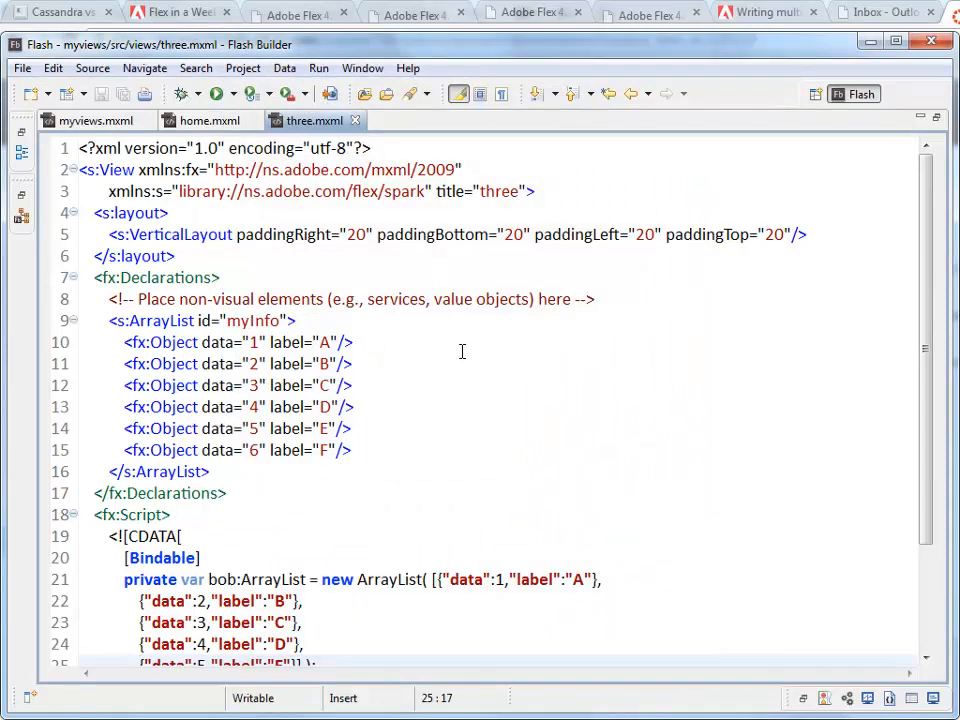
pyautogui.moveTo(315, 120)
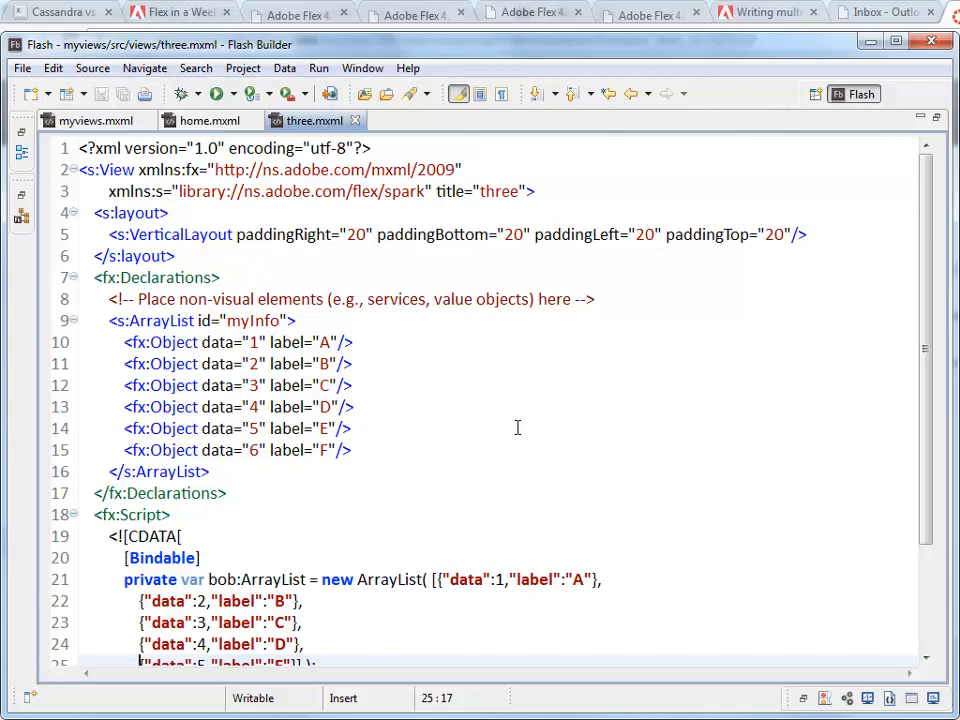
pyautogui.scroll(-3)
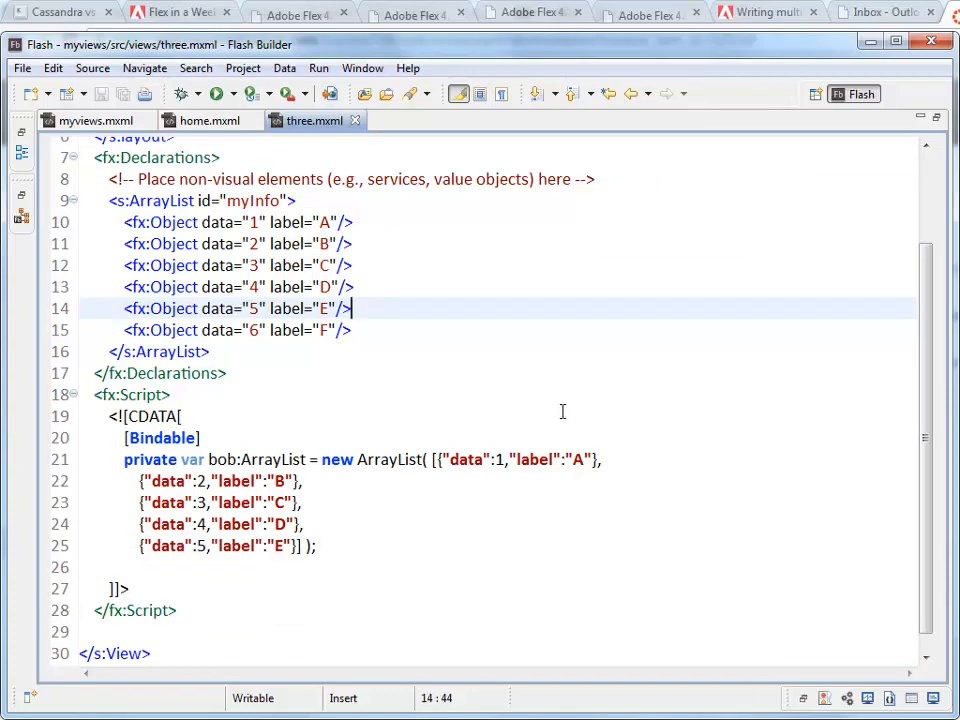
pyautogui.doubleClick(254, 201)
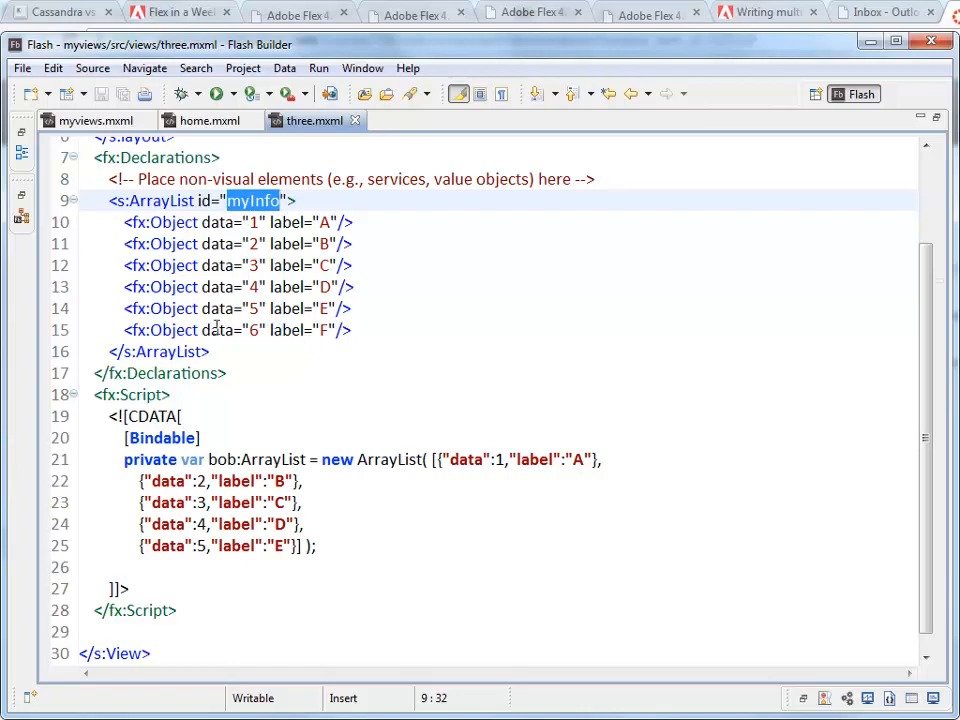
pyautogui.moveTo(293, 338)
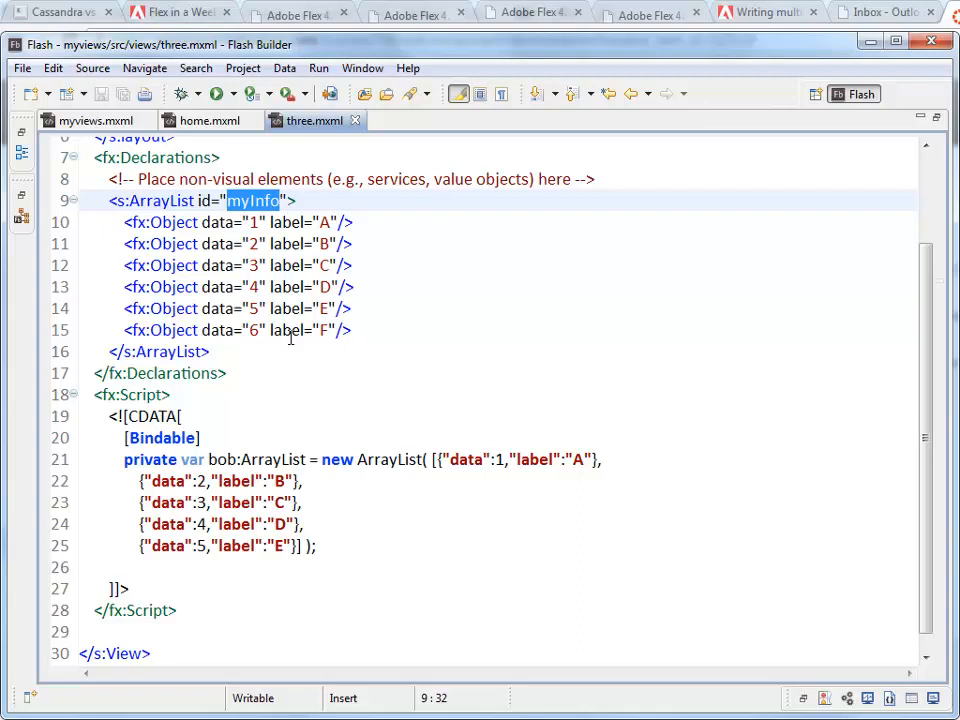
pyautogui.doubleClick(288, 330)
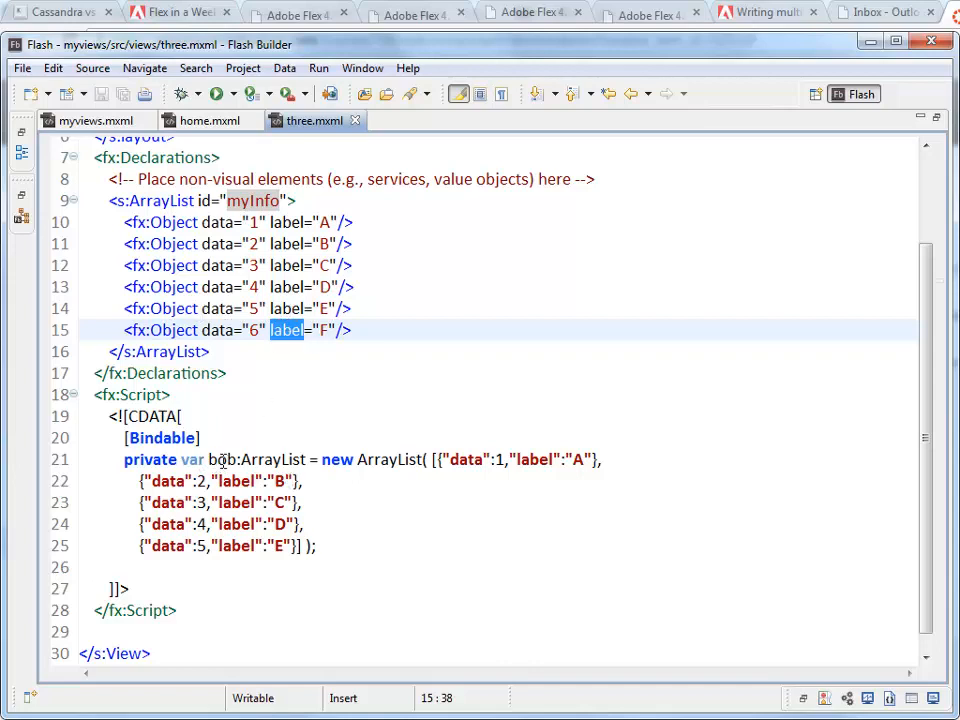
pyautogui.doubleClick(220, 459)
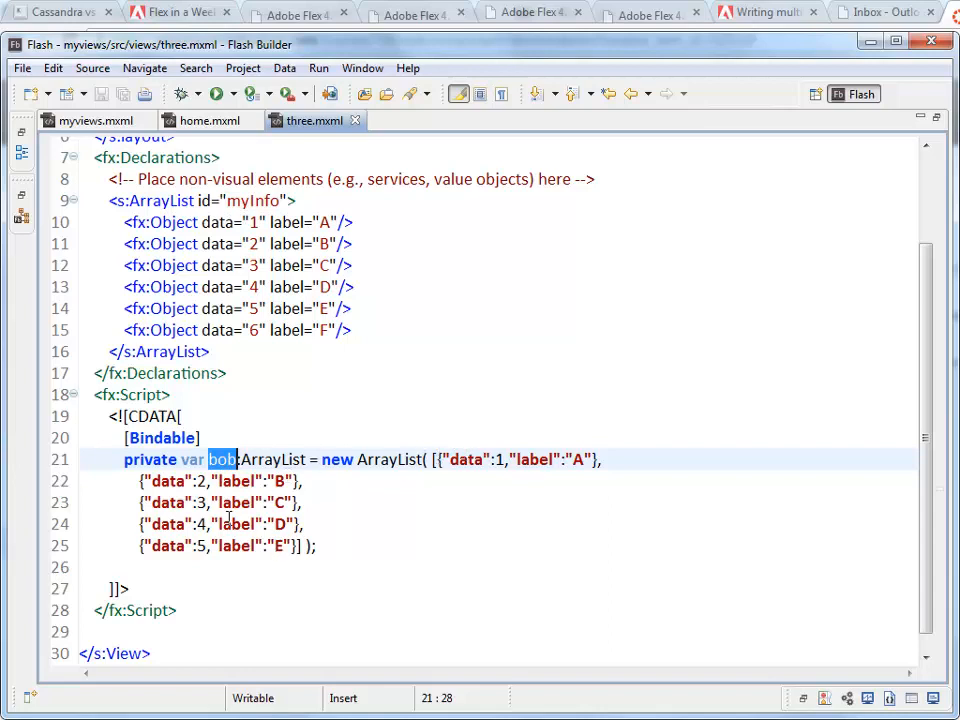
pyautogui.moveTo(435, 537)
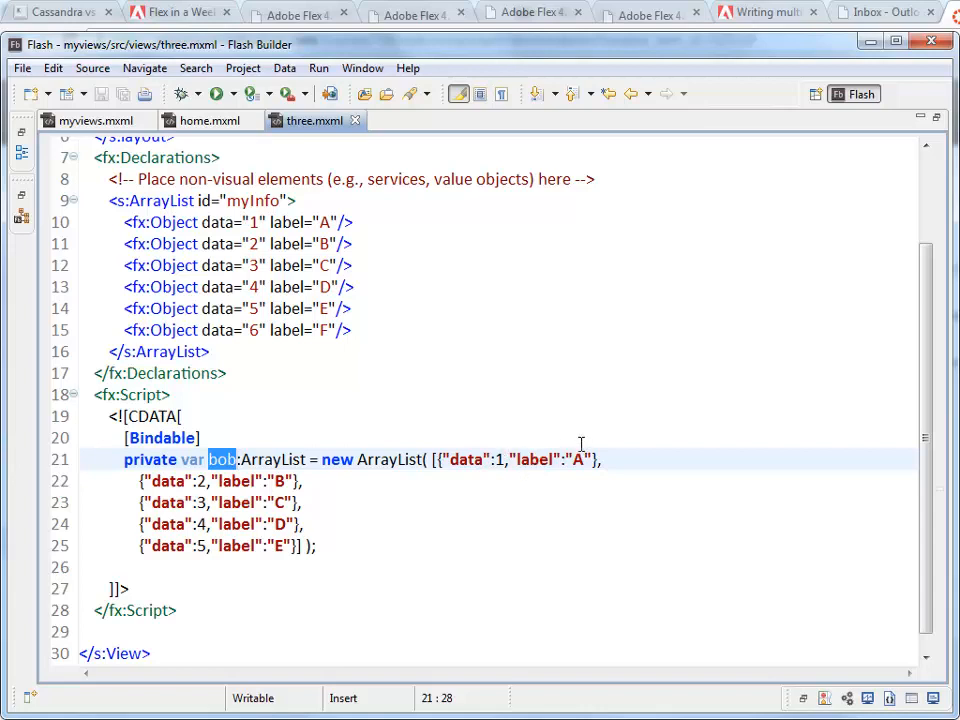
pyautogui.moveTo(306, 475)
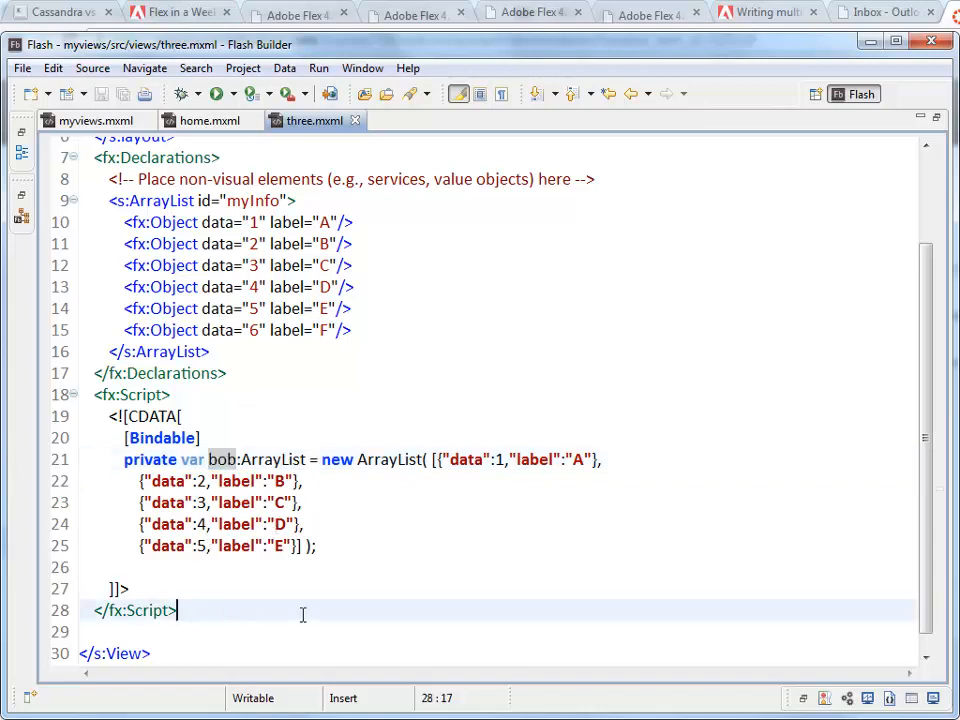
# Step: After the script block, add an s:List tag with id "myList"
pyautogui.press('Return')
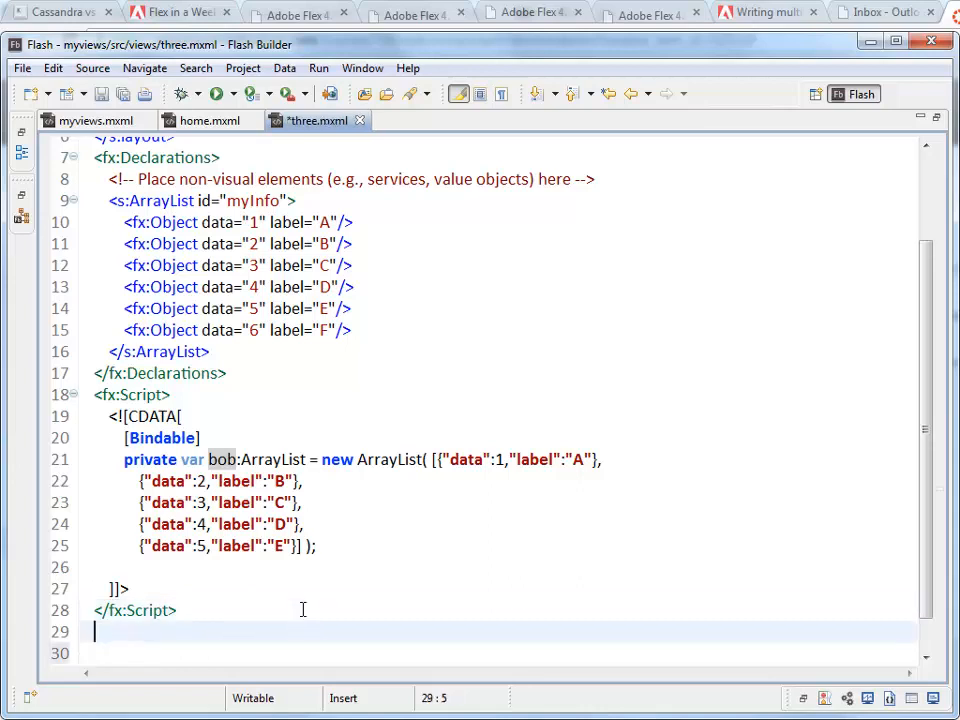
pyautogui.write('<List')
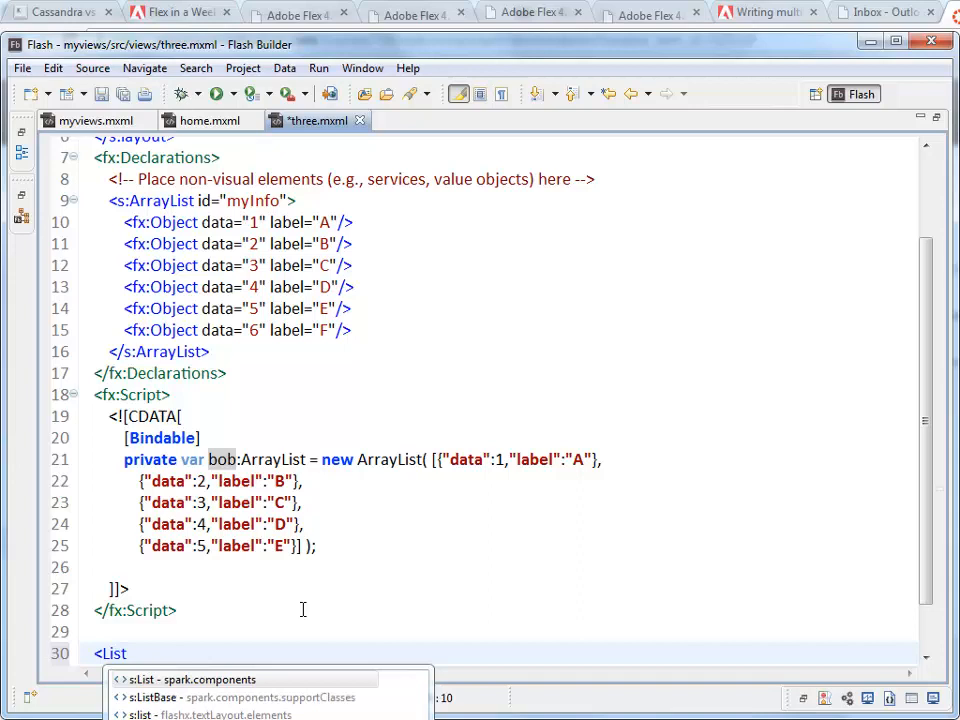
pyautogui.click(207, 679)
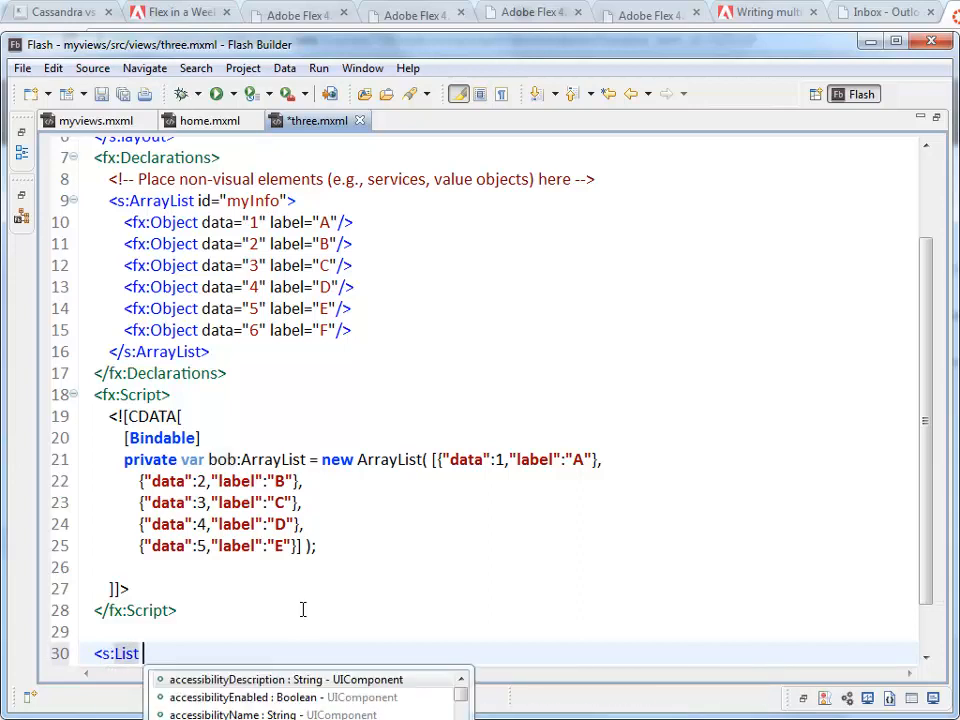
pyautogui.write('id="m')
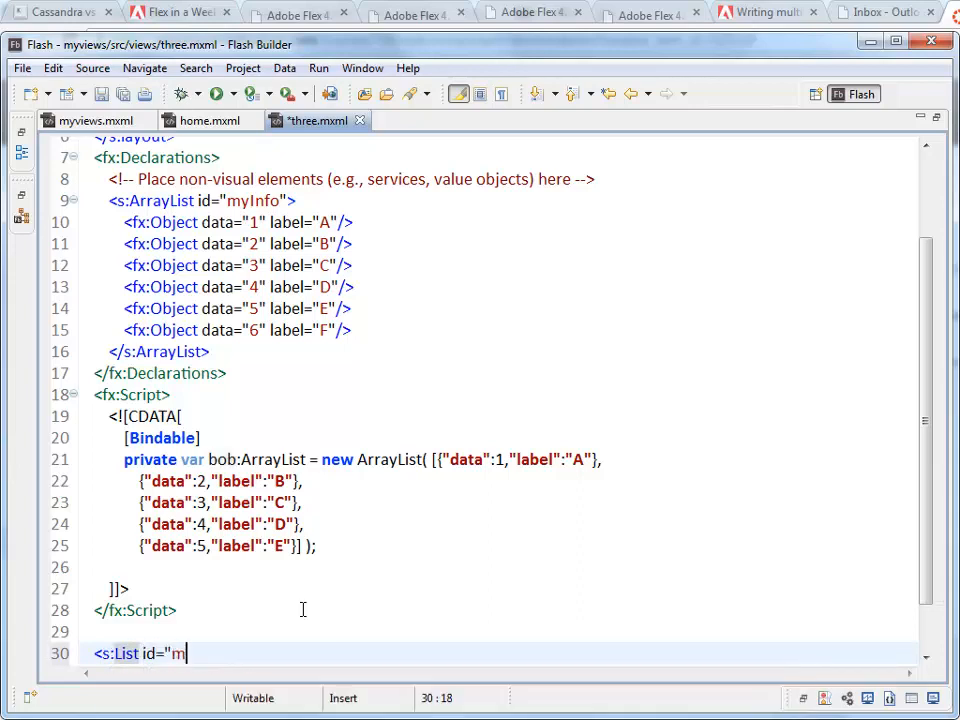
pyautogui.write('yList"')
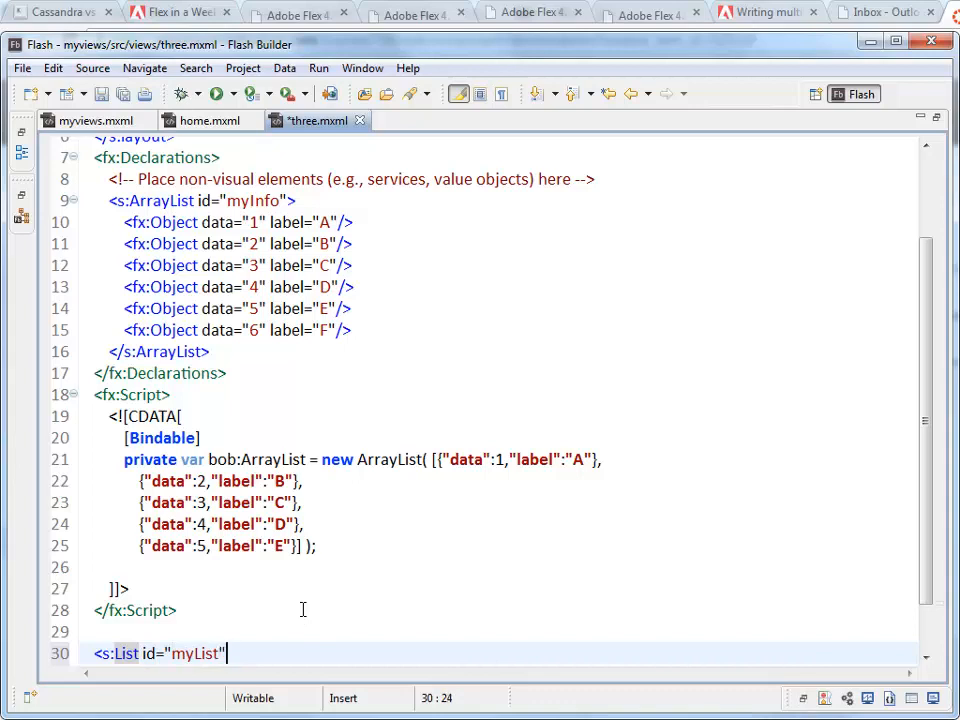
# Step: Bind the List's dataProvider to {myInfo}, set width="100%", and save three.mxml
pyautogui.write('dataProvider="')
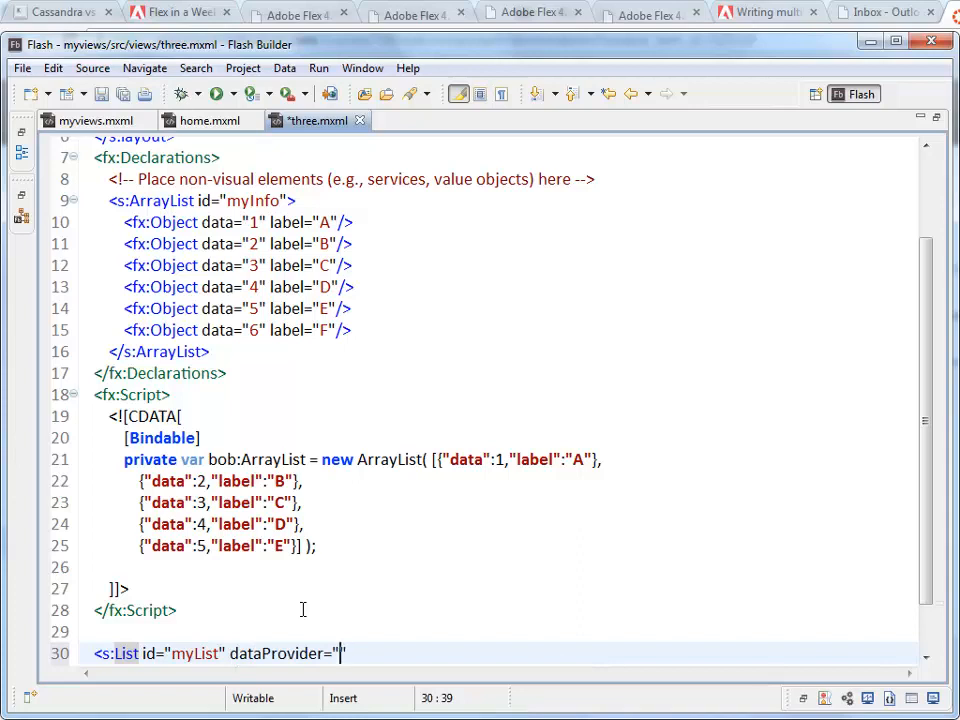
pyautogui.write('{')
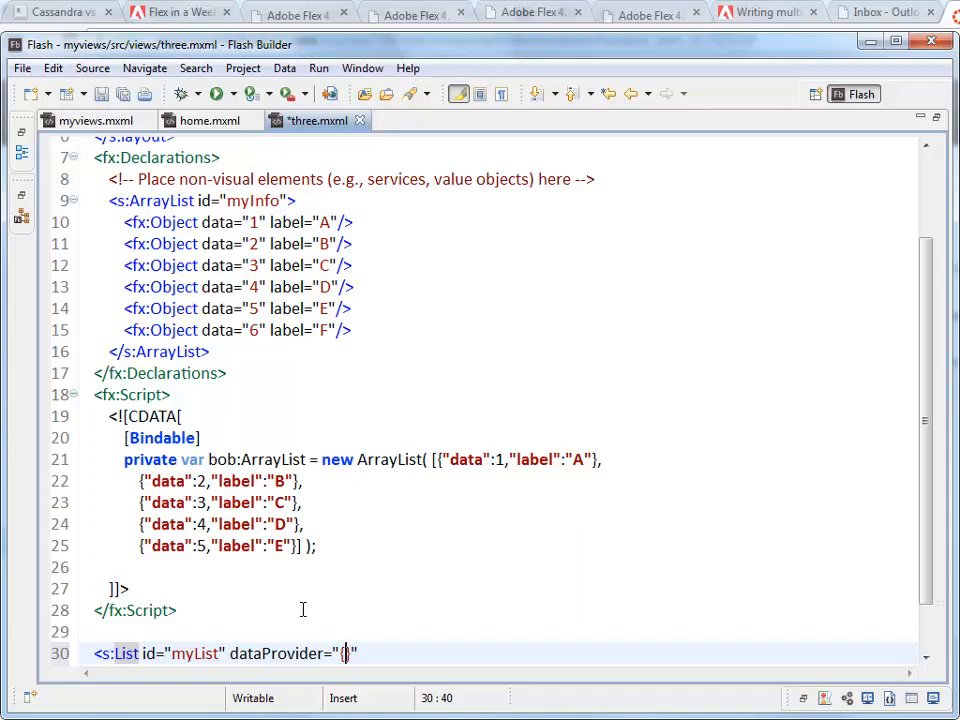
pyautogui.moveTo(197, 408)
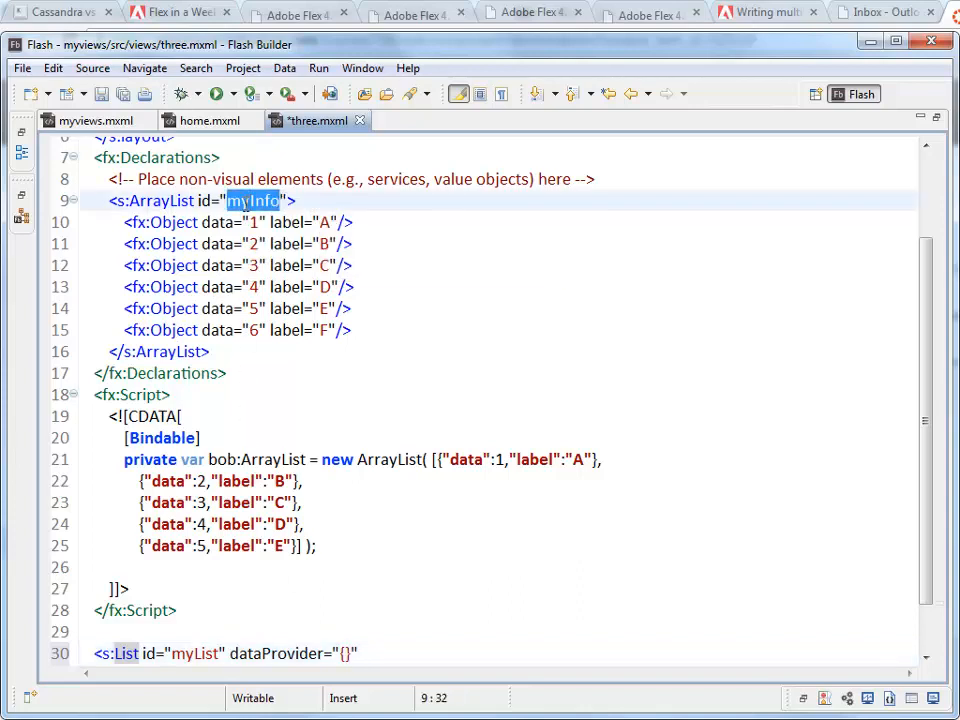
pyautogui.click(346, 653)
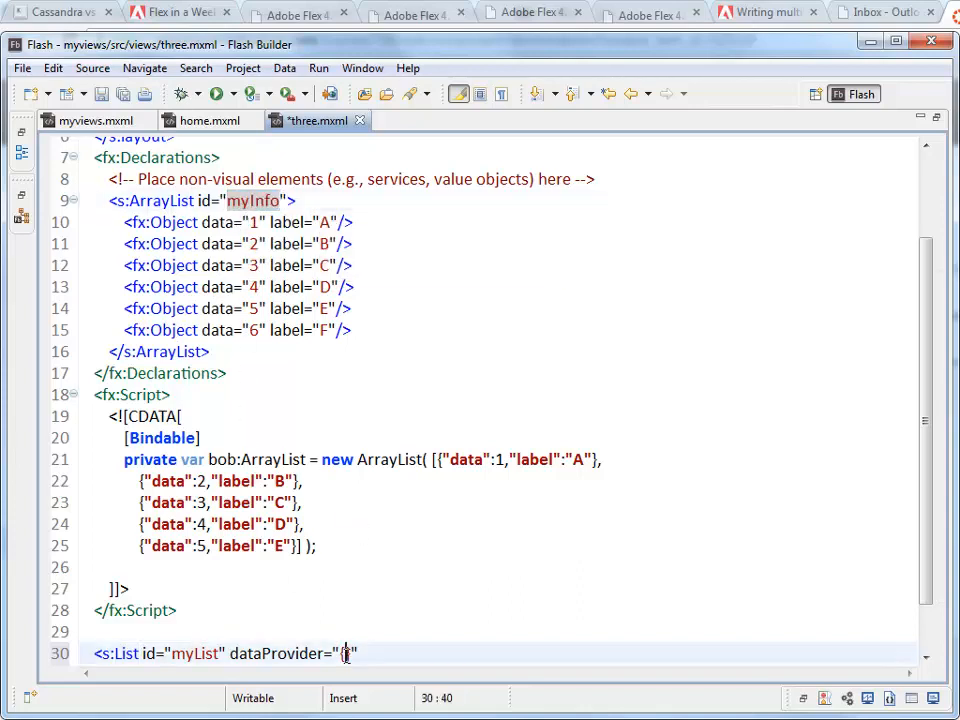
pyautogui.write('myInfo')
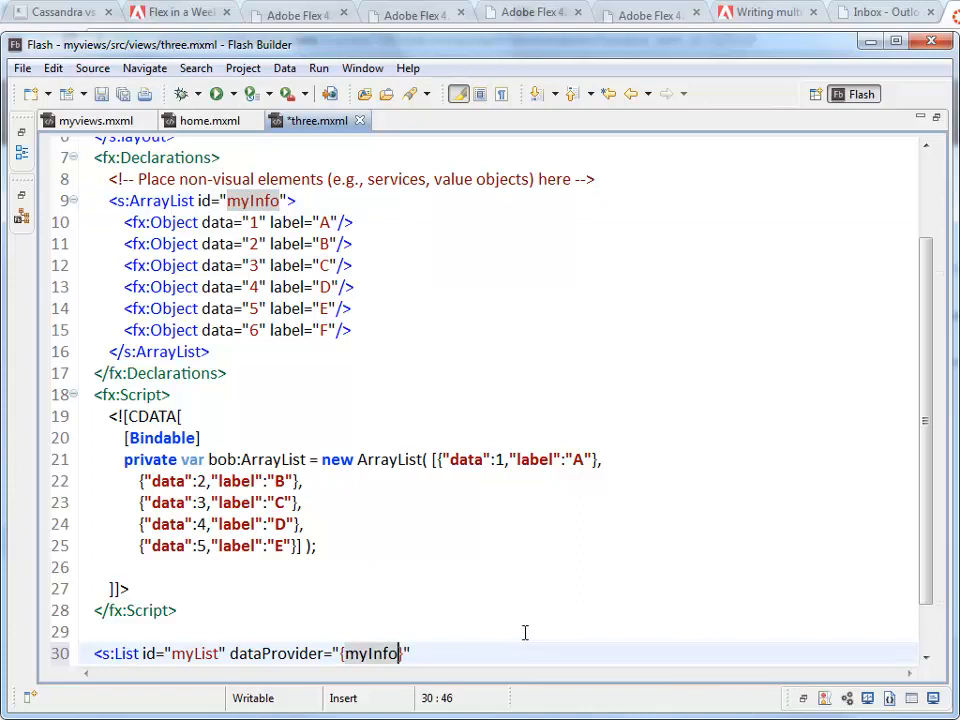
pyautogui.write('"')
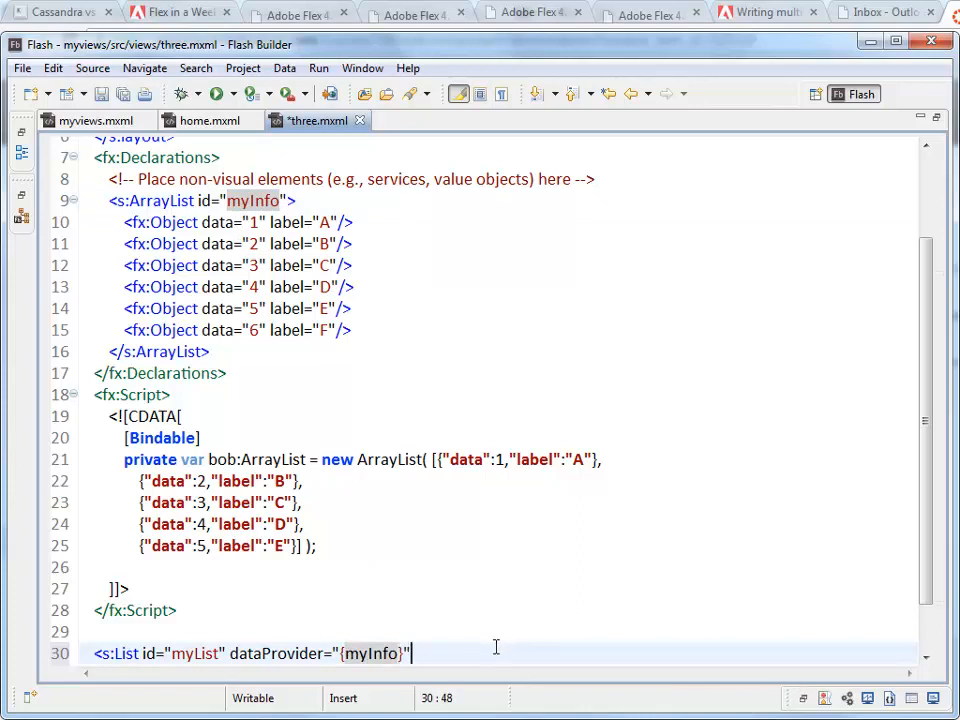
pyautogui.write('width')
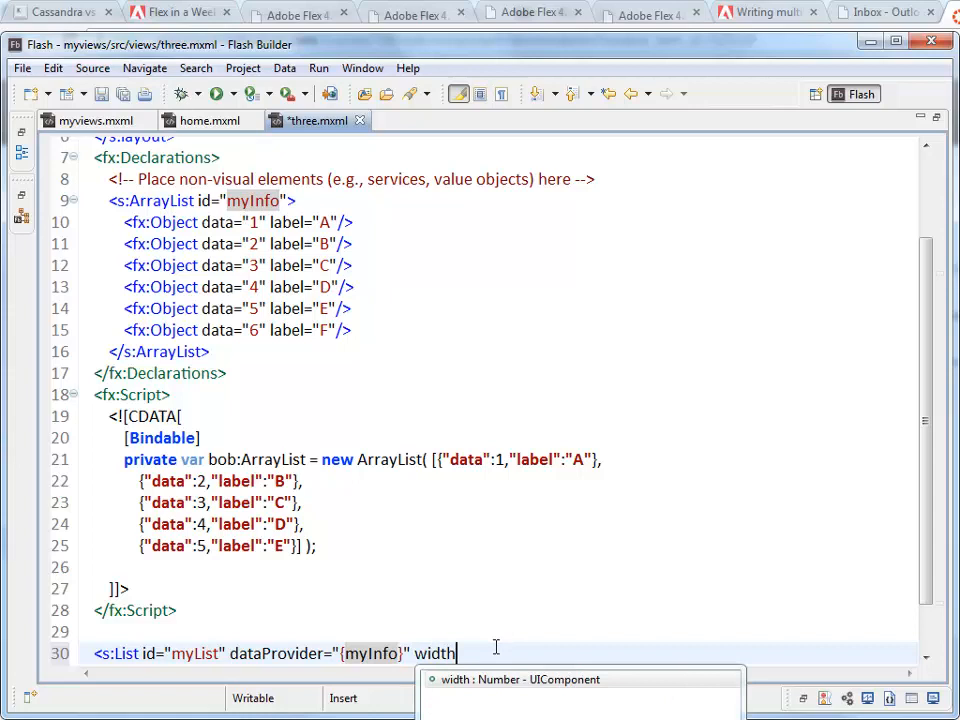
pyautogui.write('="100')
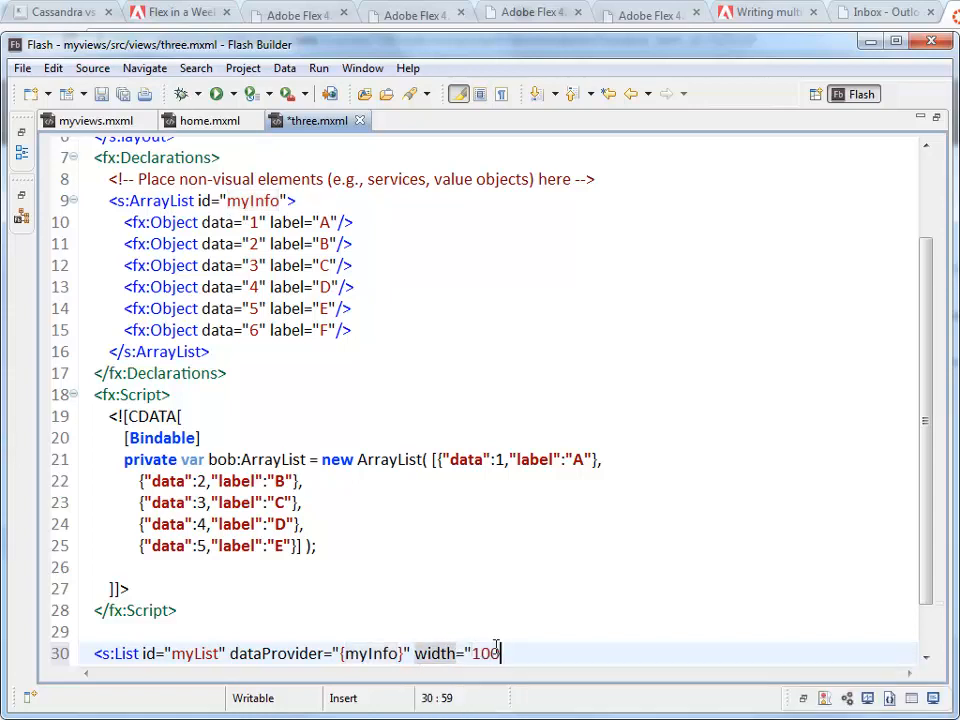
pyautogui.write('%">')
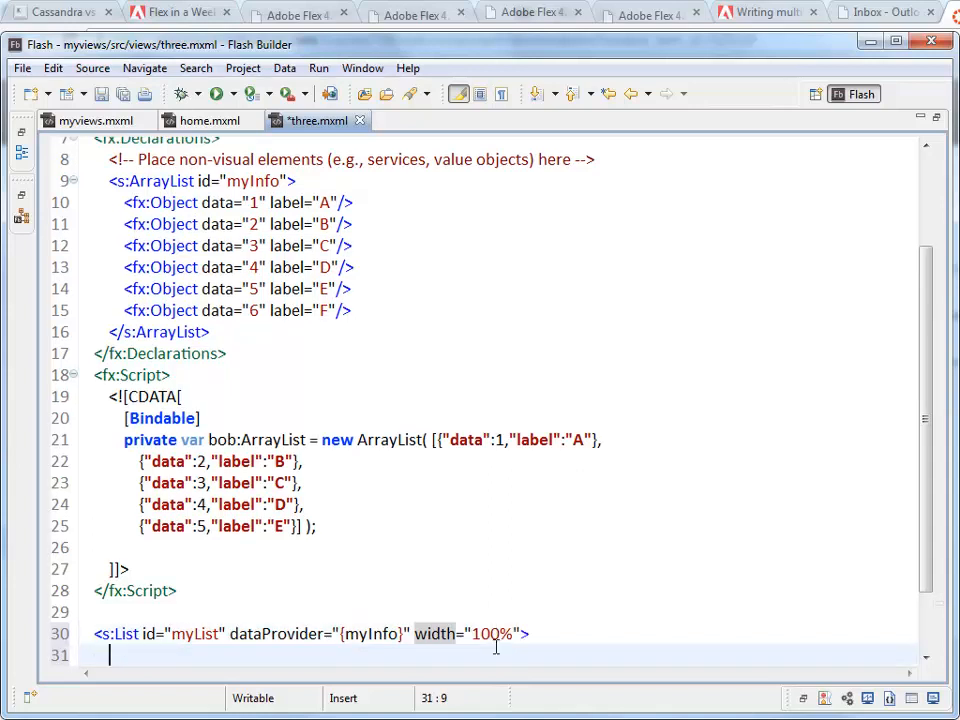
pyautogui.press('ctrl+s')
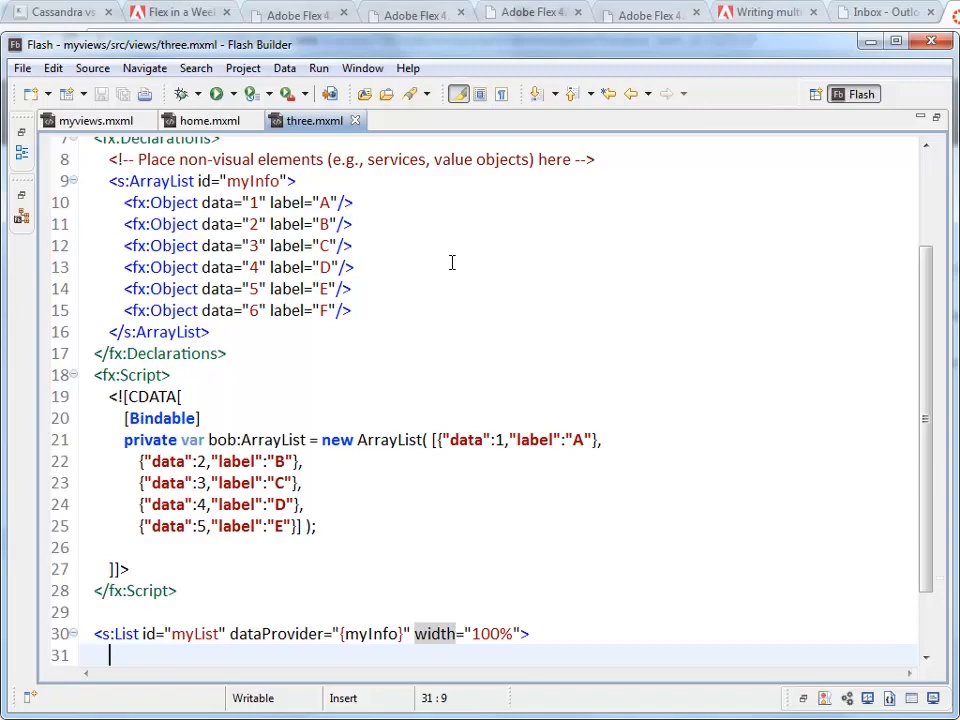
# Step: Close the myviews-debug preview window listing items A through F
pyautogui.click(217, 93)
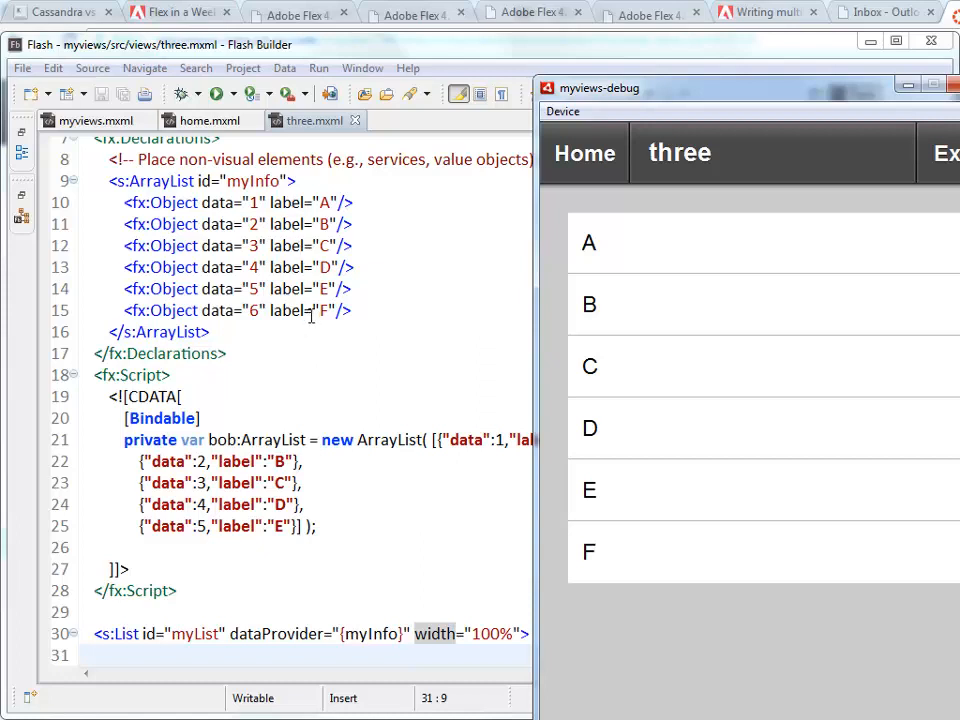
pyautogui.moveTo(595, 308)
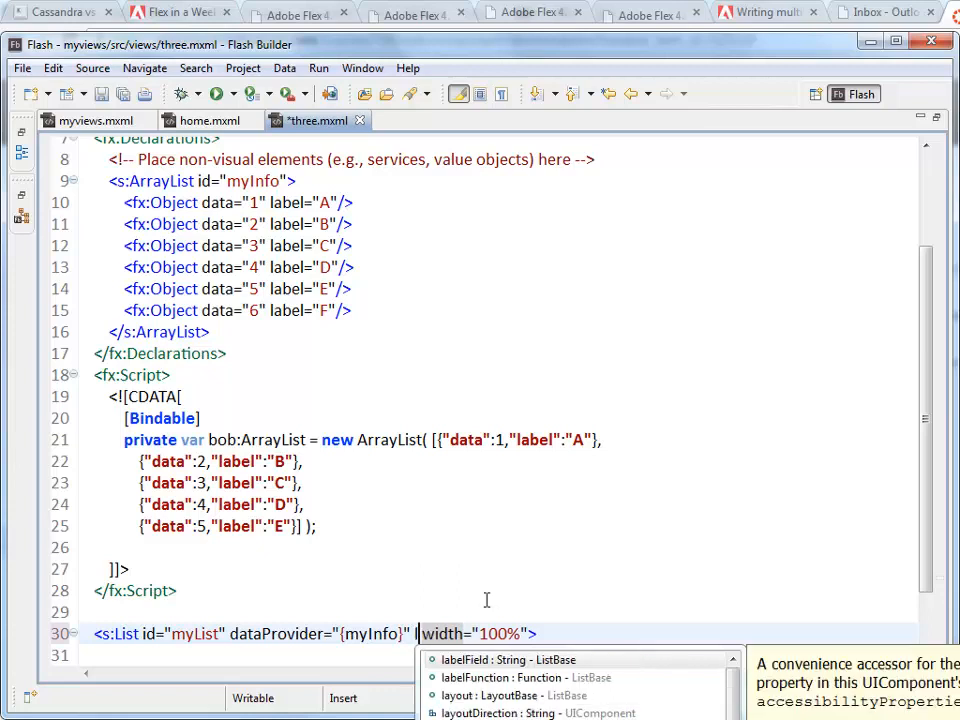
# Step: Add labelField="data" to myList and begin changing its dataProvider to bob
pyautogui.write('labelField="')
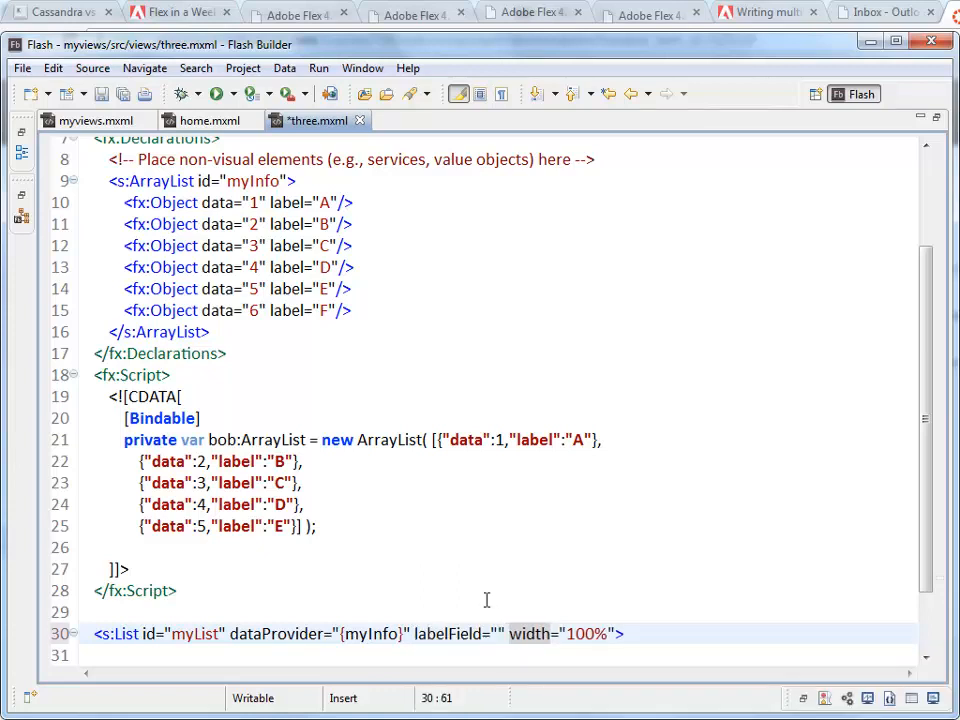
pyautogui.write('data')
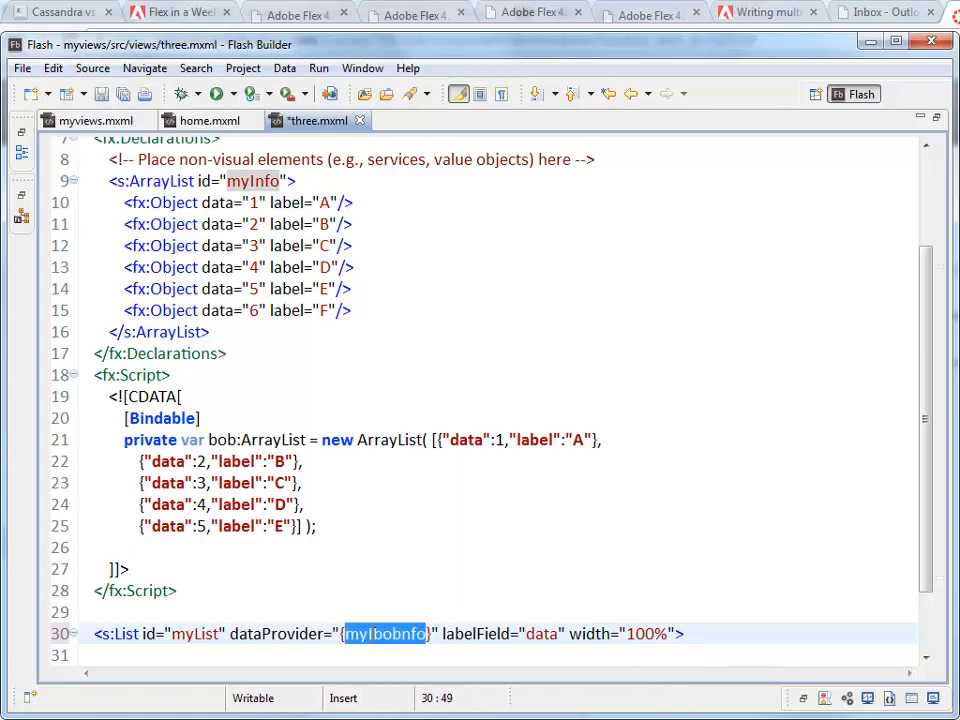
# Step: Set myList's dataProvider to {bob} and its labelField to "label"
pyautogui.write('bob')
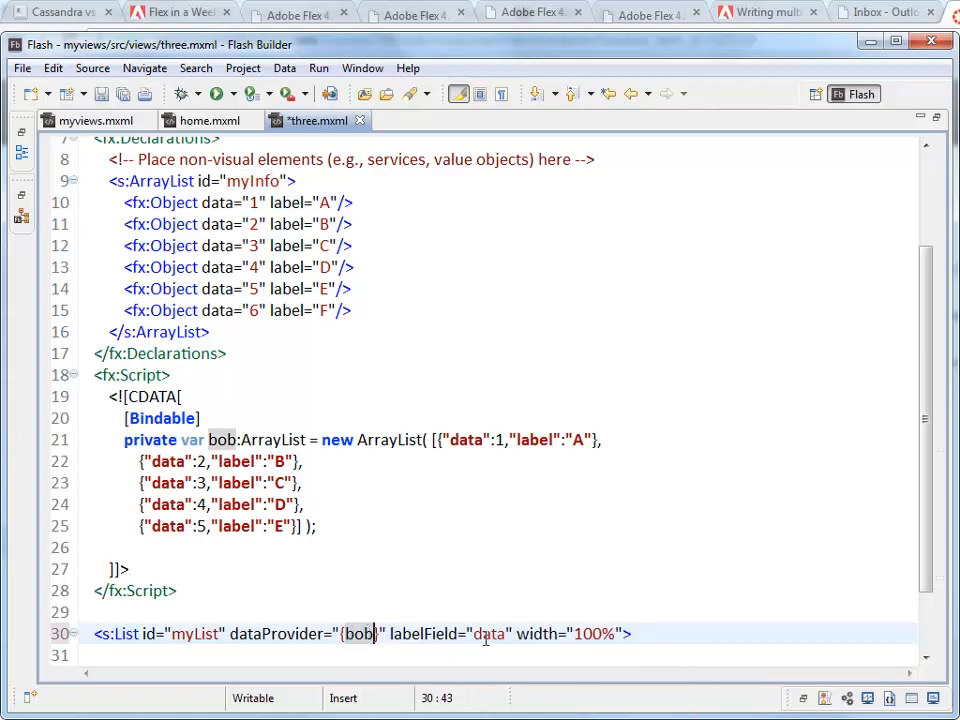
pyautogui.write('la')
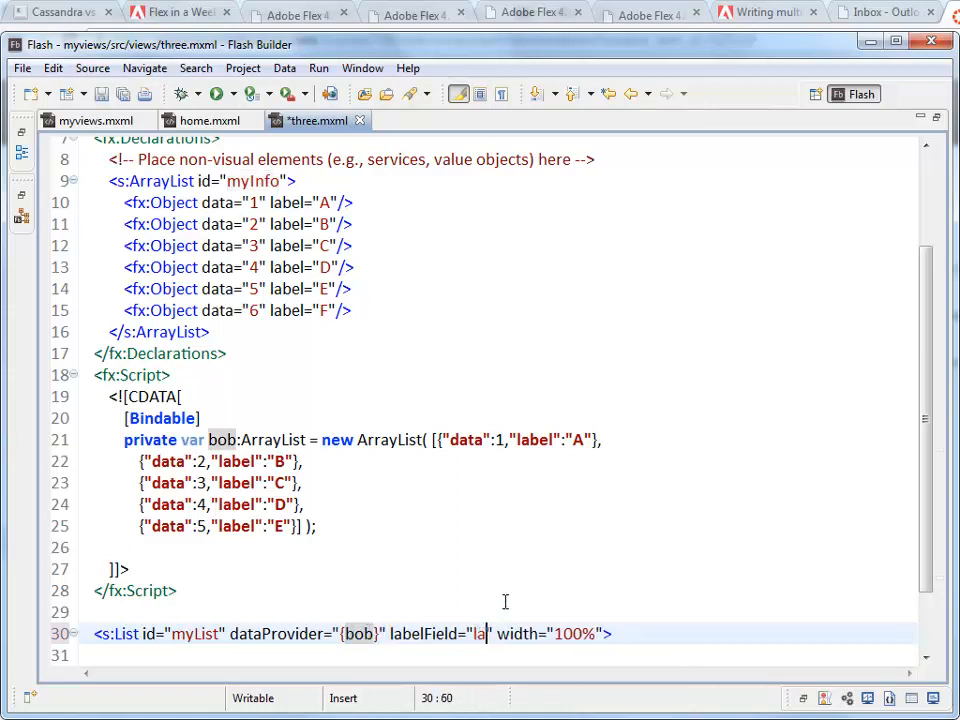
pyautogui.write('bel')
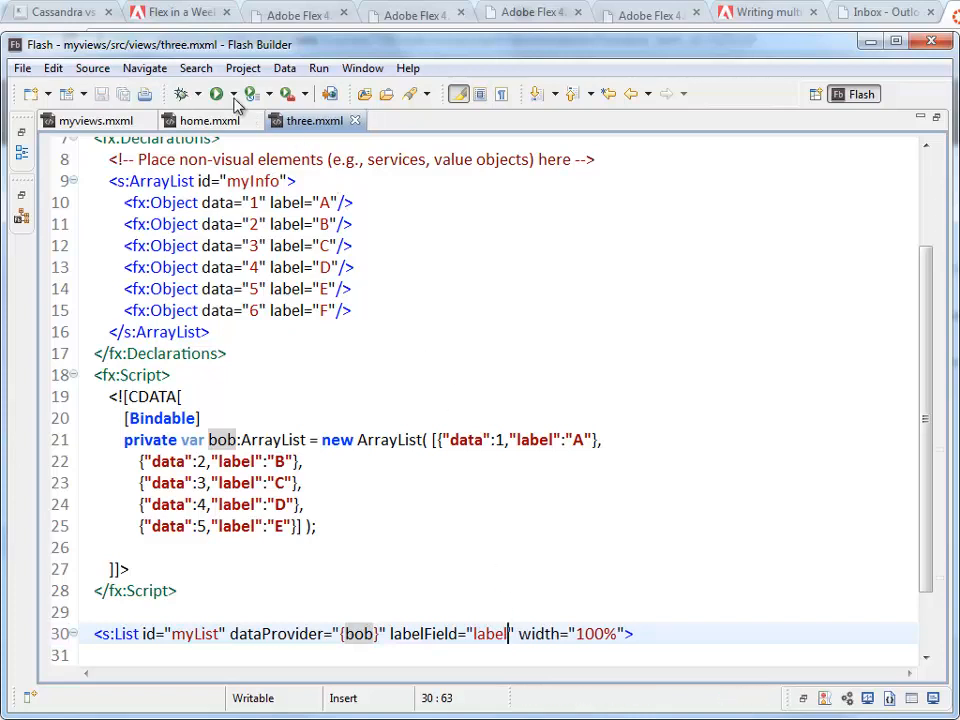
pyautogui.moveTo(880, 217)
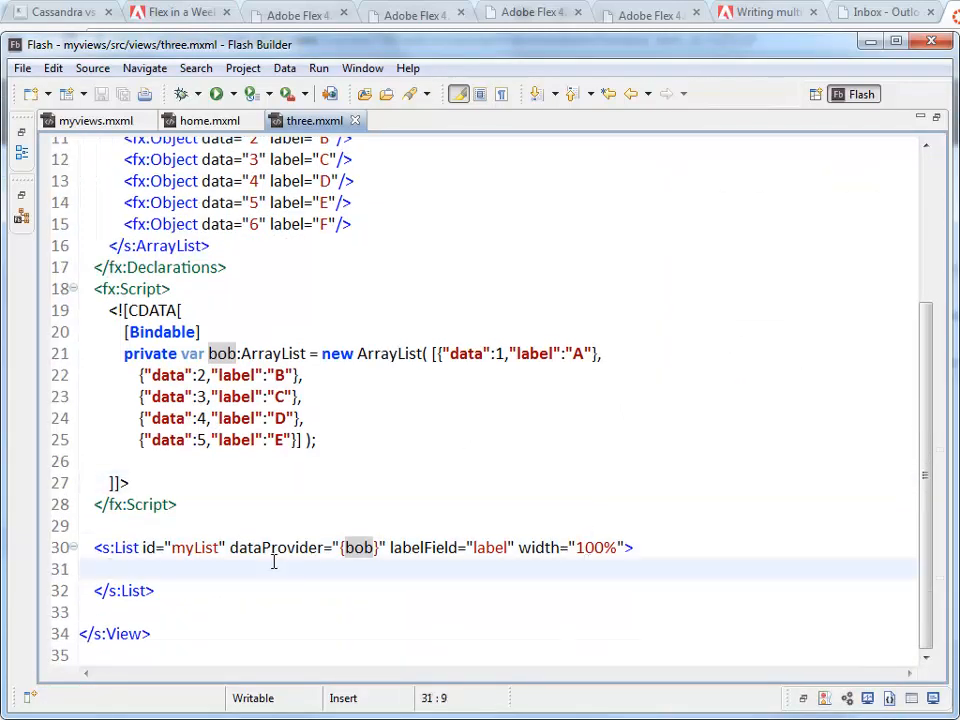
pyautogui.moveTo(433, 467)
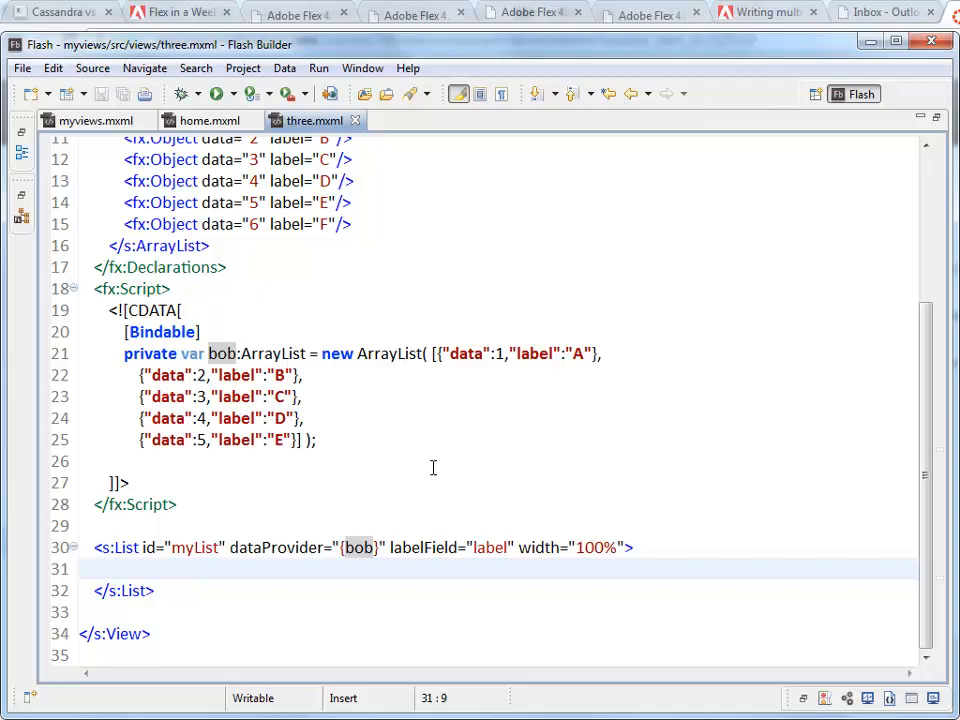
# Step: Select and delete labelField="label" from the myList tag
pyautogui.doubleClick(450, 547)
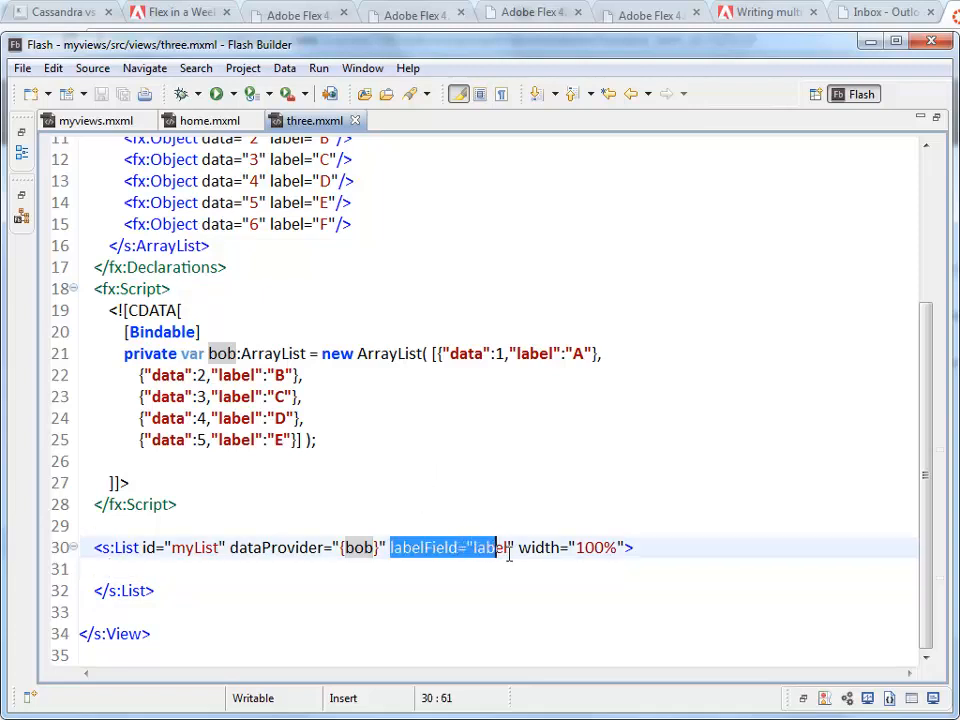
pyautogui.press('Delete')
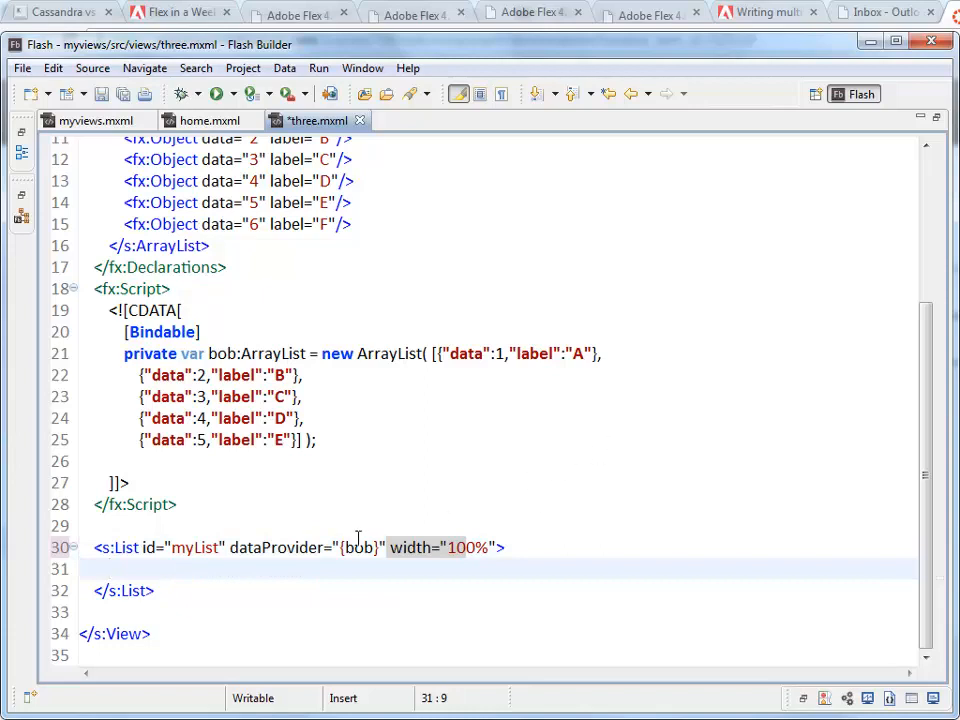
pyautogui.moveTo(557, 398)
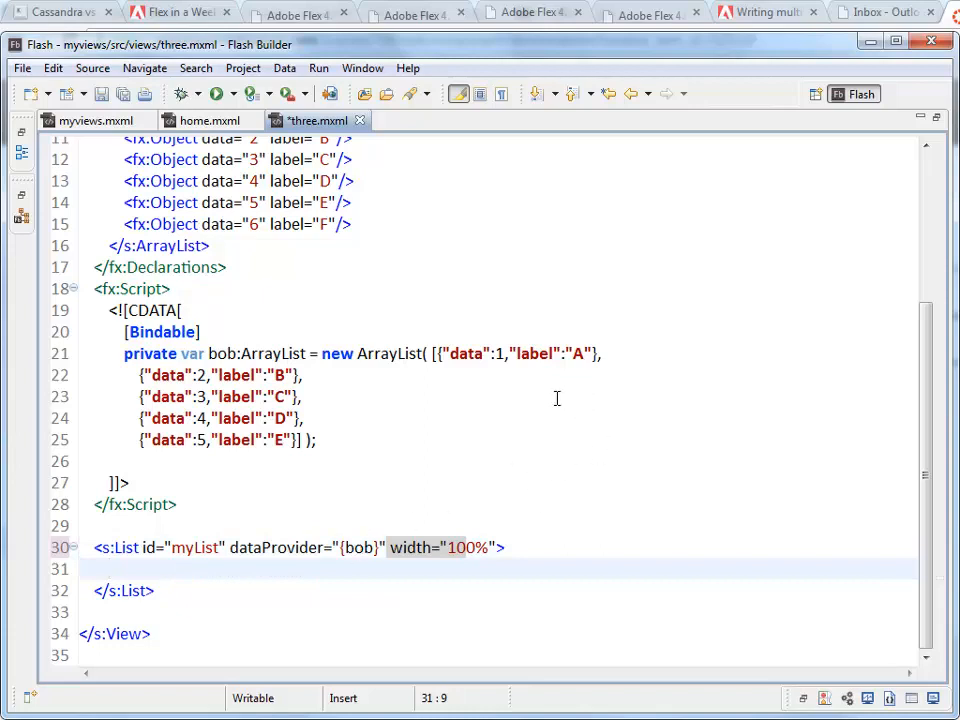
pyautogui.moveTo(547, 391)
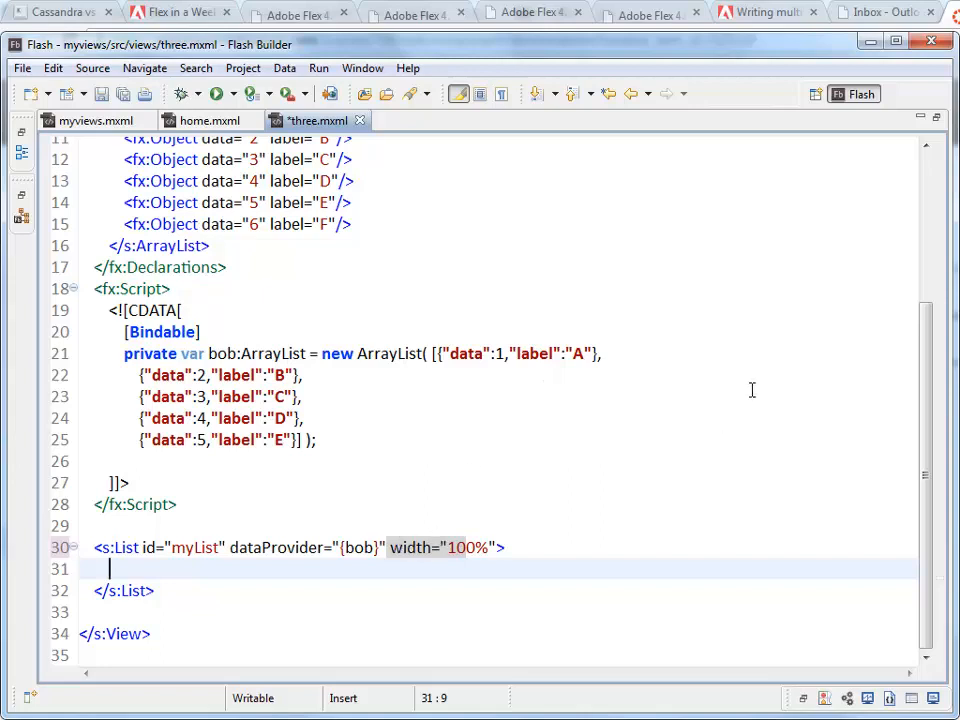
# Step: Nest s:itemRenderer, fx:Component and s:IconItemRenderer tags inside myList via code hints
pyautogui.write('<s:itemRenderer>')
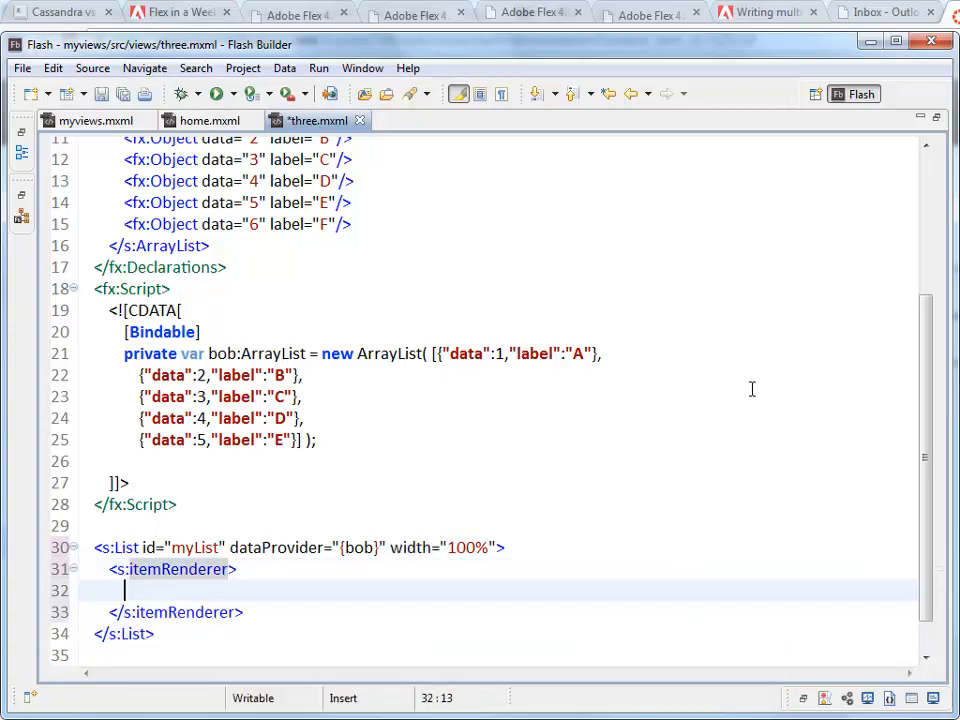
pyautogui.write('<fx')
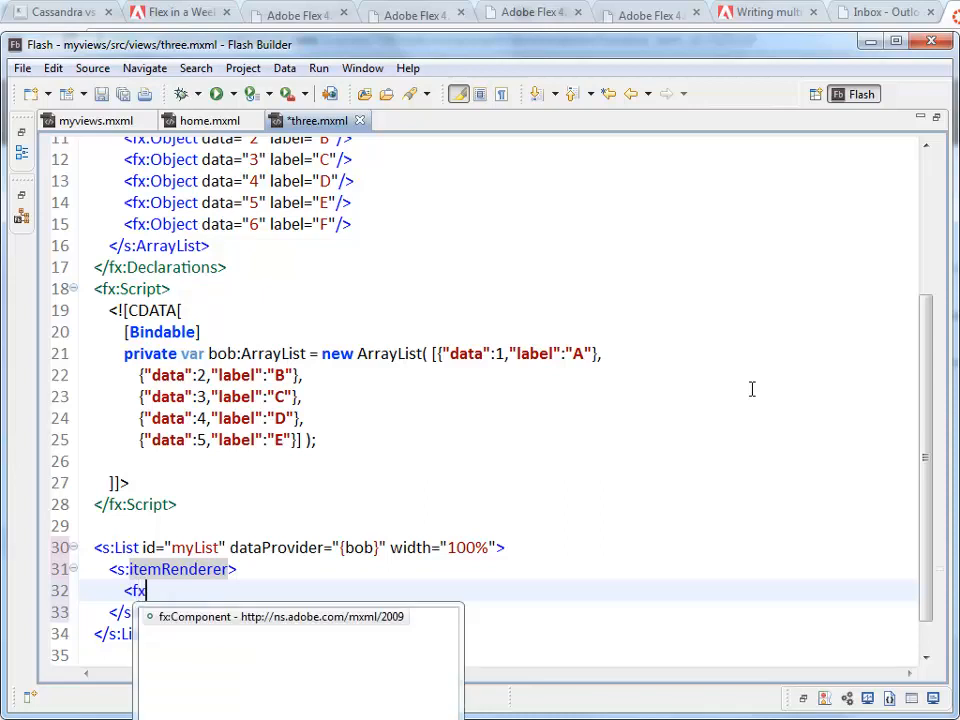
pyautogui.click(282, 616)
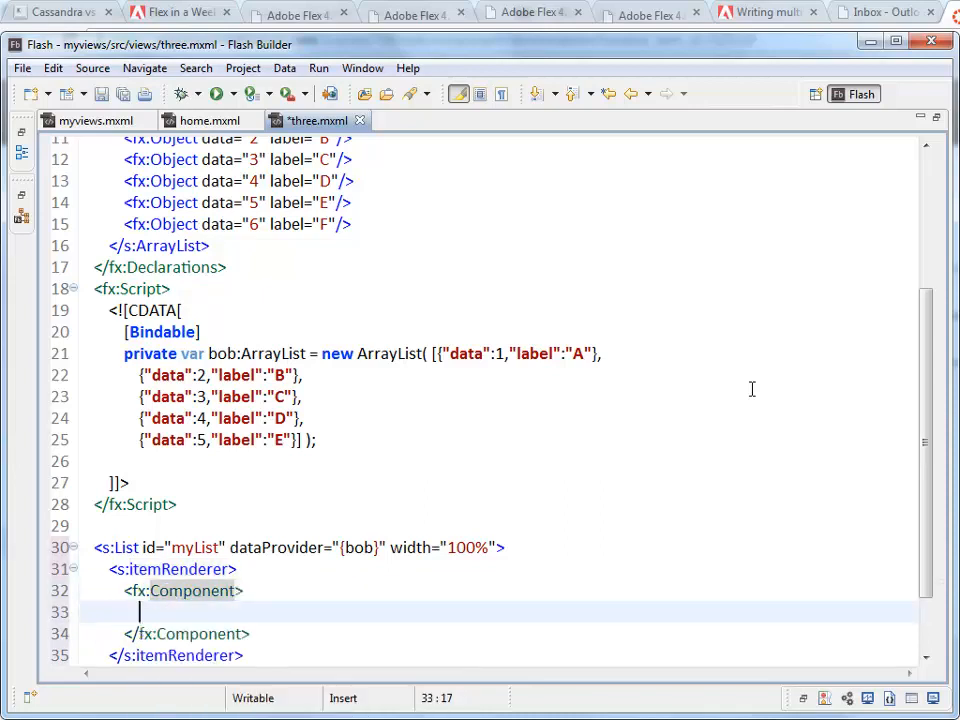
pyautogui.scroll(-3)
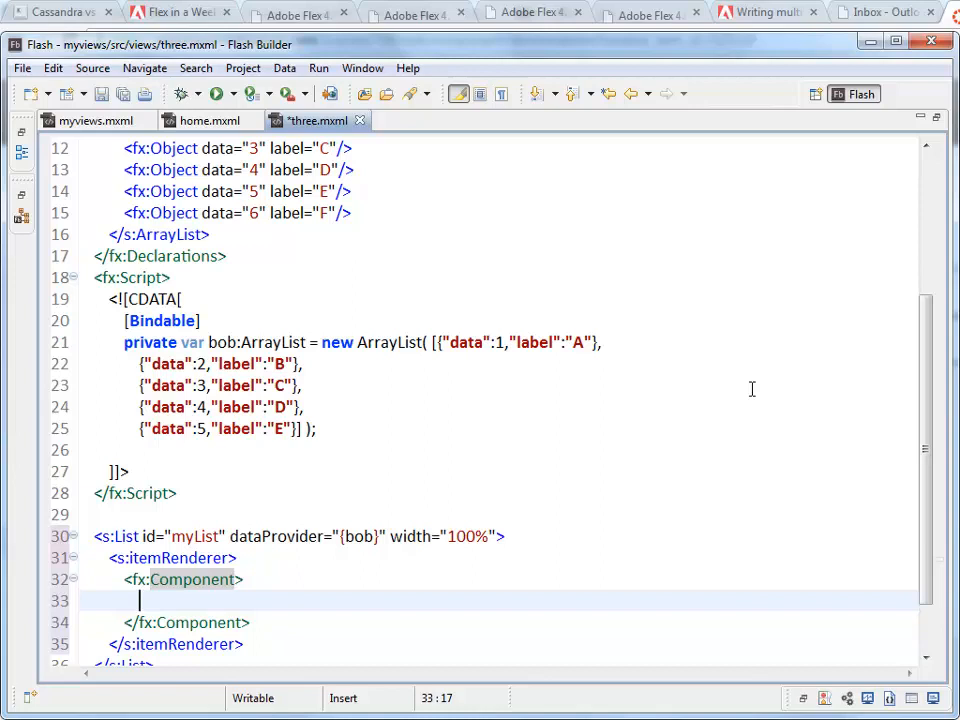
pyautogui.write('<s:ItemRenderer')
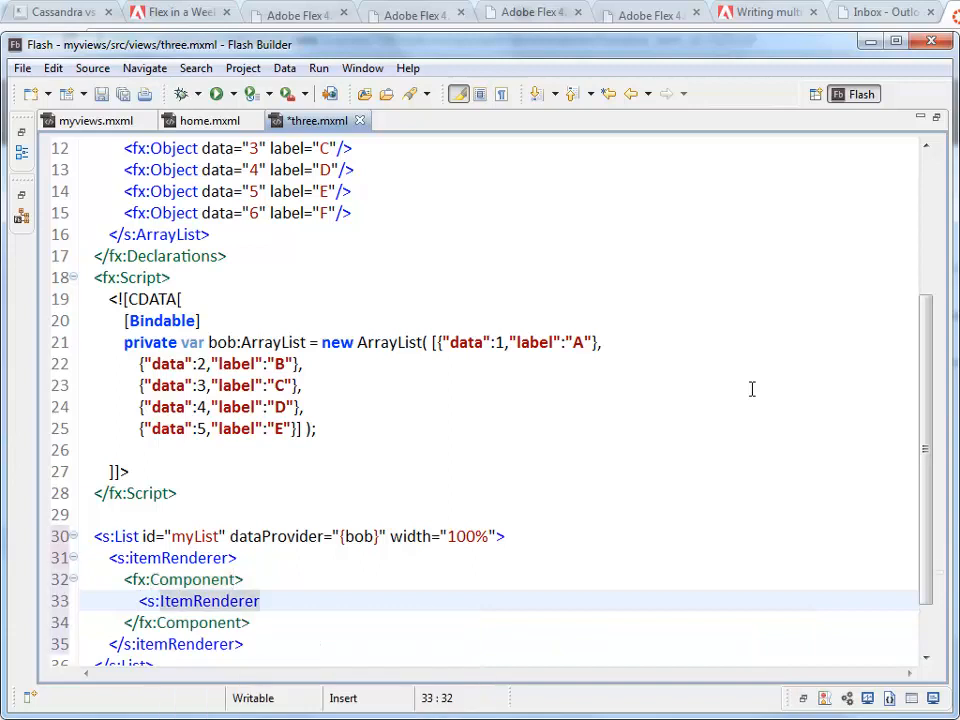
pyautogui.click(261, 601)
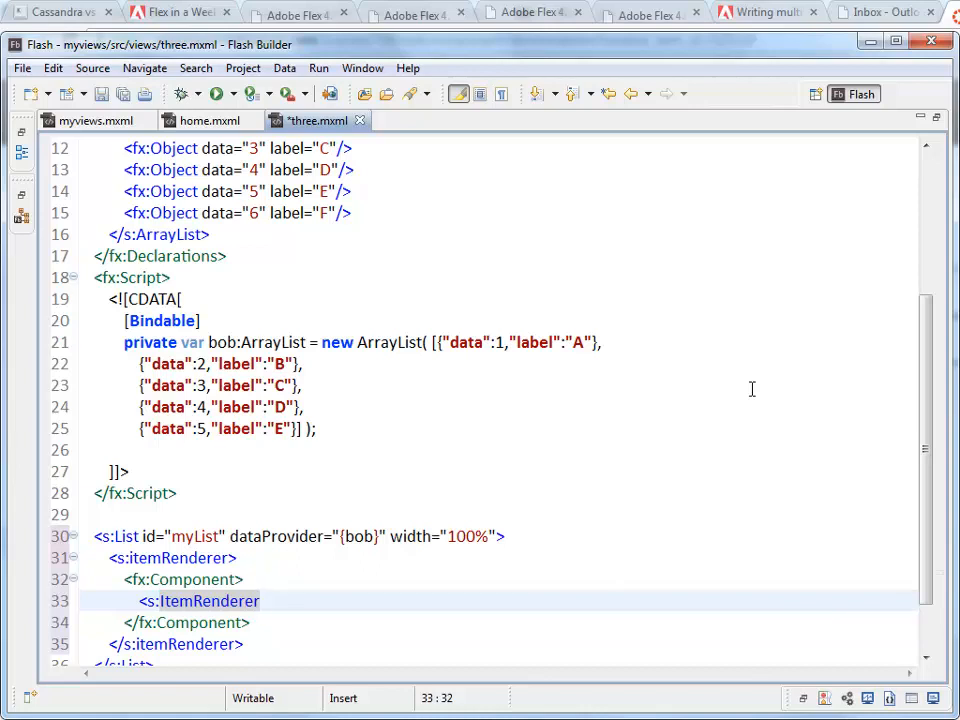
pyautogui.click(110, 600)
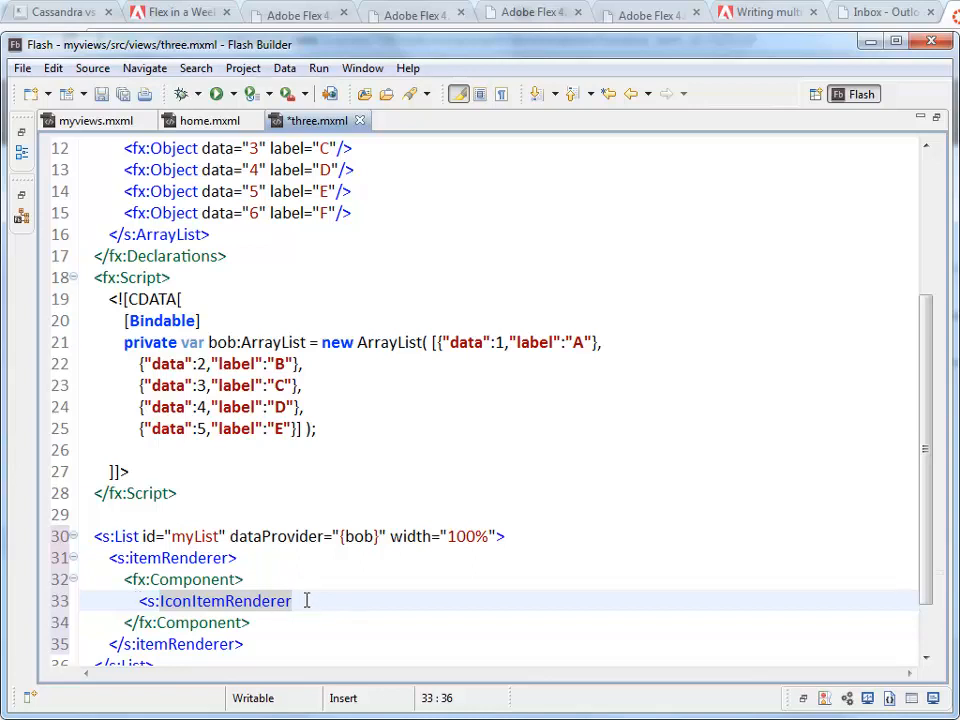
pyautogui.moveTo(307, 600)
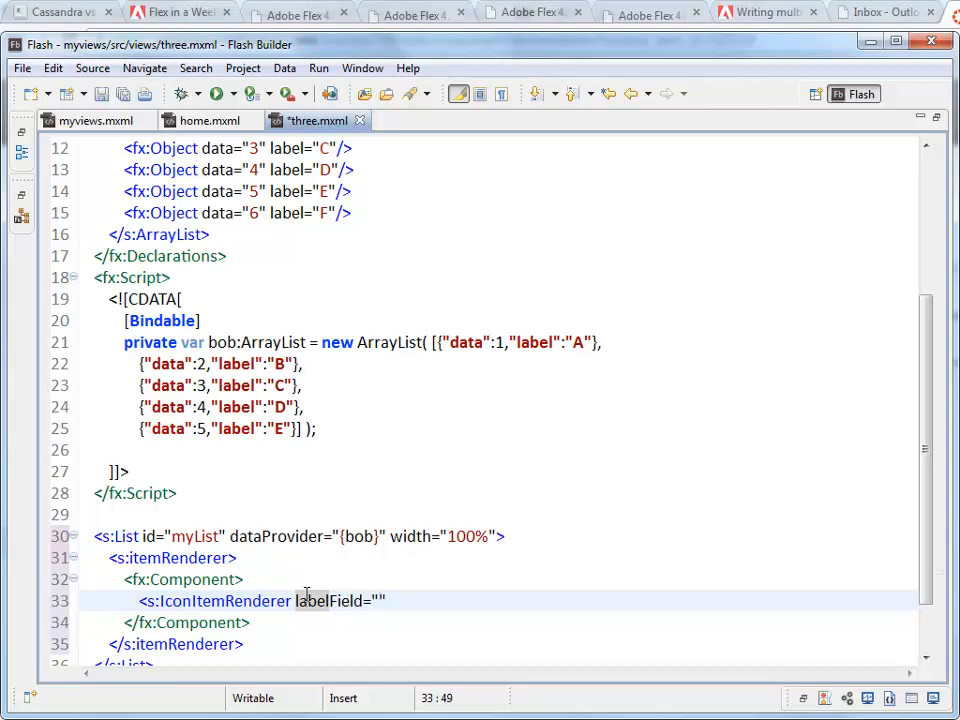
# Step: Give IconItemRenderer labelField="label" and messageField="data", closing the tag with />
pyautogui.write('label')
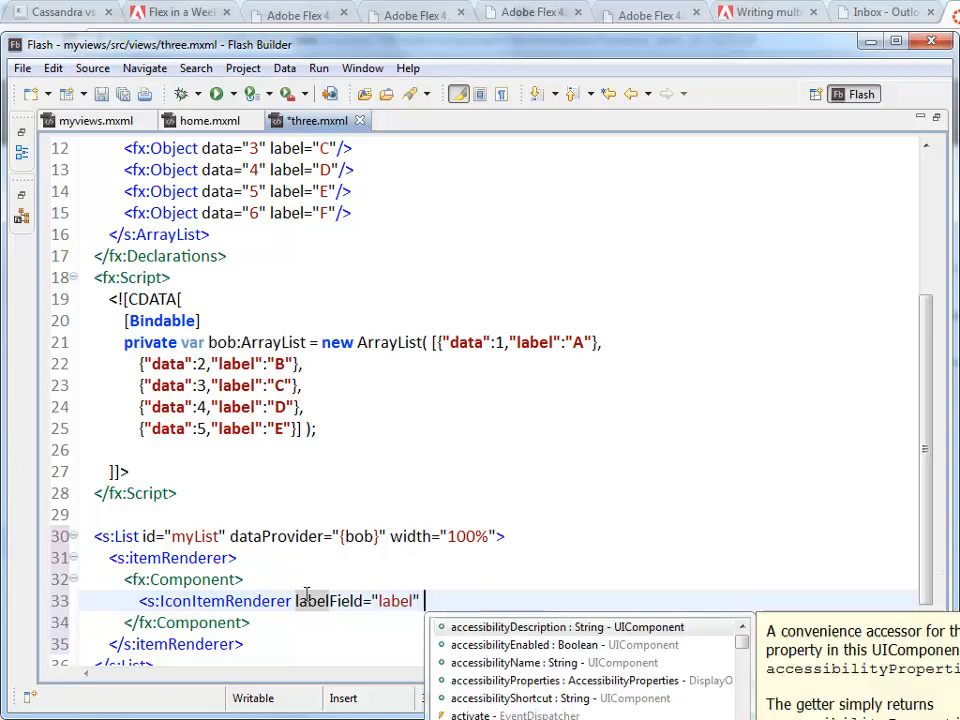
pyautogui.write('messageField="d')
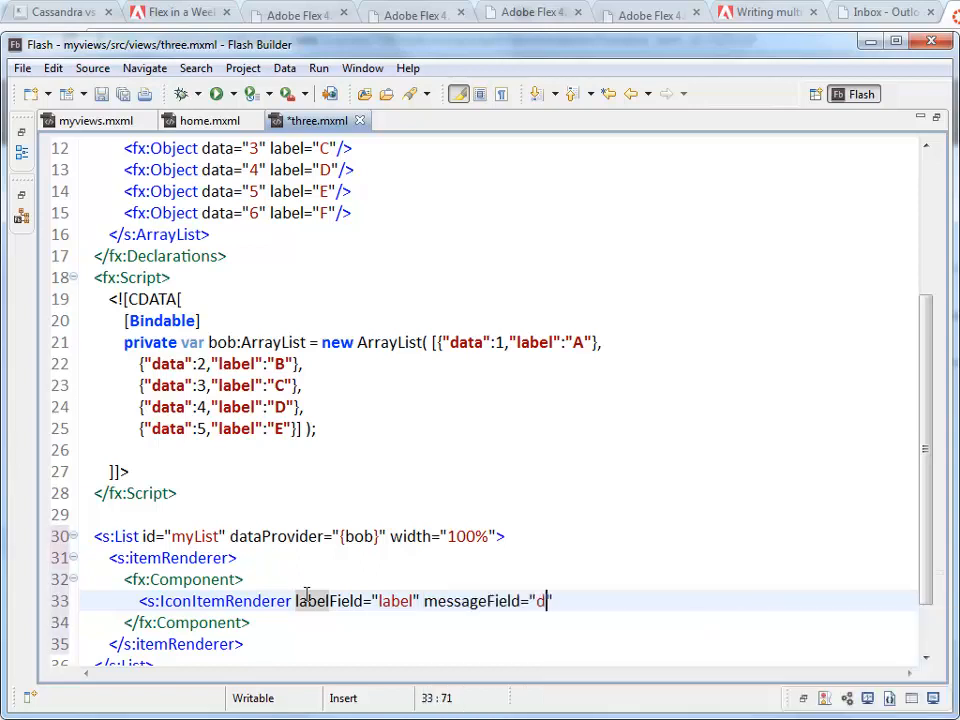
pyautogui.write('ata')
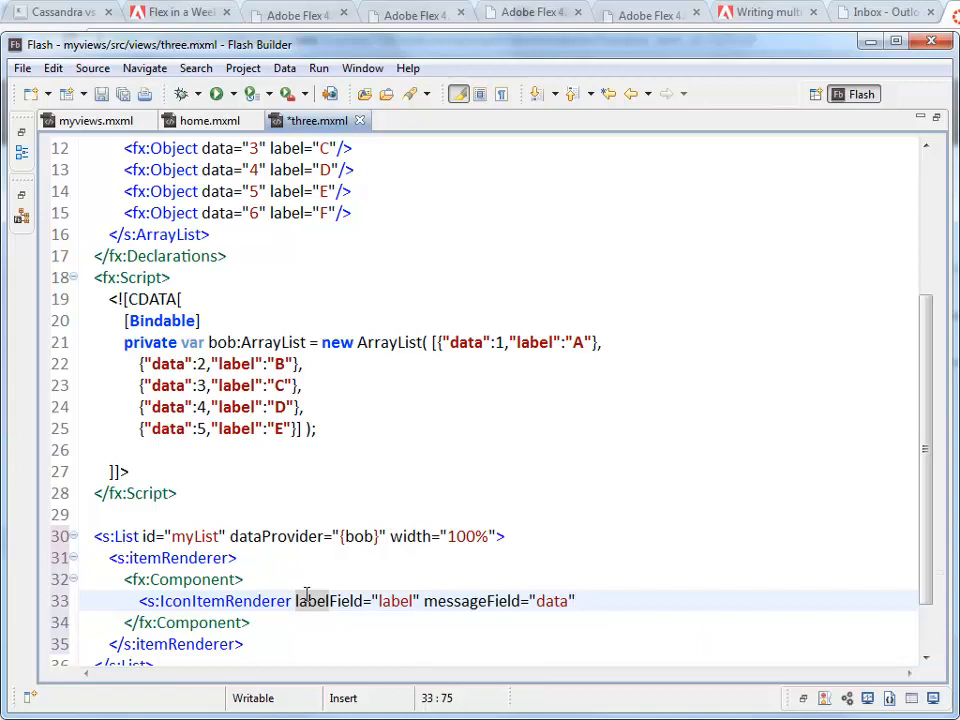
pyautogui.write('/>')
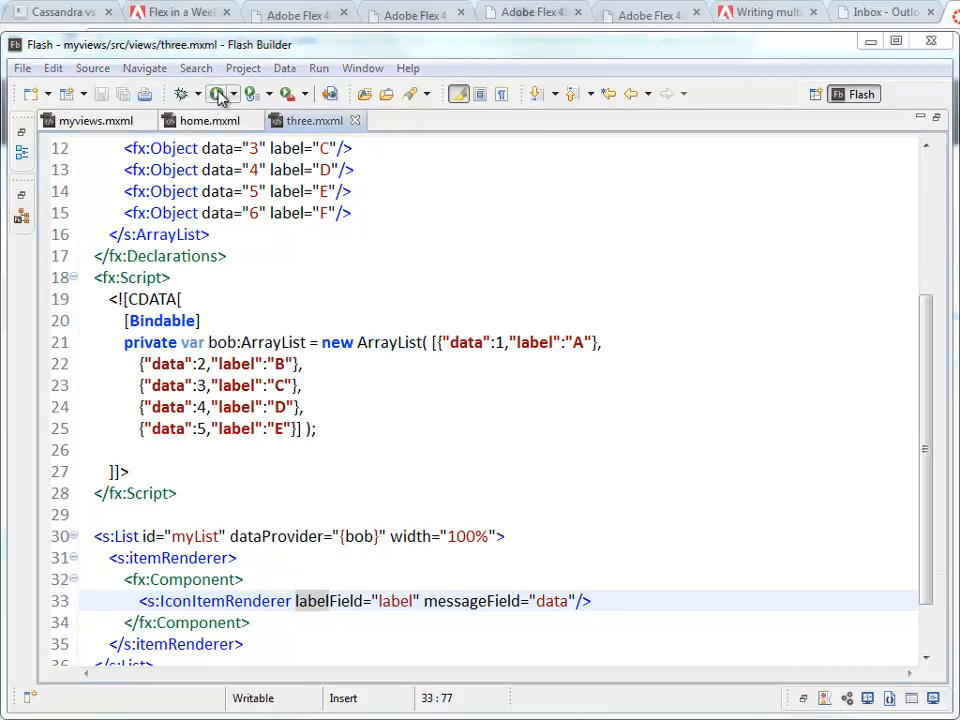
pyautogui.click(218, 93)
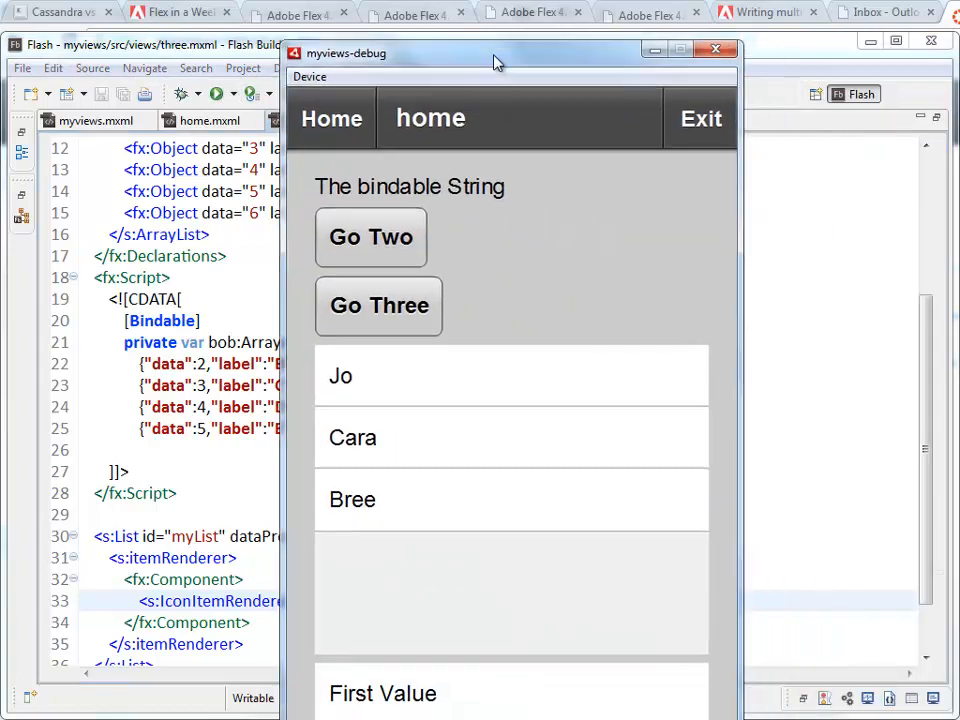
pyautogui.click(378, 305)
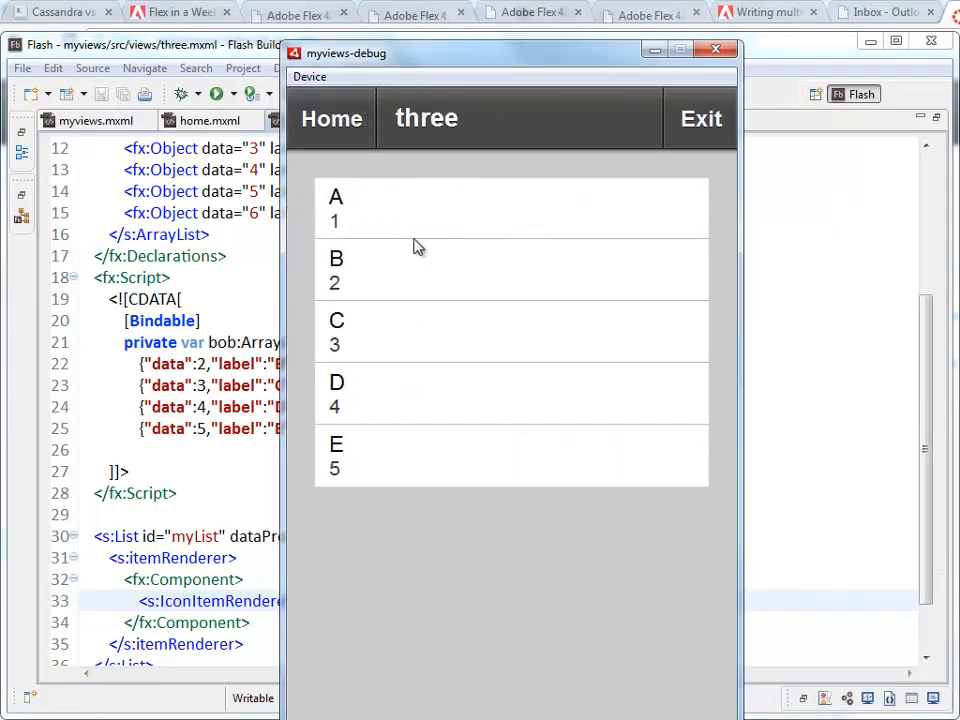
pyautogui.moveTo(343, 456)
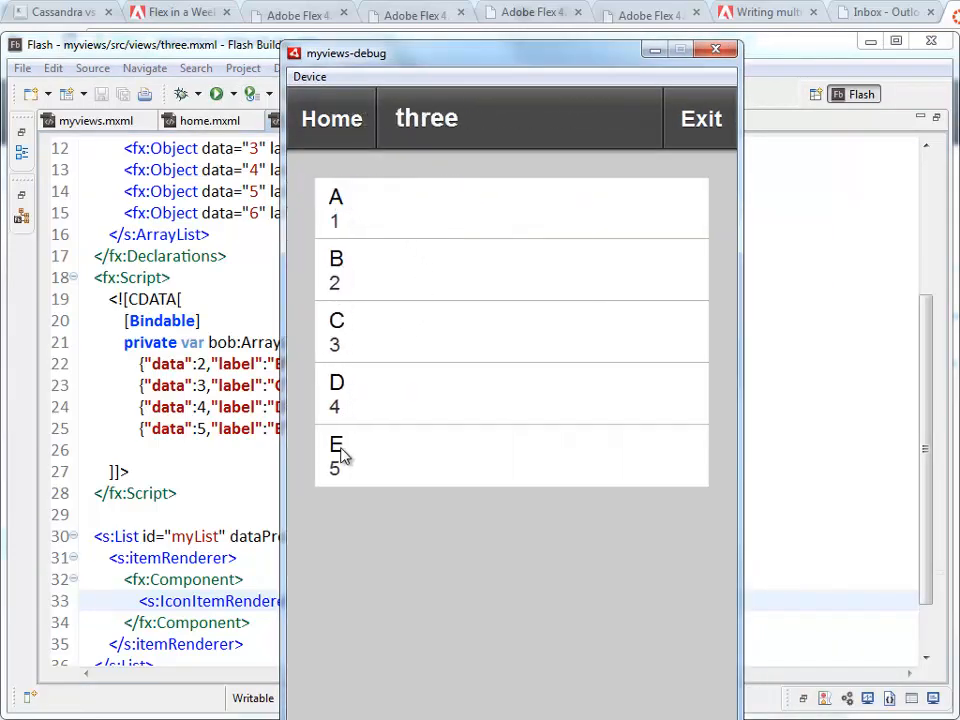
pyautogui.moveTo(360, 245)
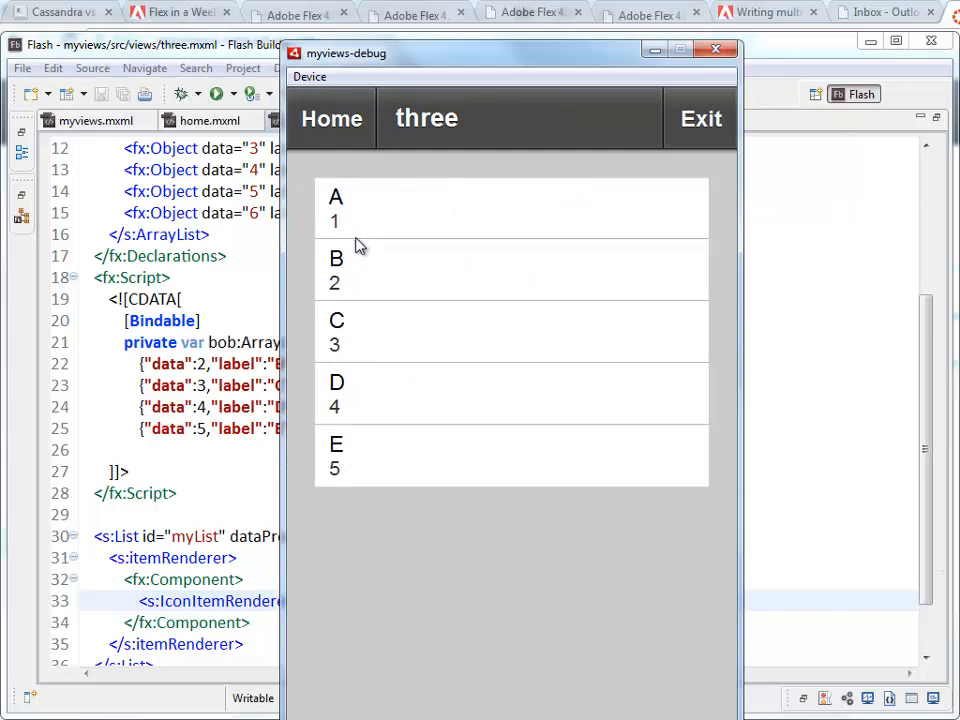
pyautogui.moveTo(550, 96)
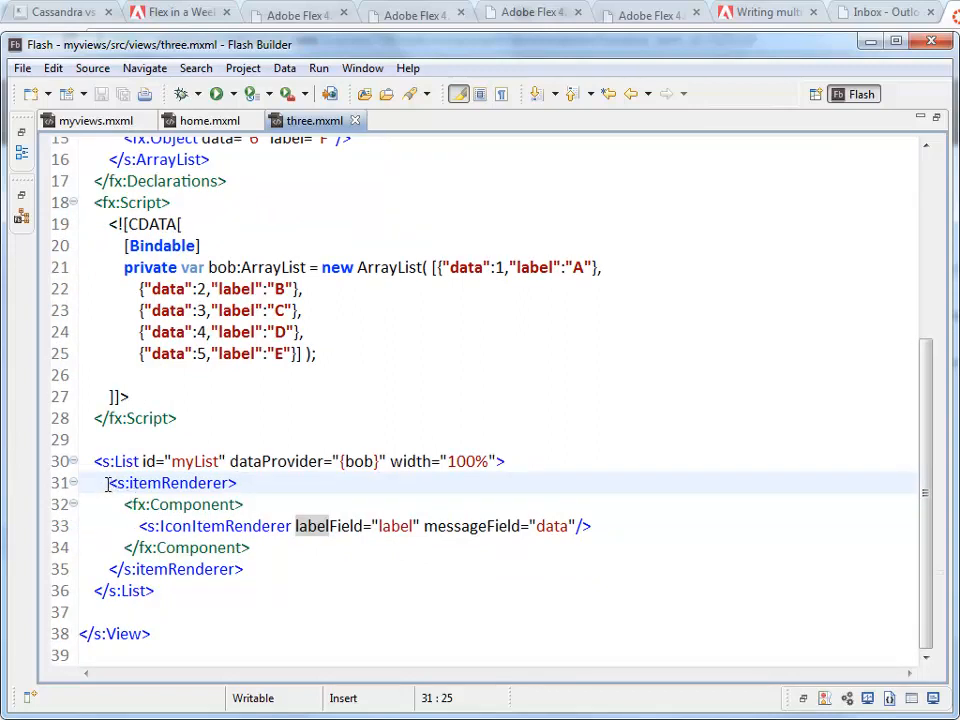
# Step: Delete the s:itemRenderer block from myList and save three.mxml
pyautogui.moveTo(107, 483); pyautogui.dragTo(242, 569)
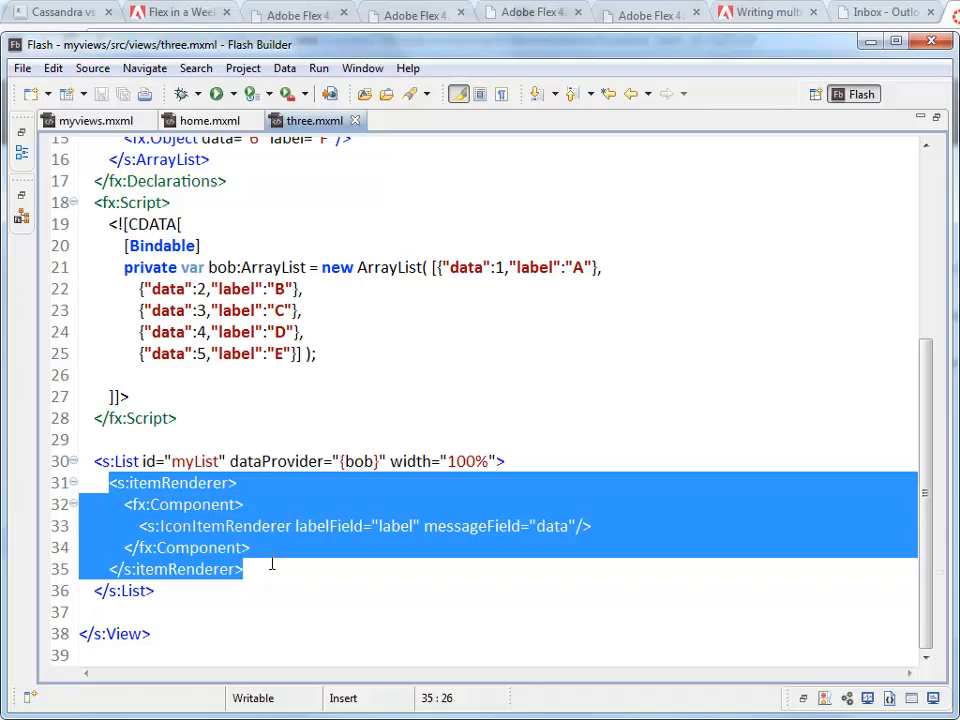
pyautogui.press('Delete')
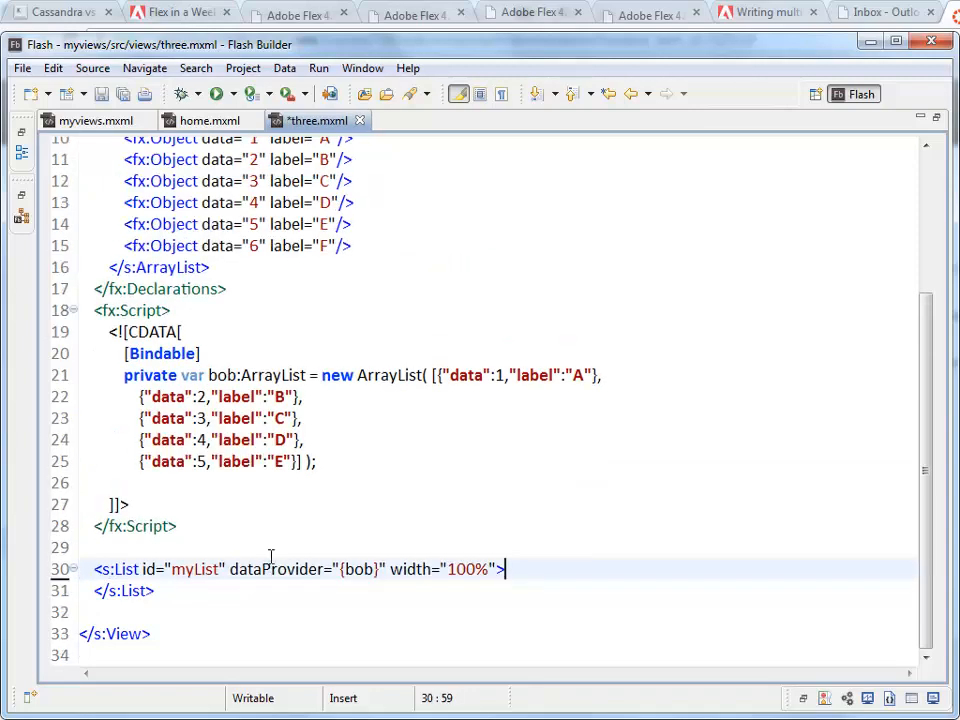
pyautogui.press('ctrl+s')
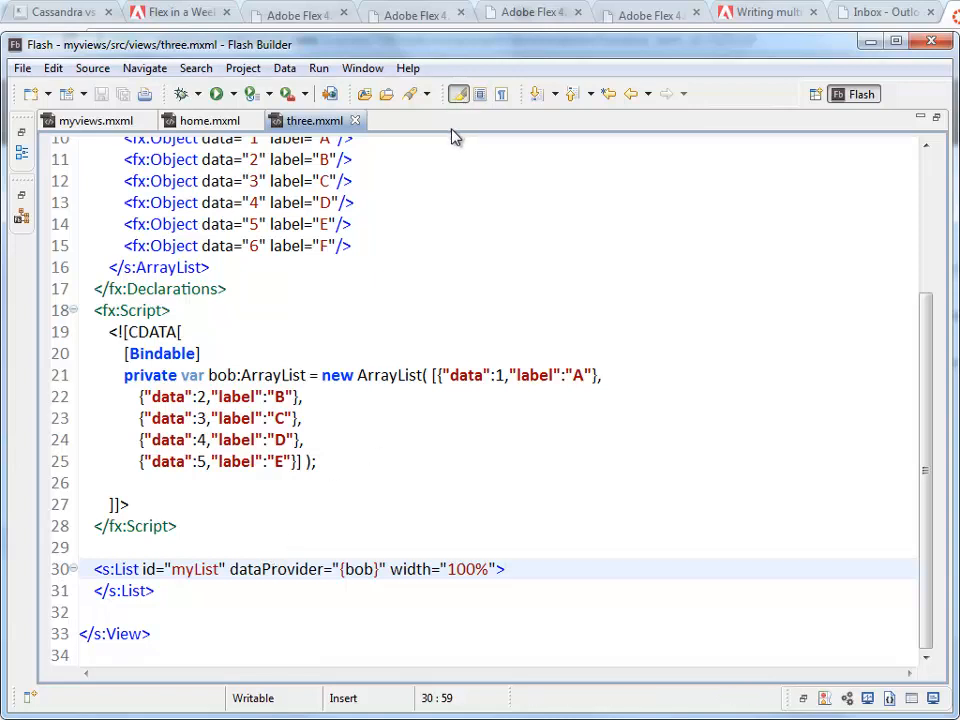
# Step: Choose File > New > Item Renderer
pyautogui.click(22, 68)
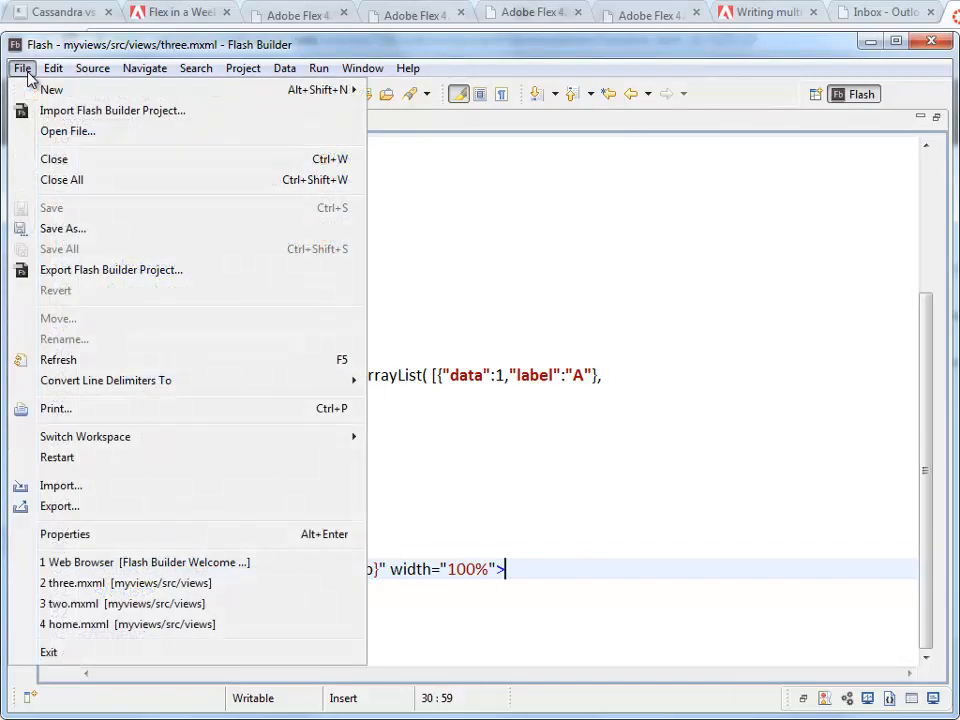
pyautogui.moveTo(51, 90)
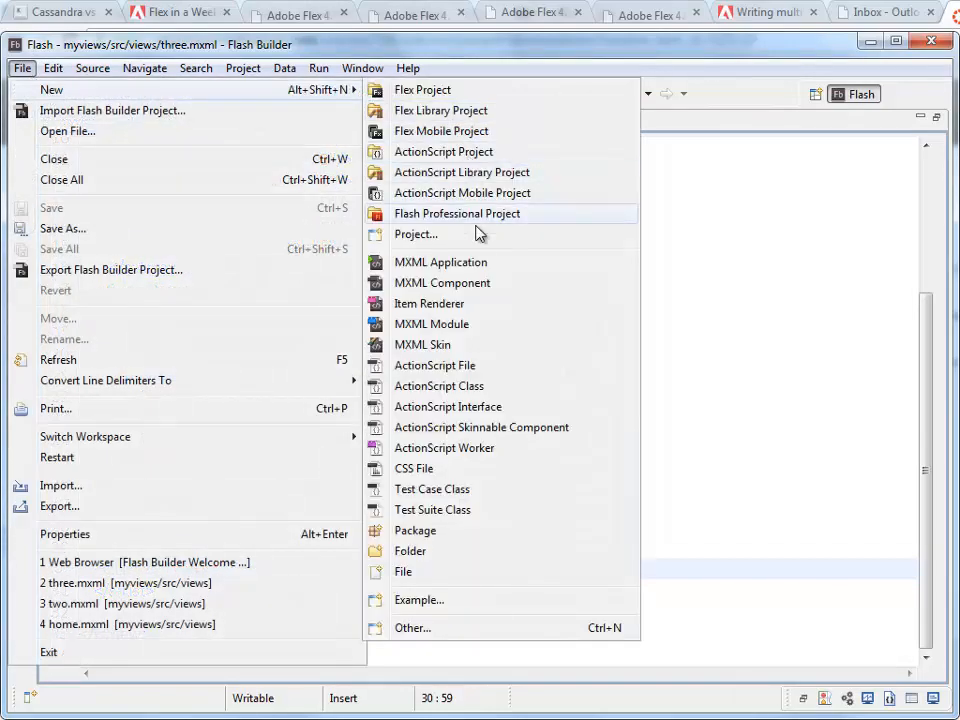
pyautogui.moveTo(433, 313)
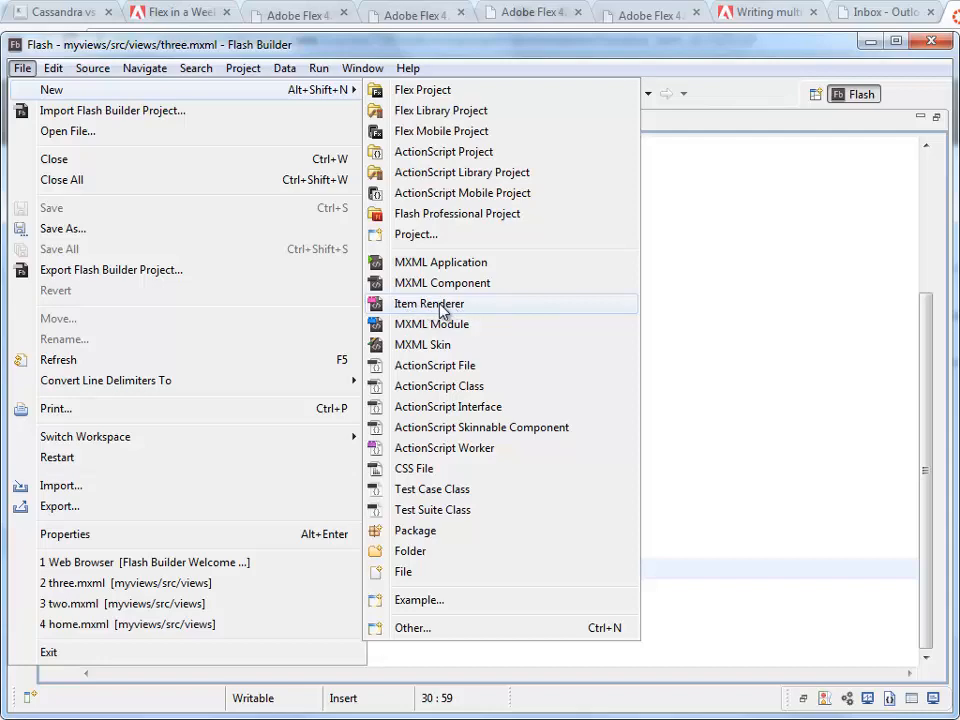
pyautogui.click(429, 303)
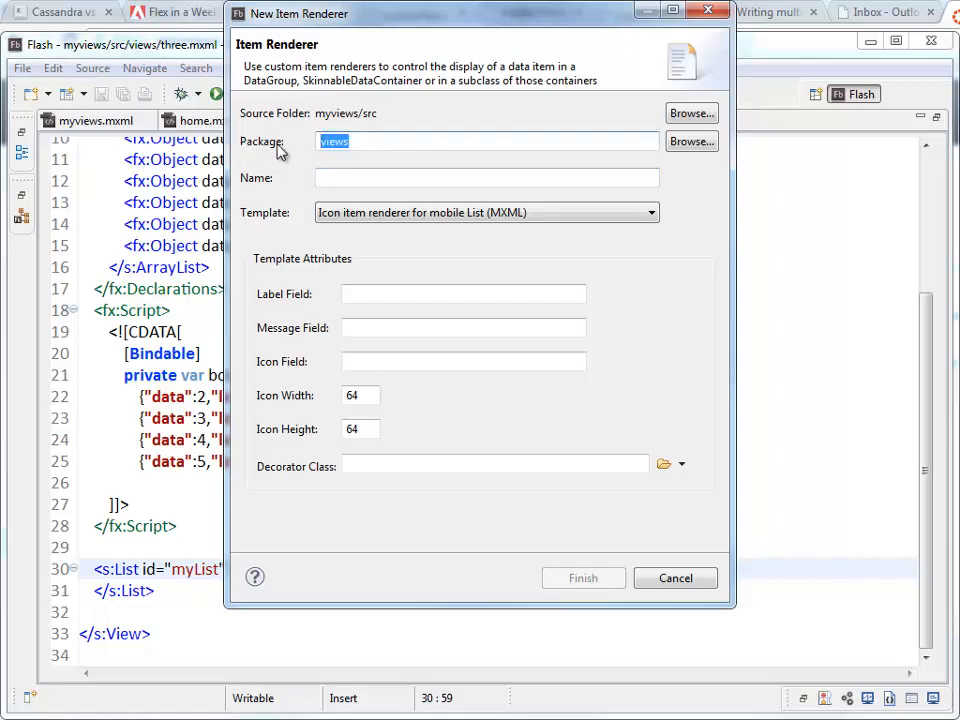
# Step: Create renderer myR in package renderers with label field data and message field label
pyautogui.write('renderers')
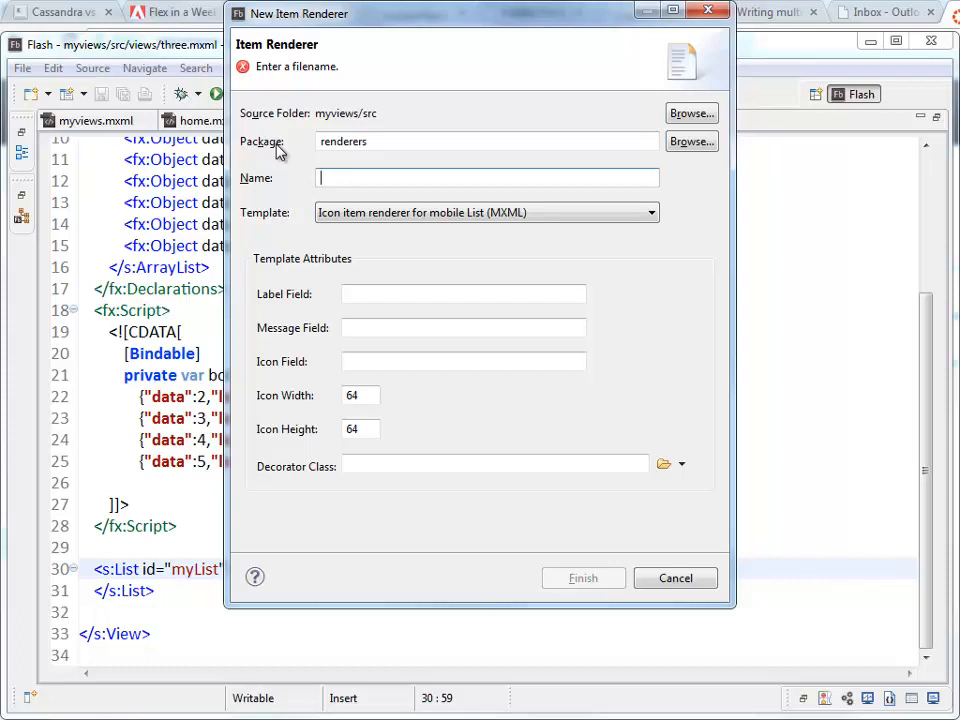
pyautogui.write('m')
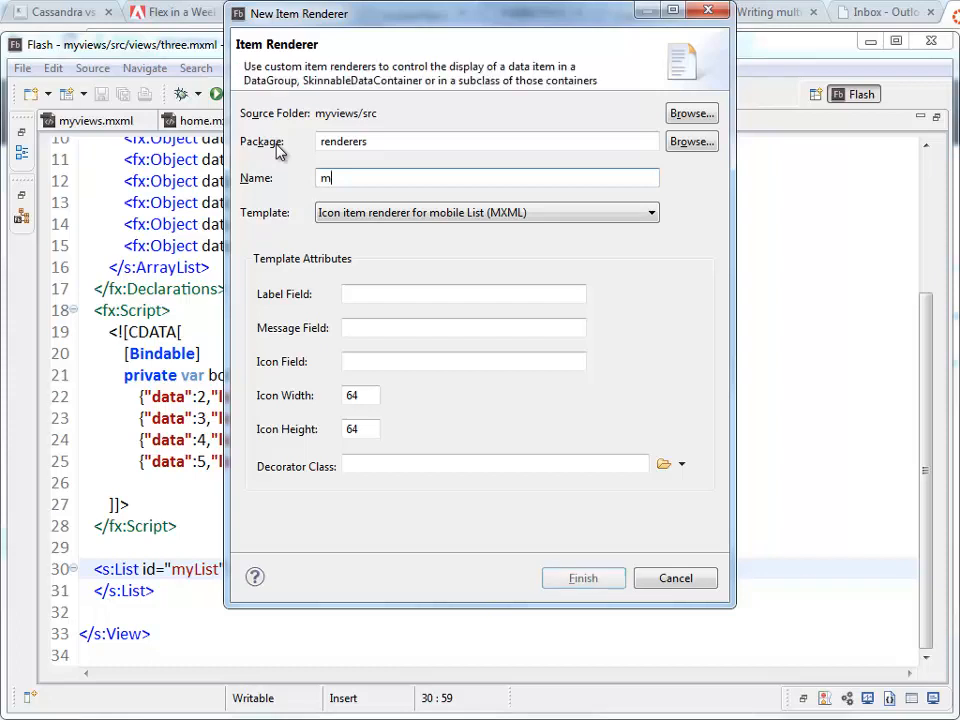
pyautogui.write('yR')
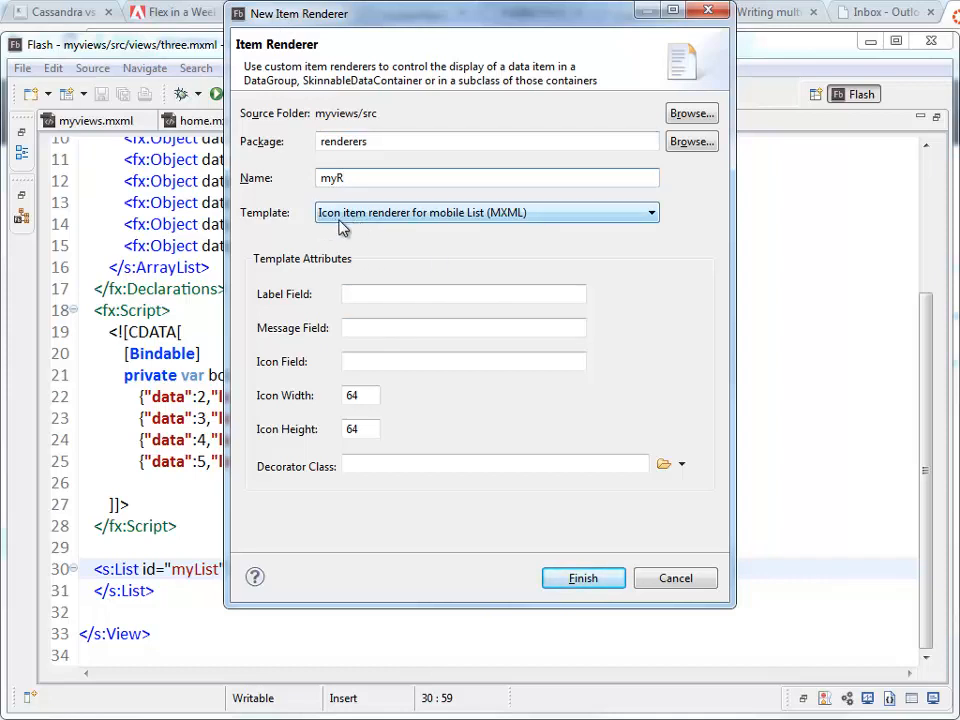
pyautogui.moveTo(470, 222)
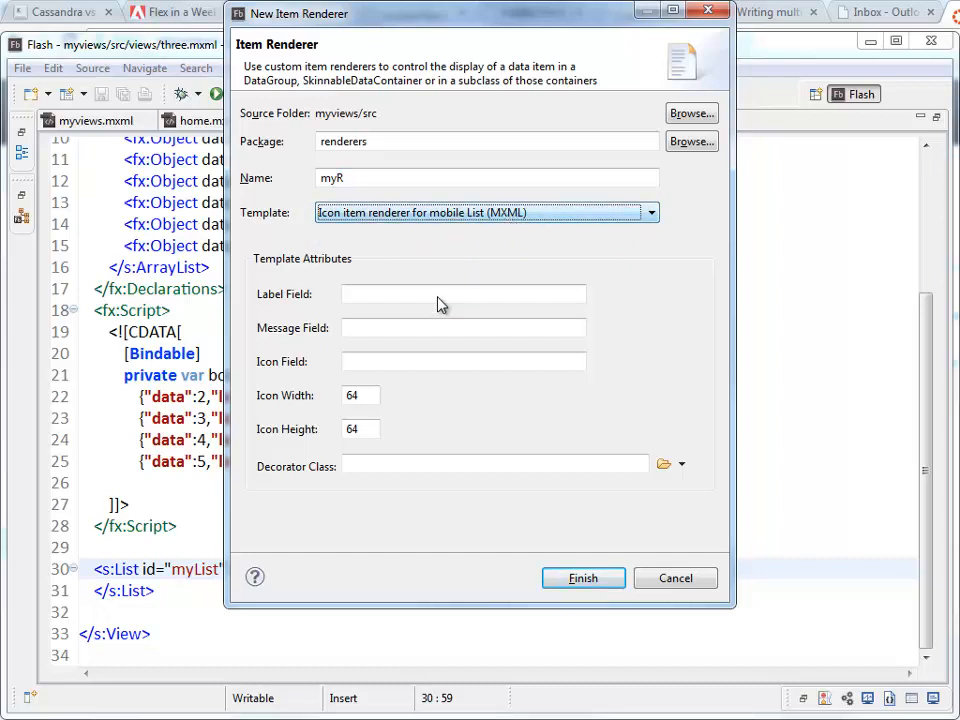
pyautogui.click(463, 293)
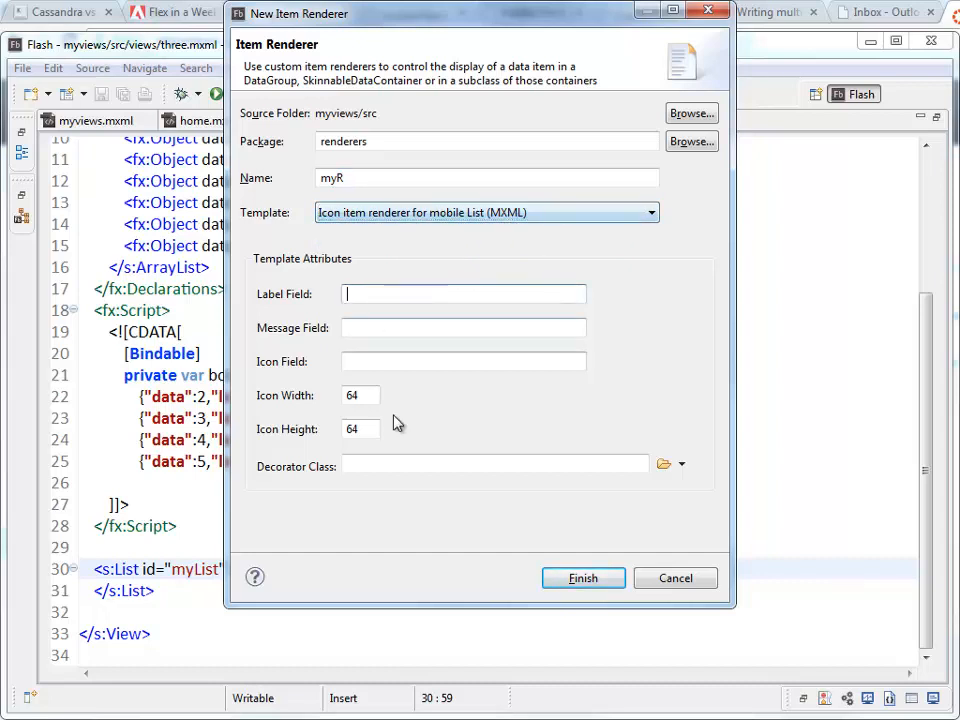
pyautogui.moveTo(610, 343)
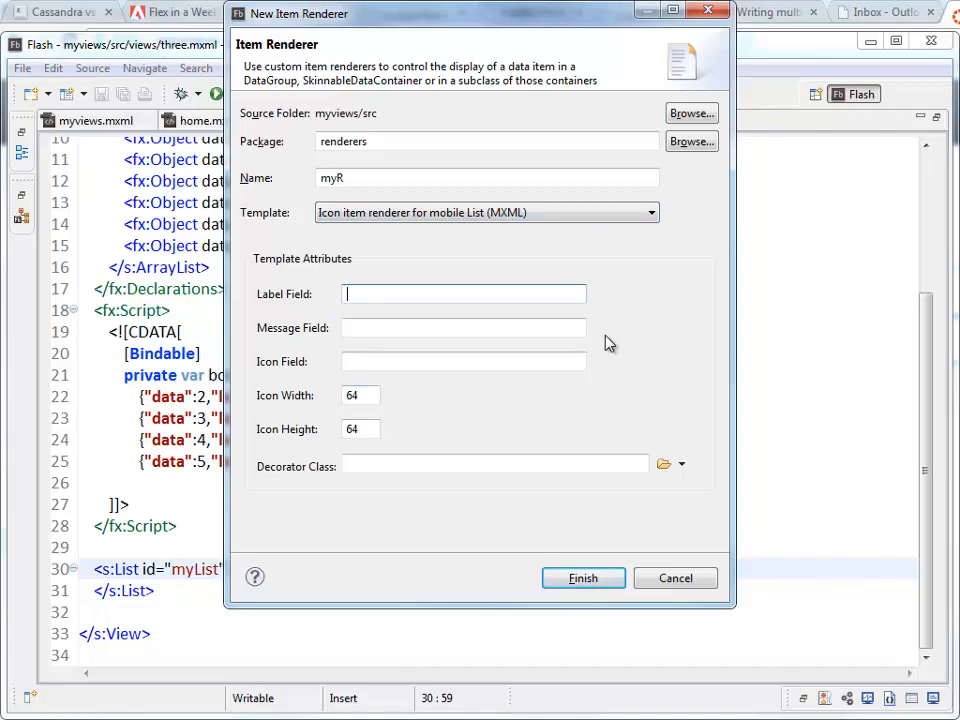
pyautogui.write('data')
pyautogui.click(464, 328)
pyautogui.write('lab')
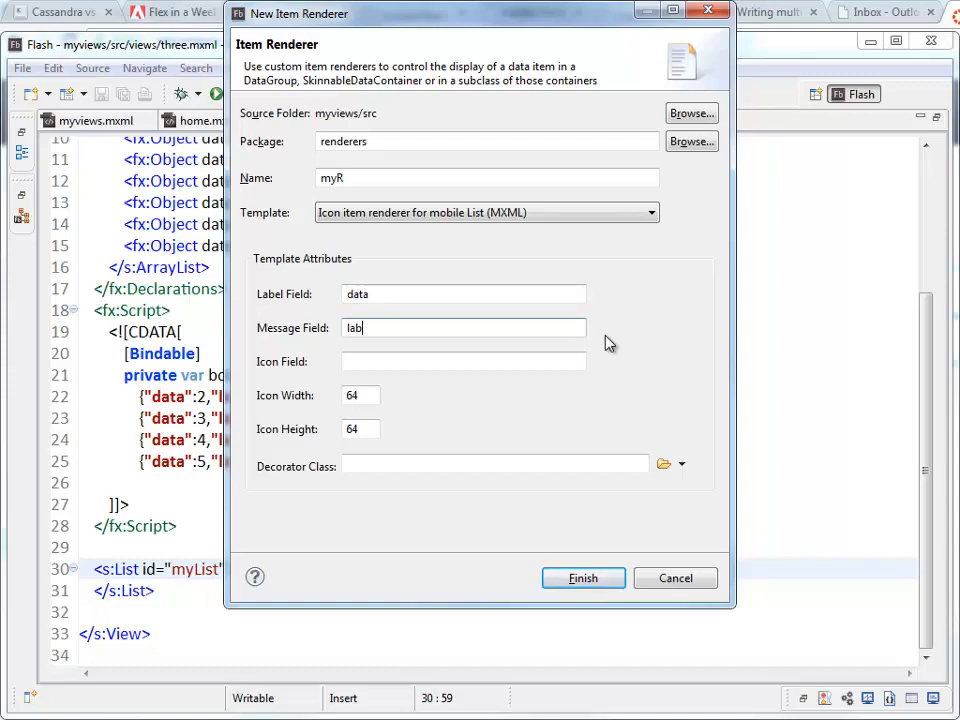
pyautogui.write('el')
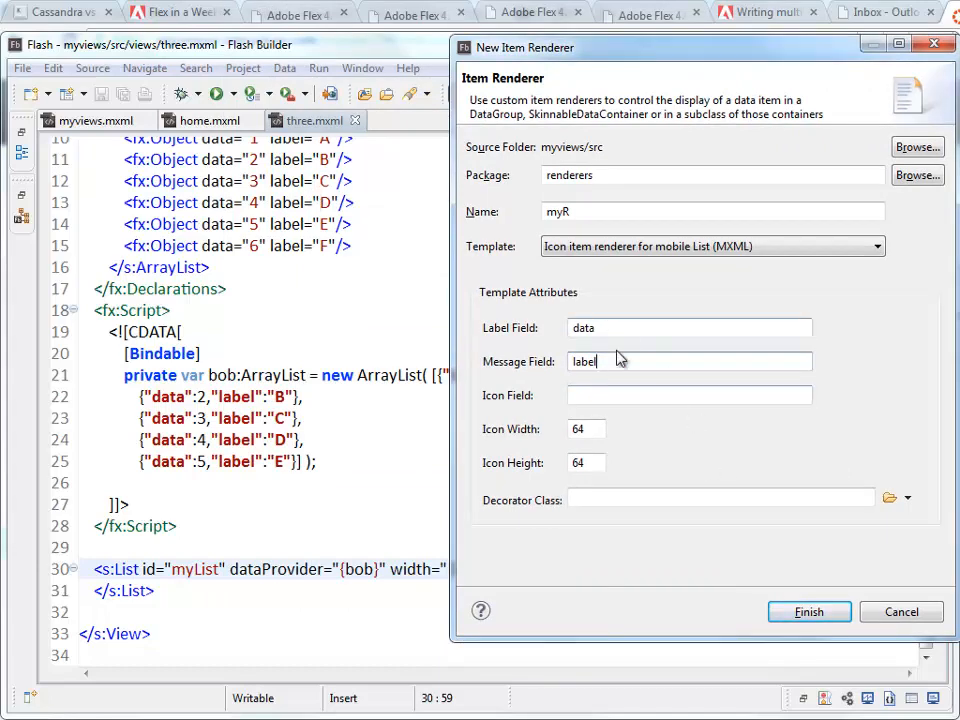
pyautogui.moveTo(832, 602)
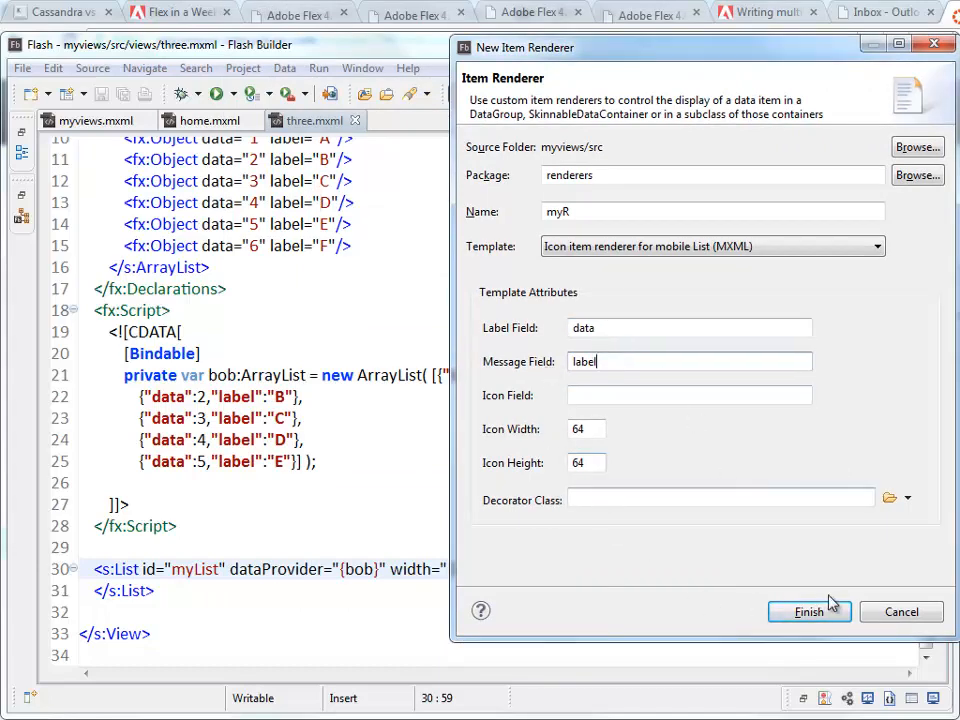
pyautogui.click(809, 611)
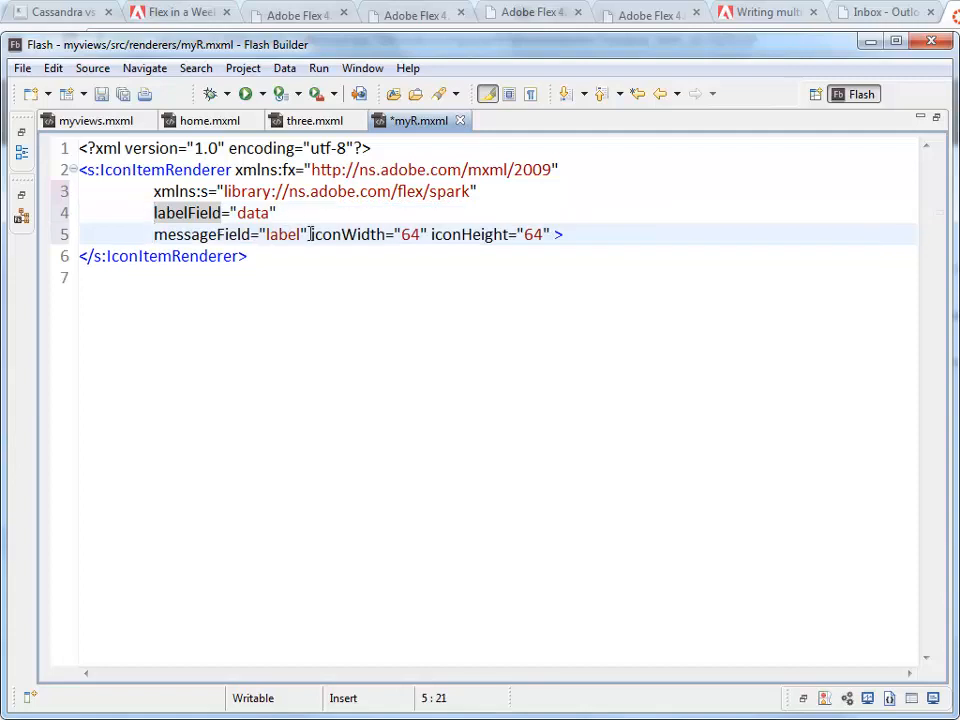
# Step: Move the icon size attributes onto their own line and locate myR.mxml in the project
pyautogui.press('Enter')
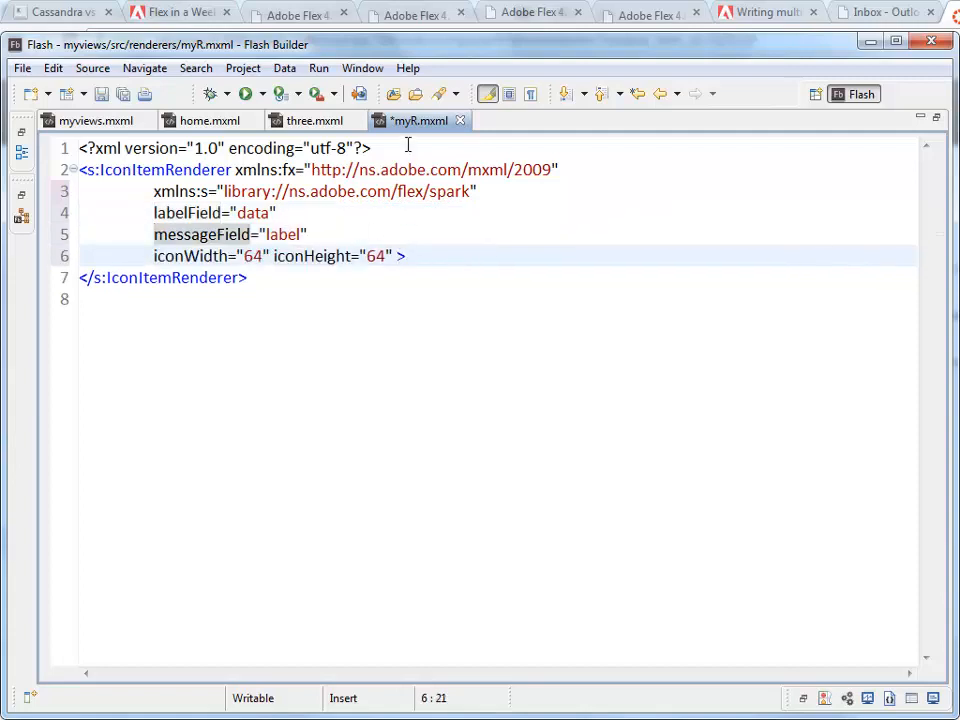
pyautogui.moveTo(418, 120)
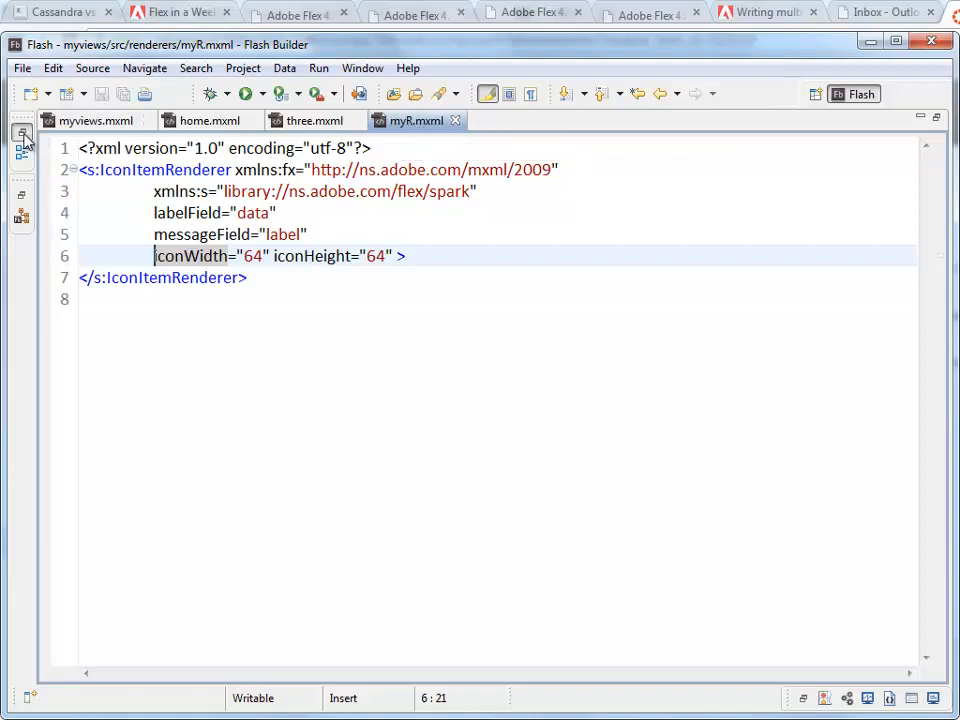
pyautogui.click(22, 153)
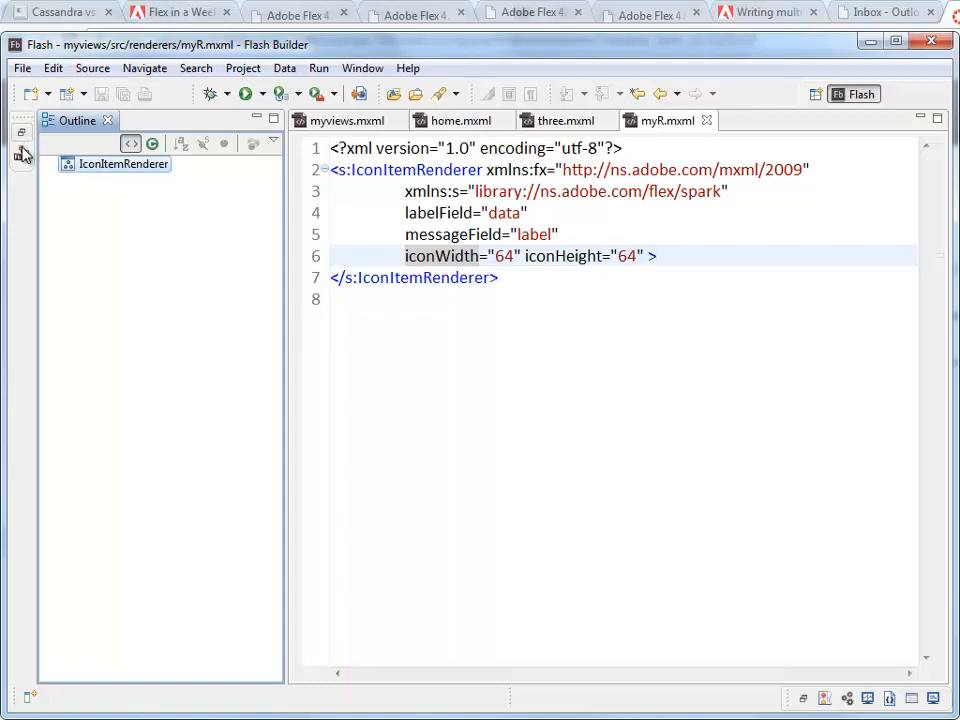
pyautogui.click(22, 152)
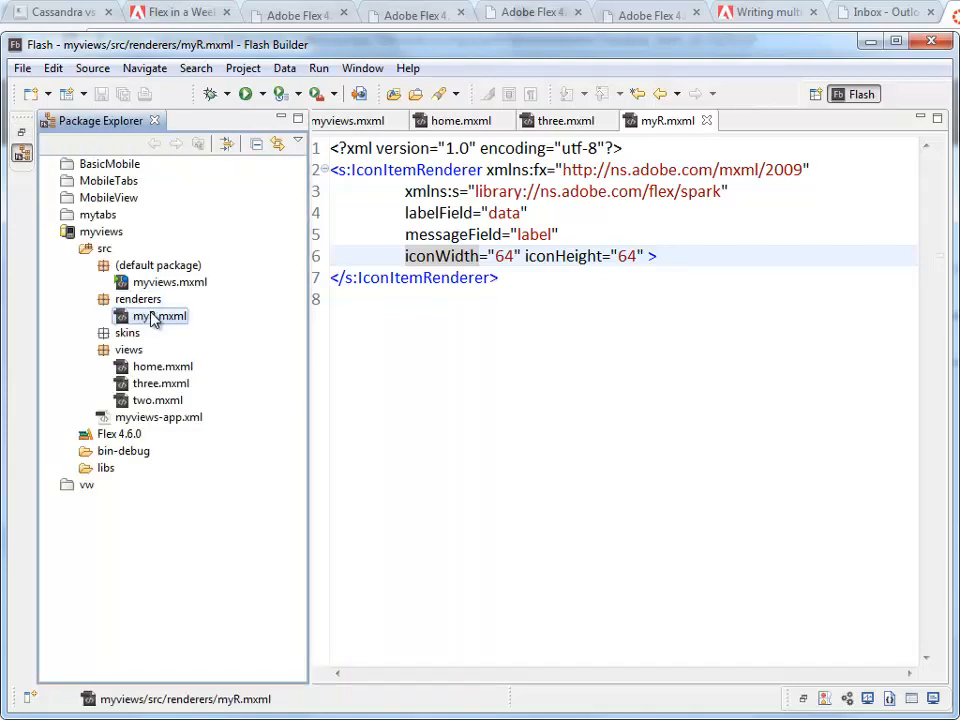
pyautogui.moveTo(185, 322)
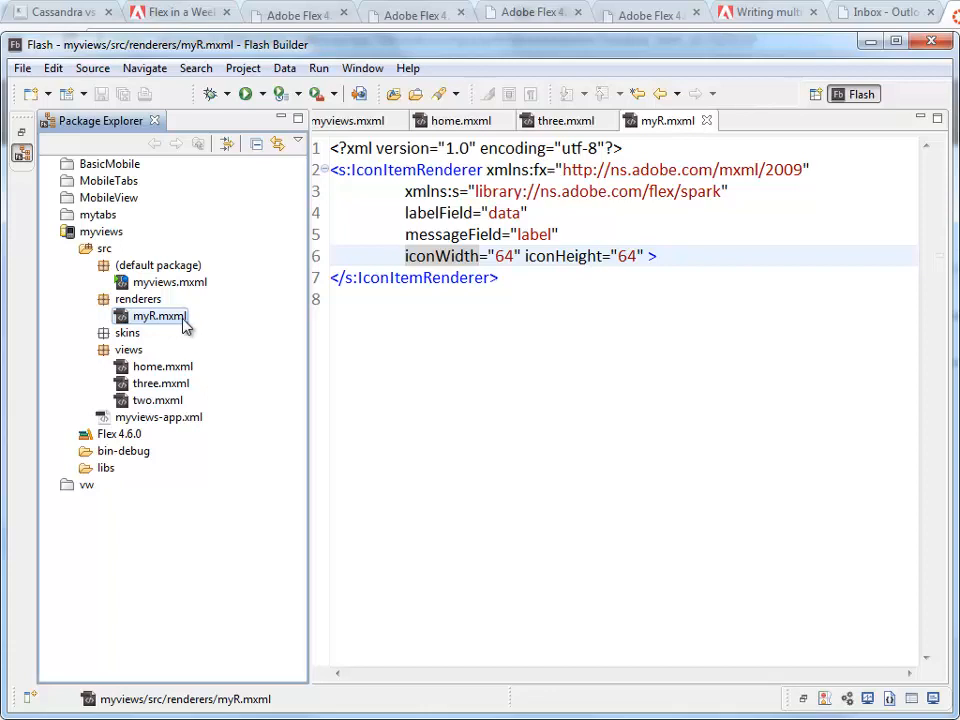
pyautogui.moveTo(40, 145)
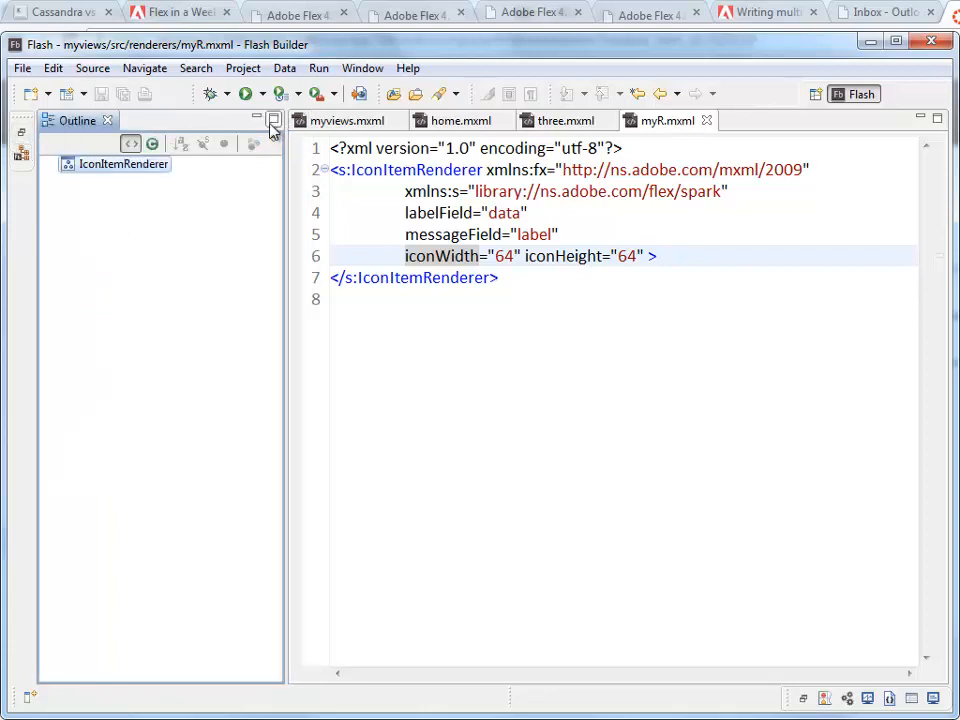
pyautogui.click(107, 120)
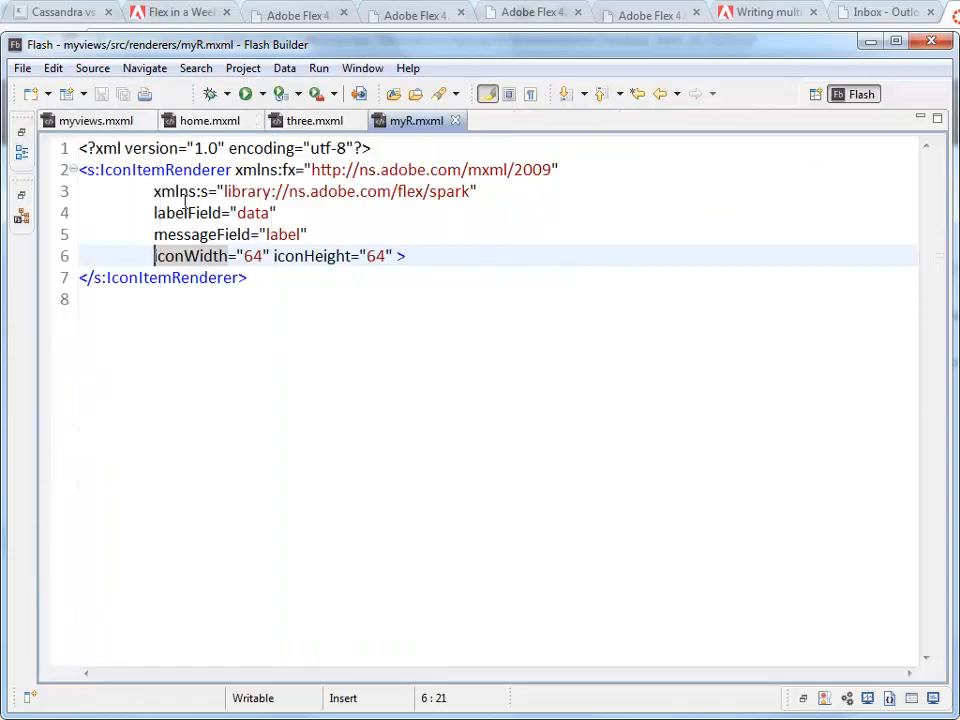
# Step: Set myList's itemRenderer to renderers.myR in three.mxml, save, and relaunch the app
pyautogui.click(313, 120)
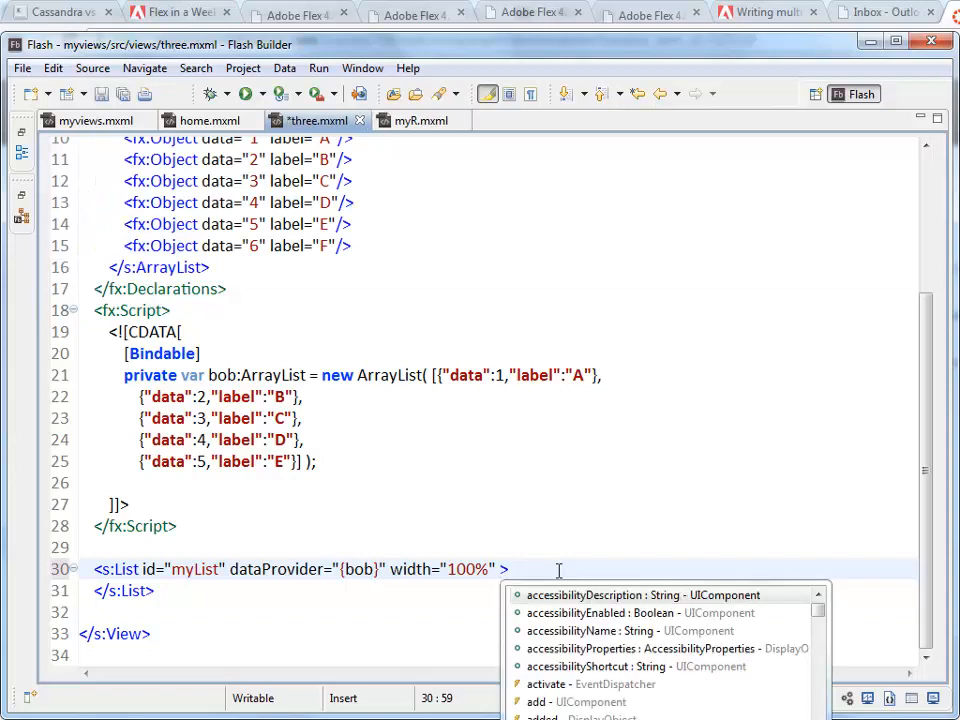
pyautogui.write('itemRenderer="')
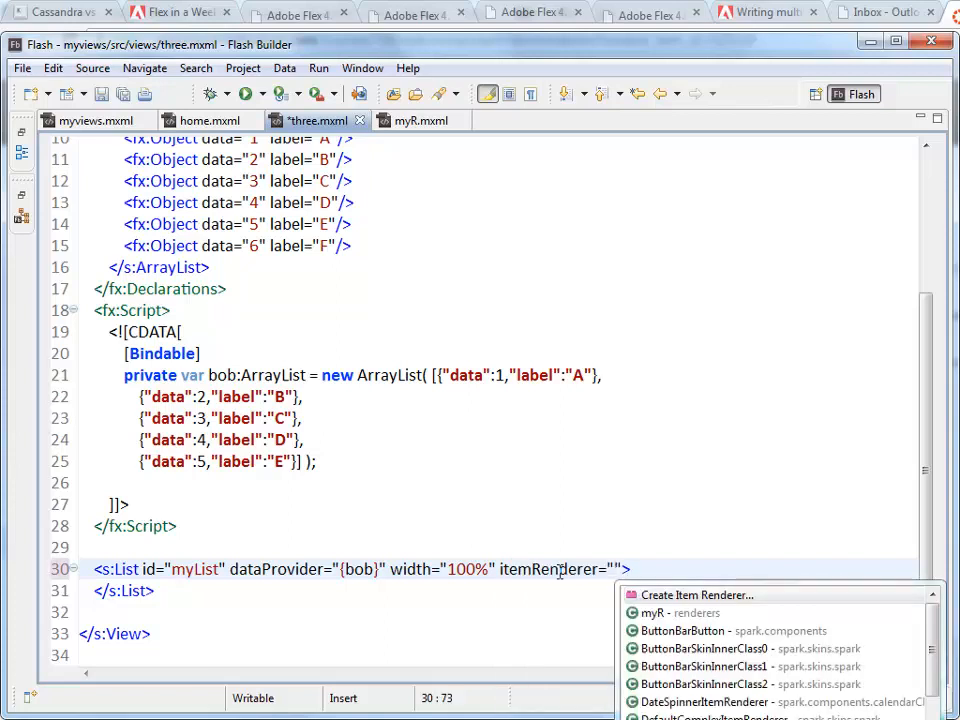
pyautogui.moveTo(658, 613)
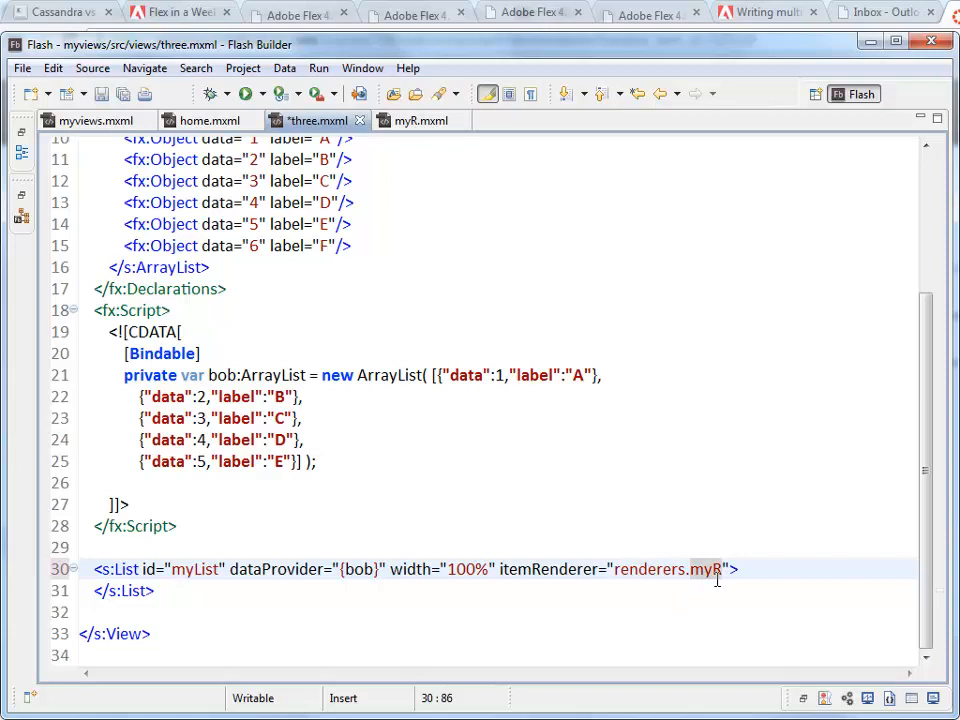
pyautogui.moveTo(556, 517)
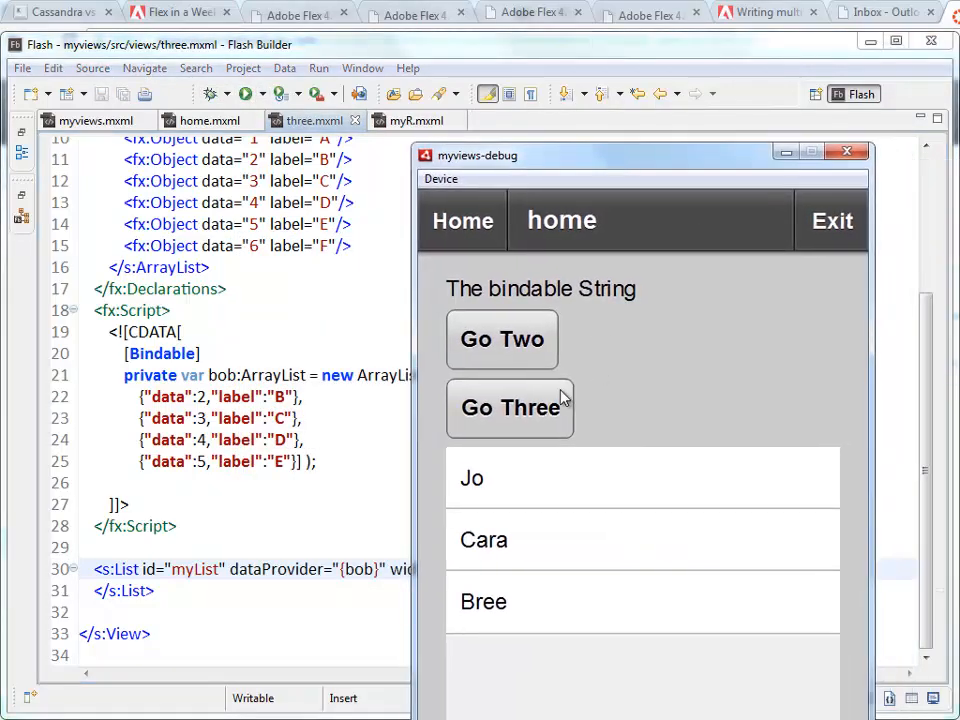
pyautogui.click(510, 407)
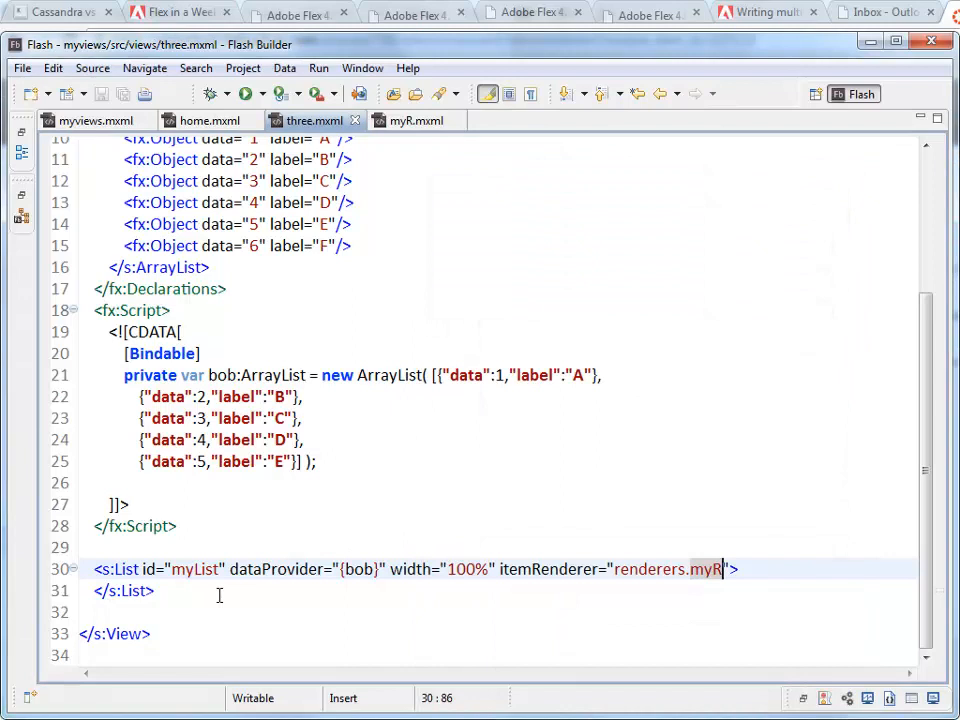
pyautogui.moveTo(686, 504)
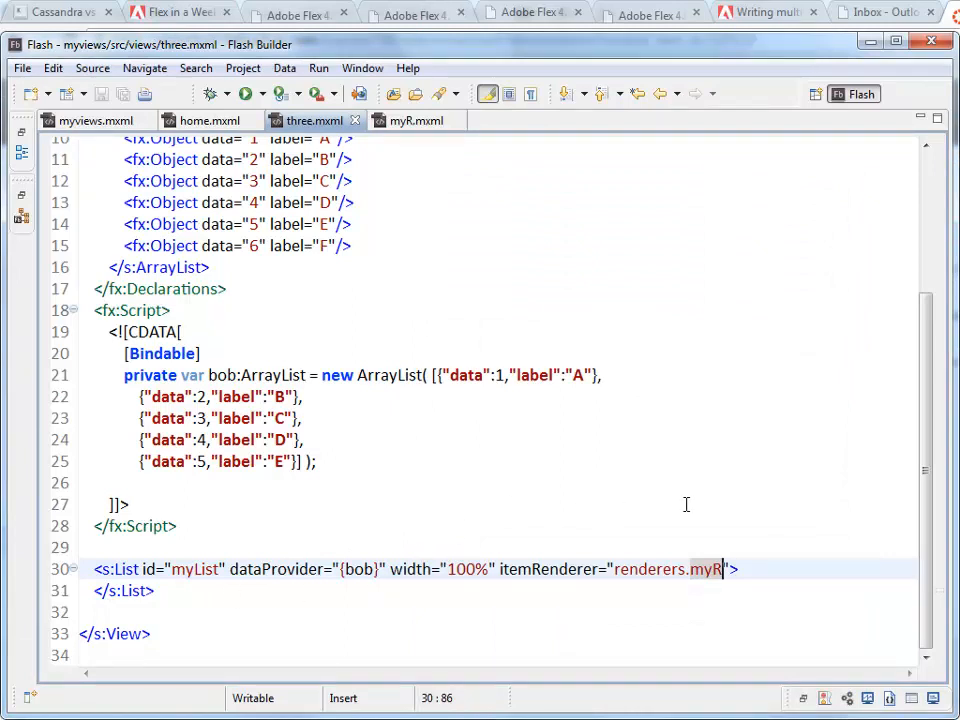
# Step: Check the List in three.mxml that uses the myR renderer
pyautogui.click(410, 120)
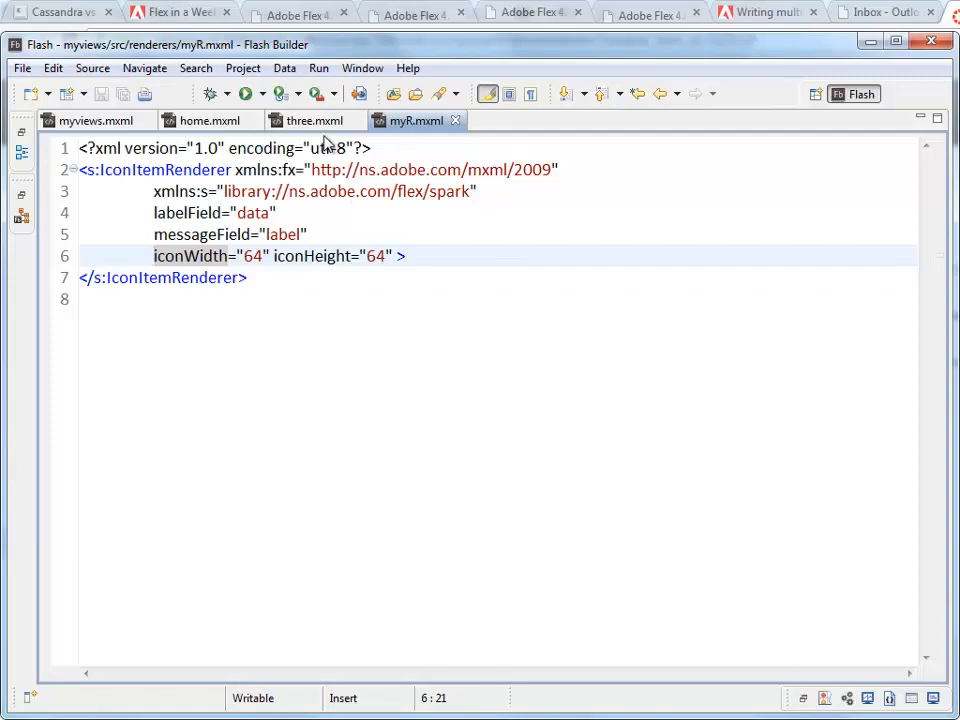
pyautogui.click(313, 120)
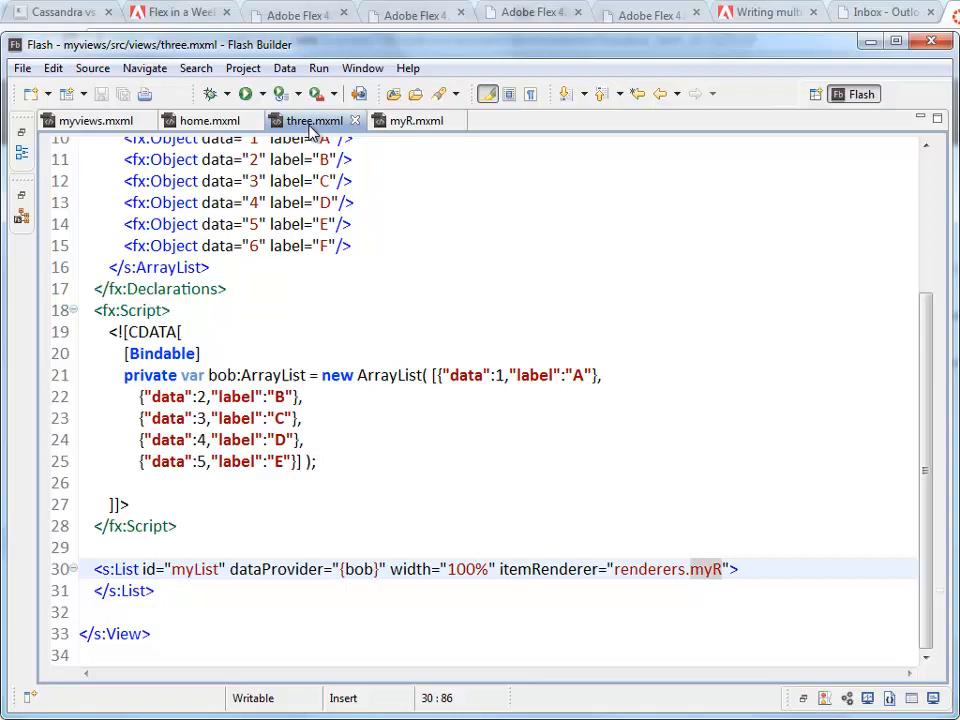
pyautogui.click(721, 569)
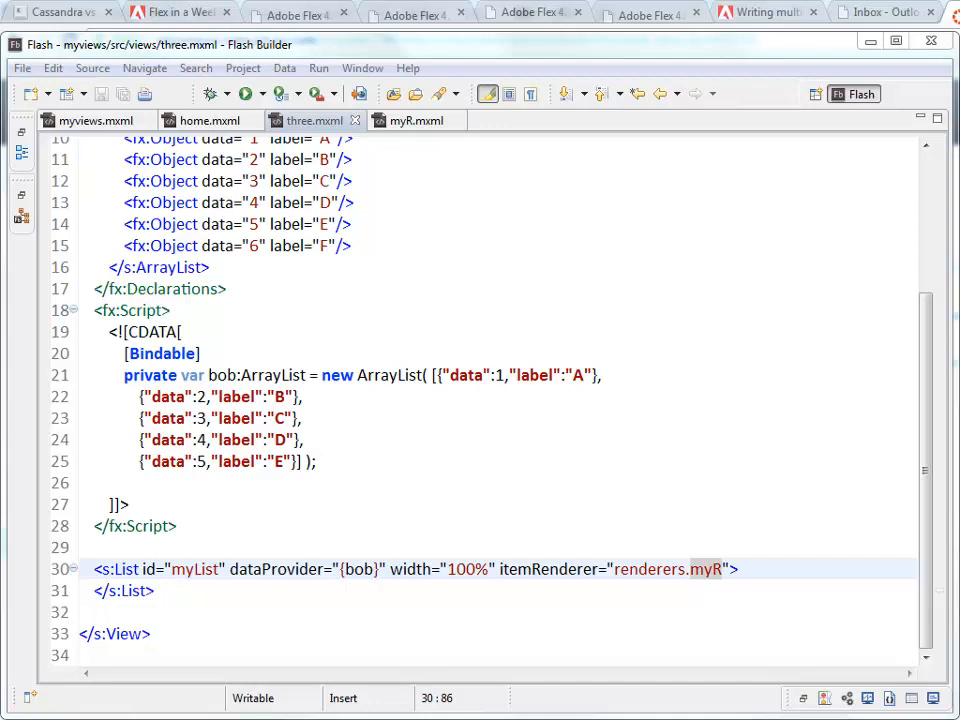
pyautogui.moveTo(434, 124)
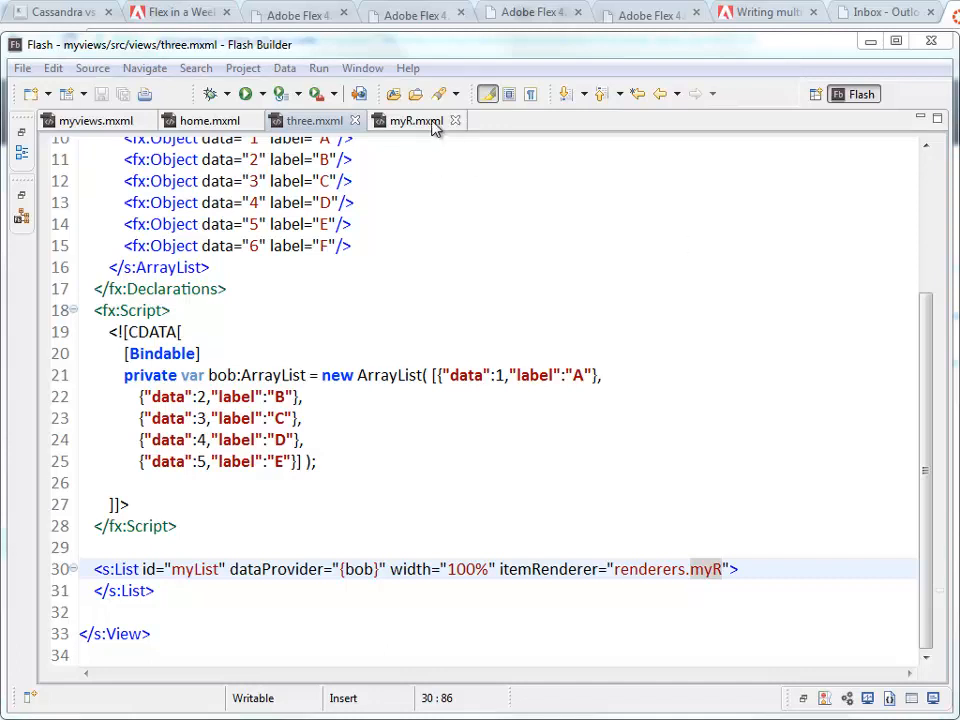
# Step: In myR.mxml, replace messageField="label" with messageFunction="setInfo" and add a blank line
pyautogui.click(414, 120)
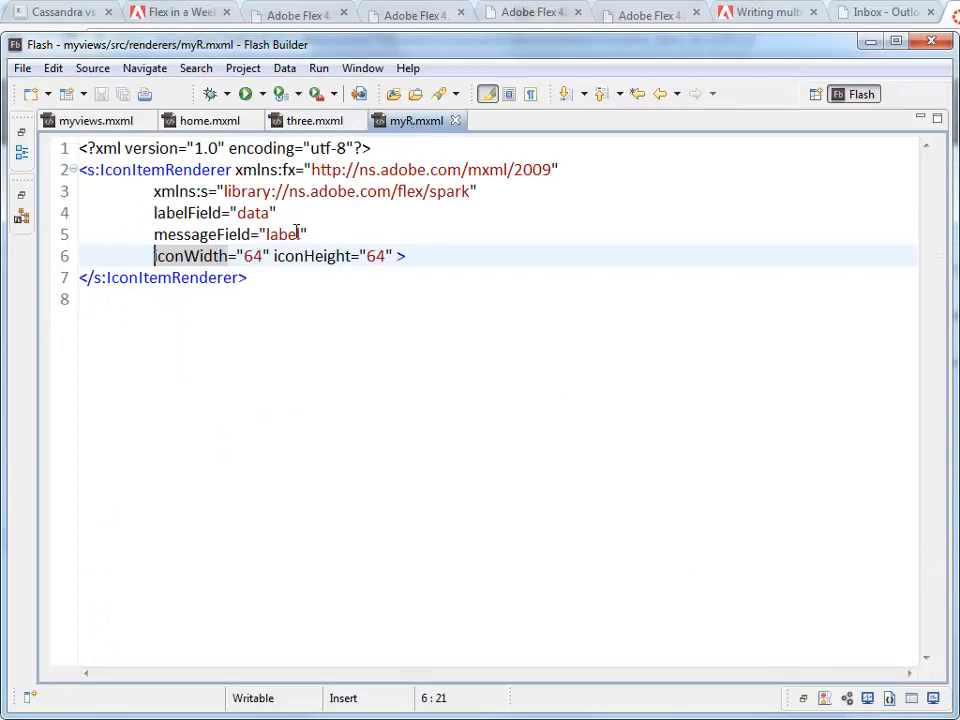
pyautogui.doubleClick(284, 234)
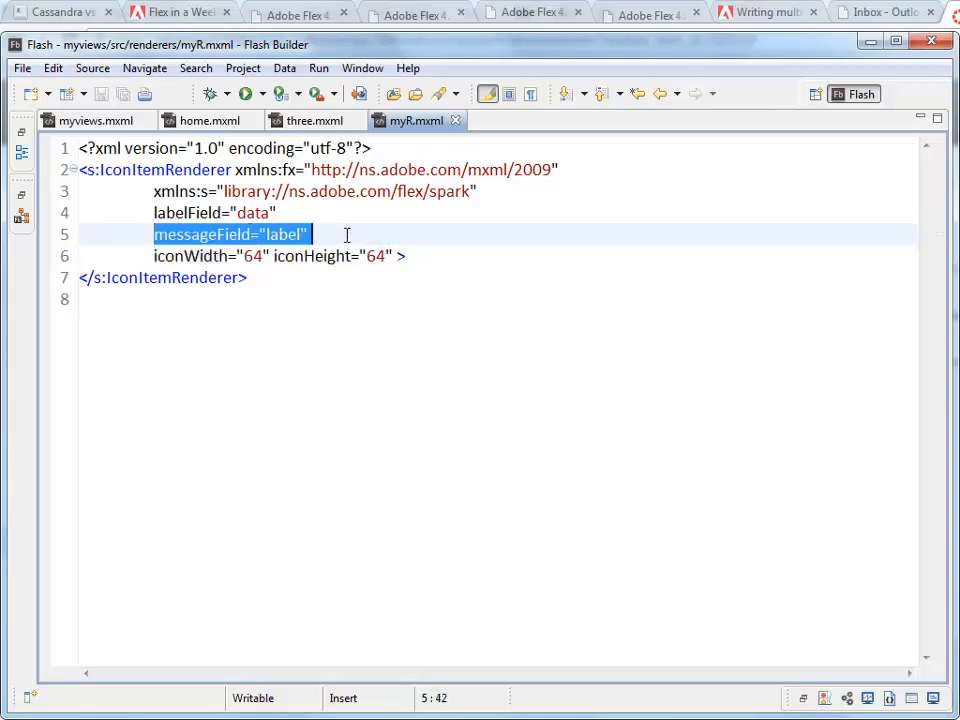
pyautogui.write('me')
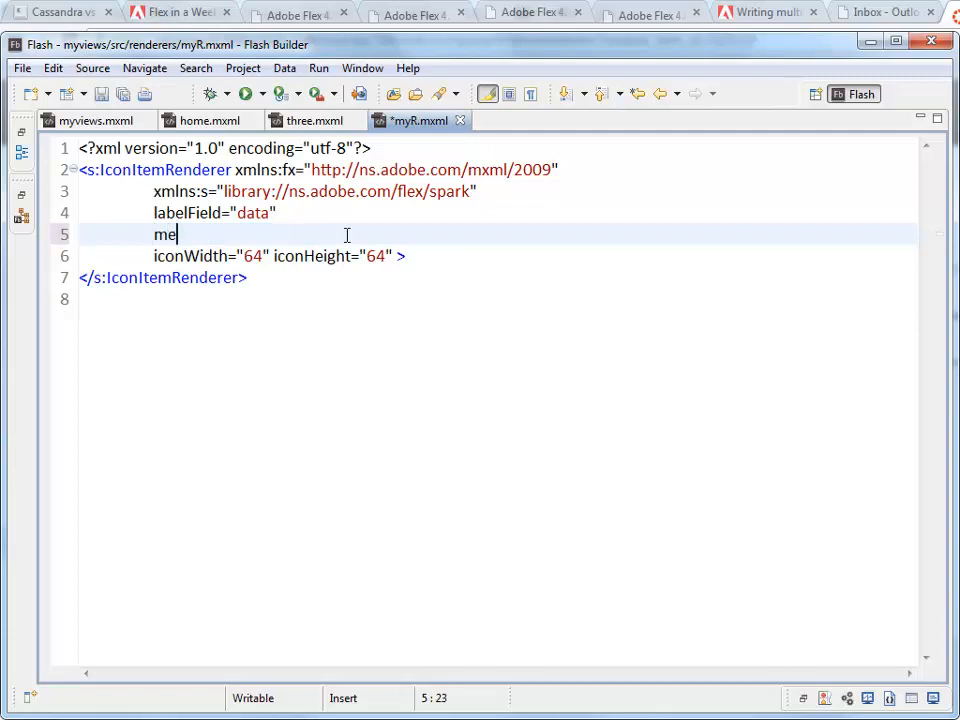
pyautogui.write('ssageFunctio')
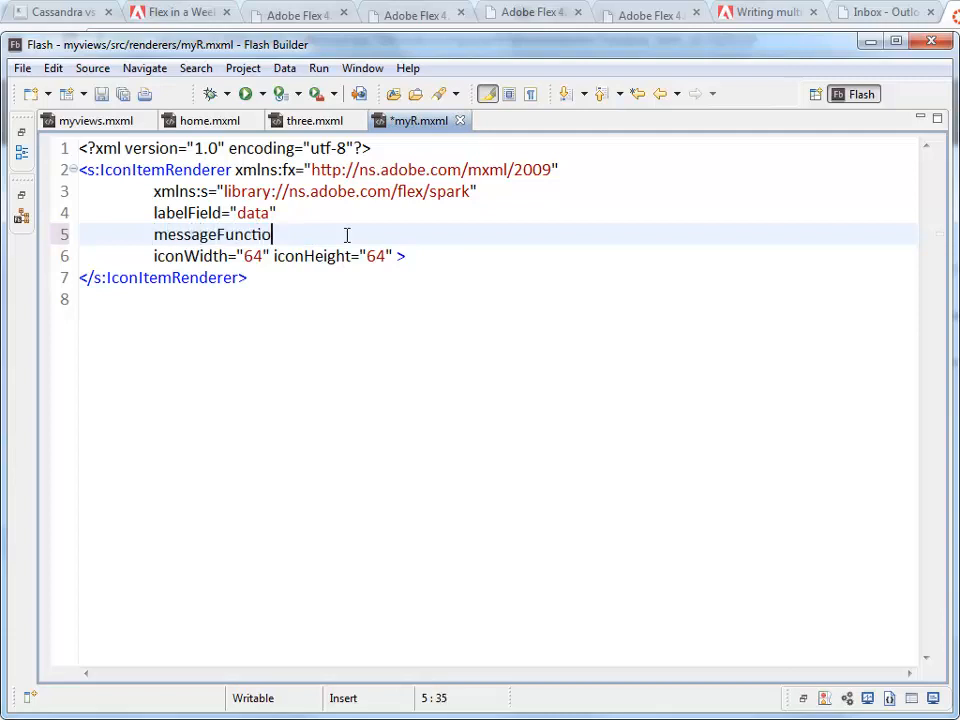
pyautogui.write('n=')
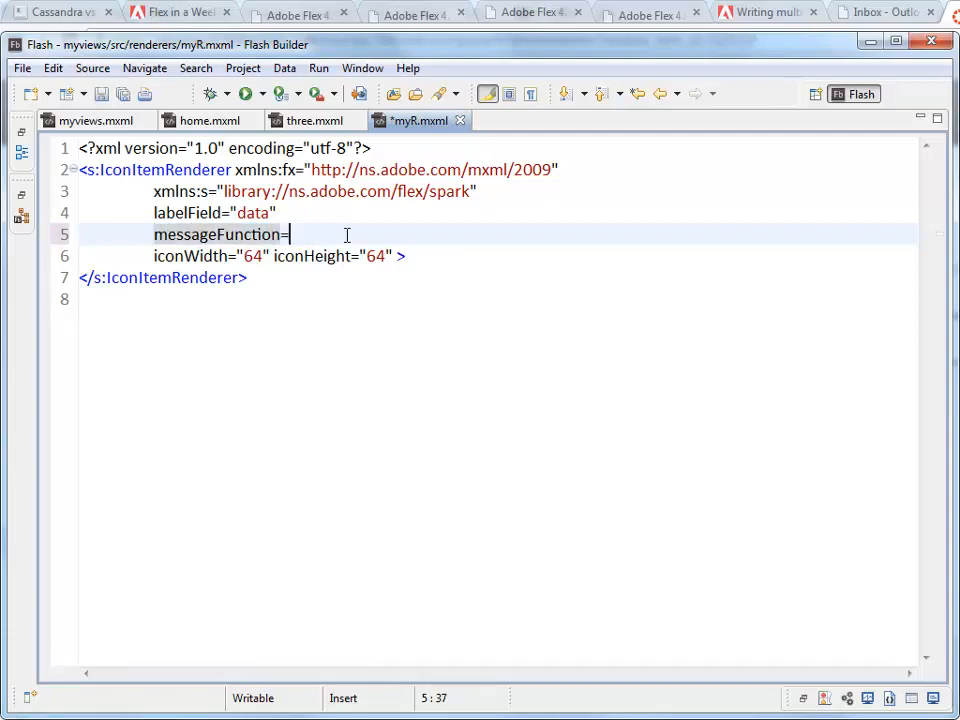
pyautogui.write('"s')
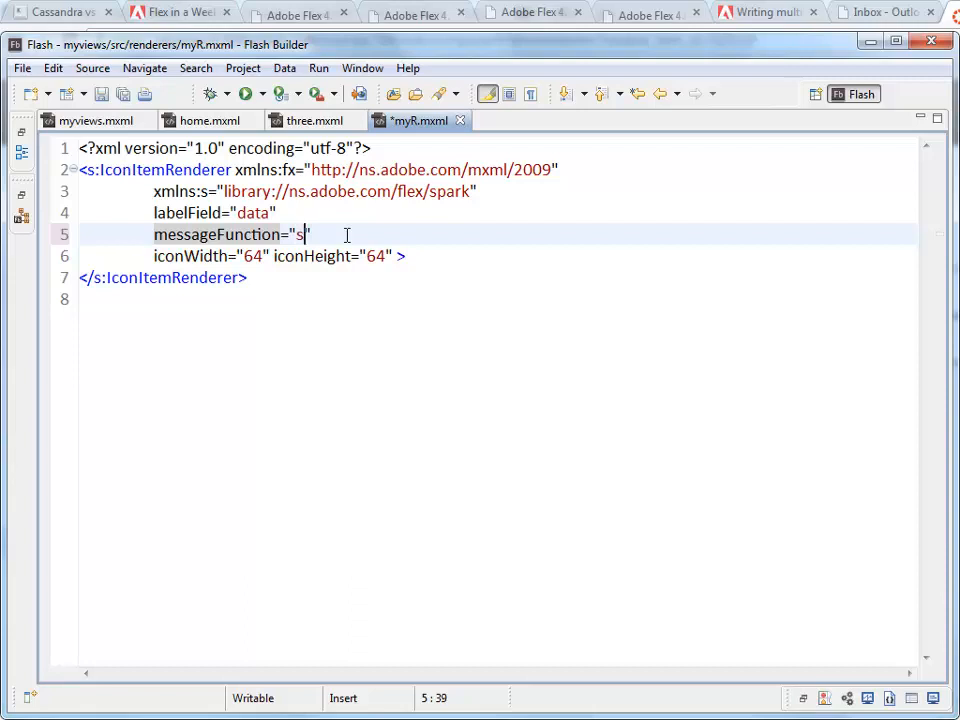
pyautogui.write('etInfo')
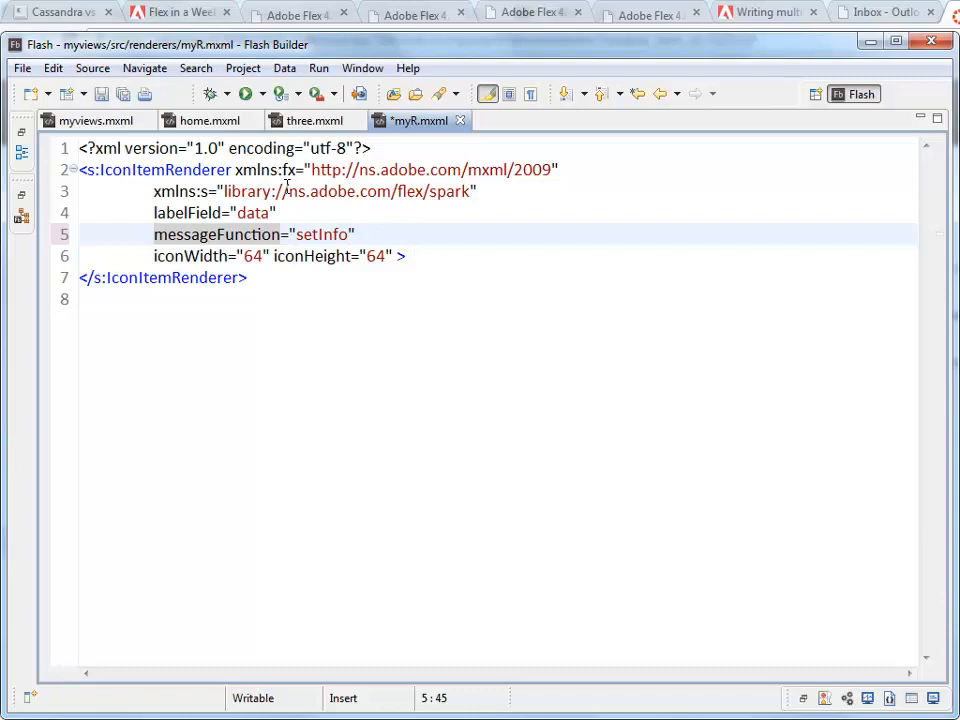
pyautogui.moveTo(314, 120)
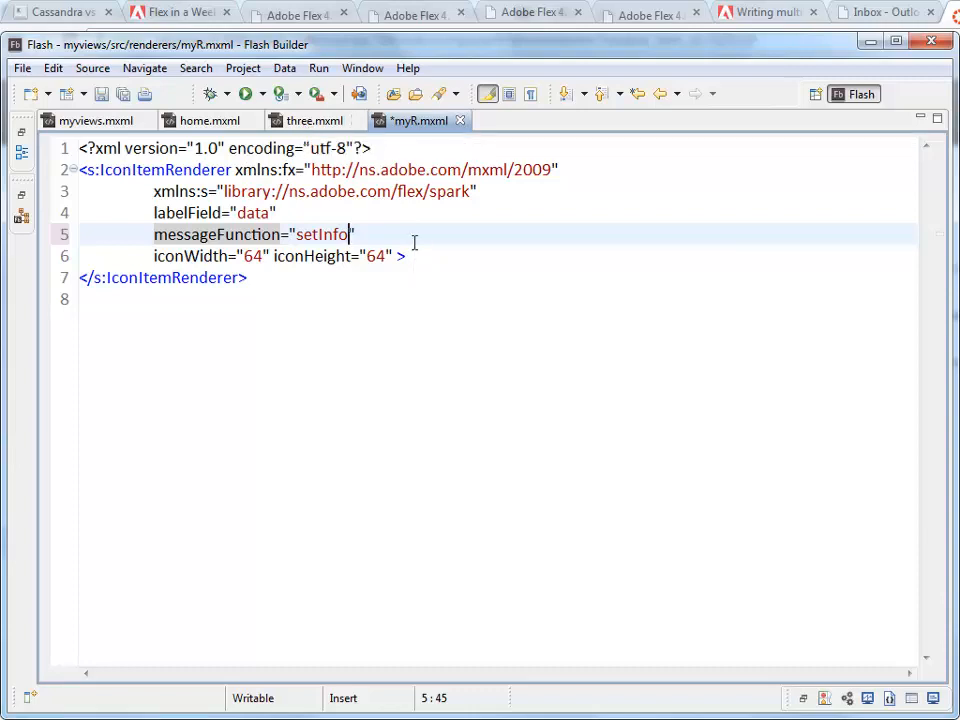
pyautogui.press('Return')
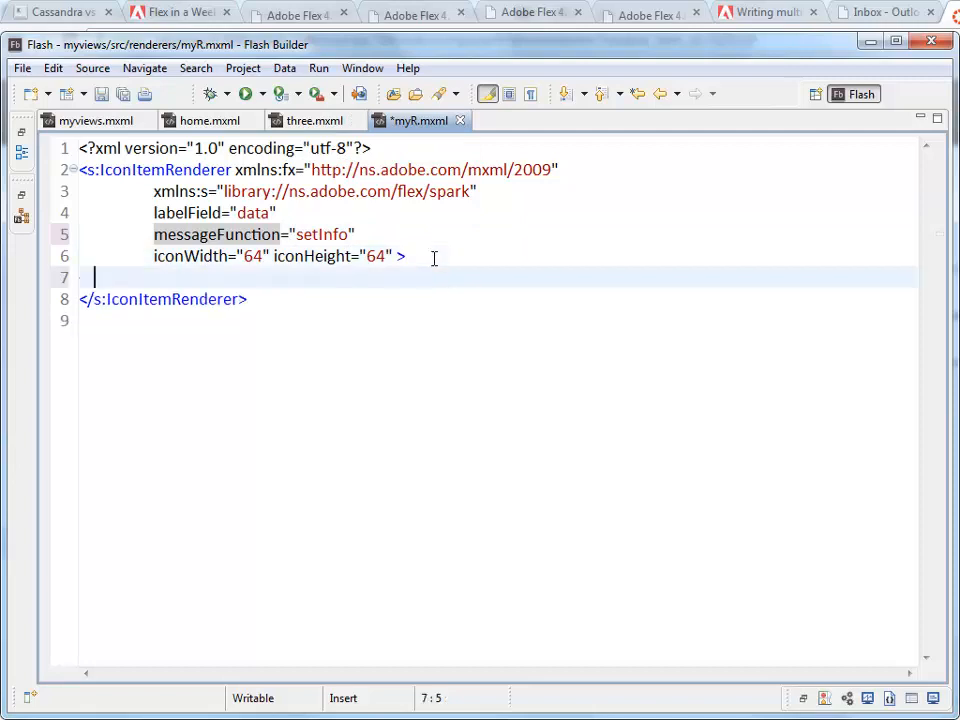
# Step: Add an fx:Script block declaring public function setInfo(item:Object):String in myR.mxml
pyautogui.press('Return')
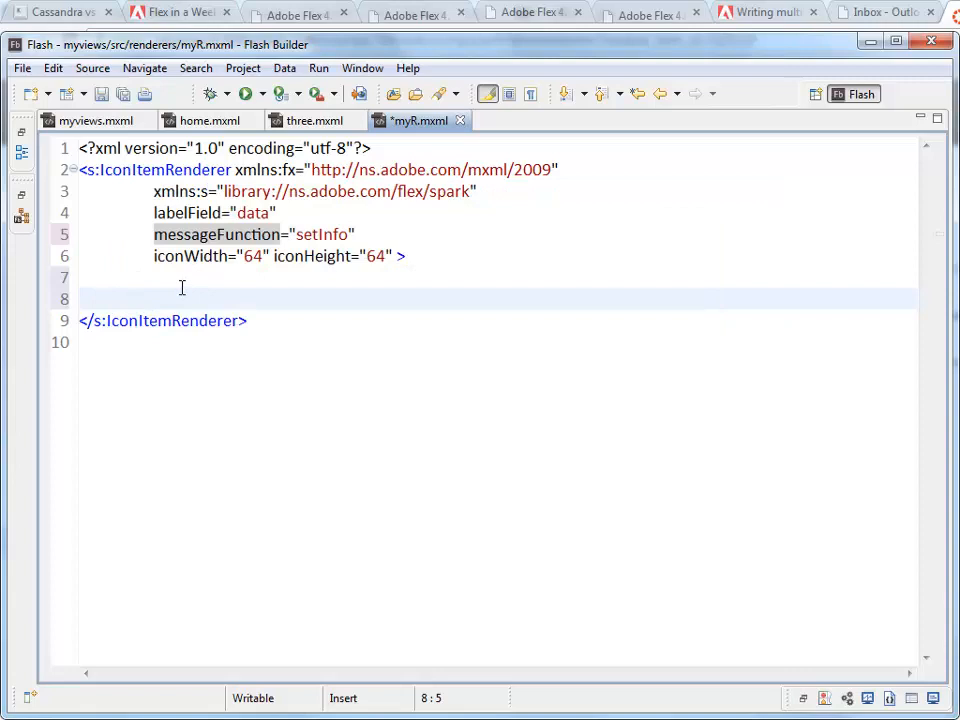
pyautogui.write('<fx')
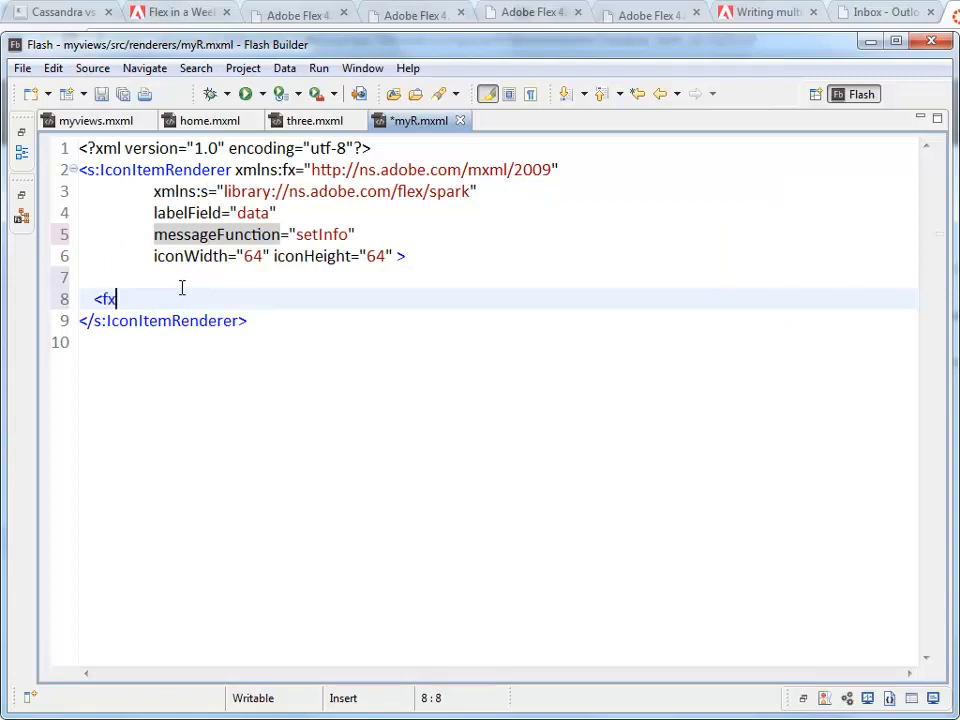
pyautogui.write(':Script>')
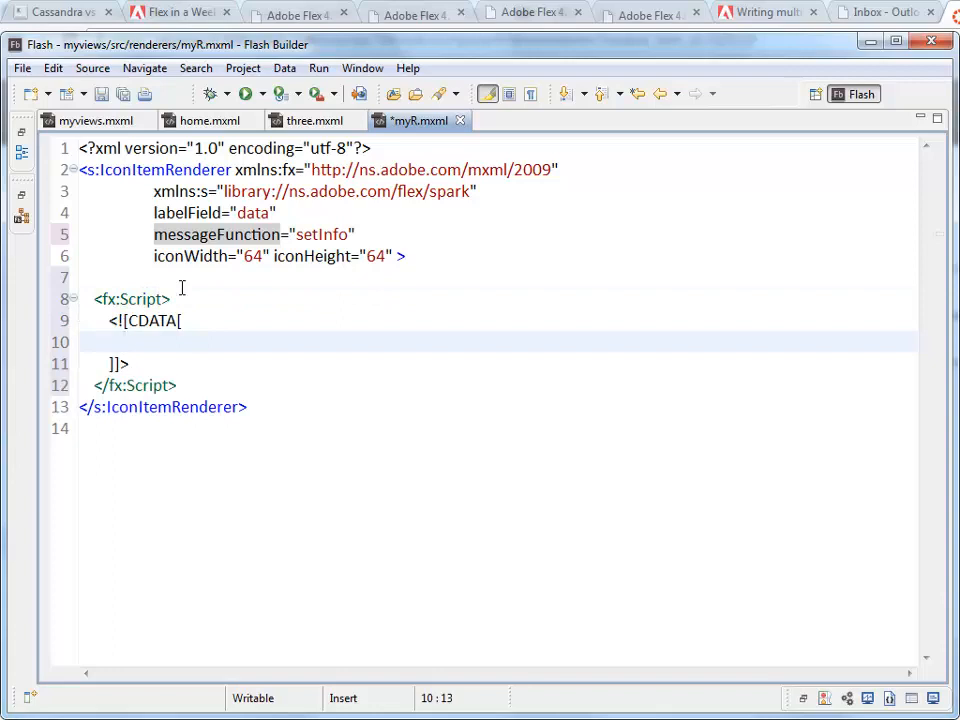
pyautogui.write('public fu')
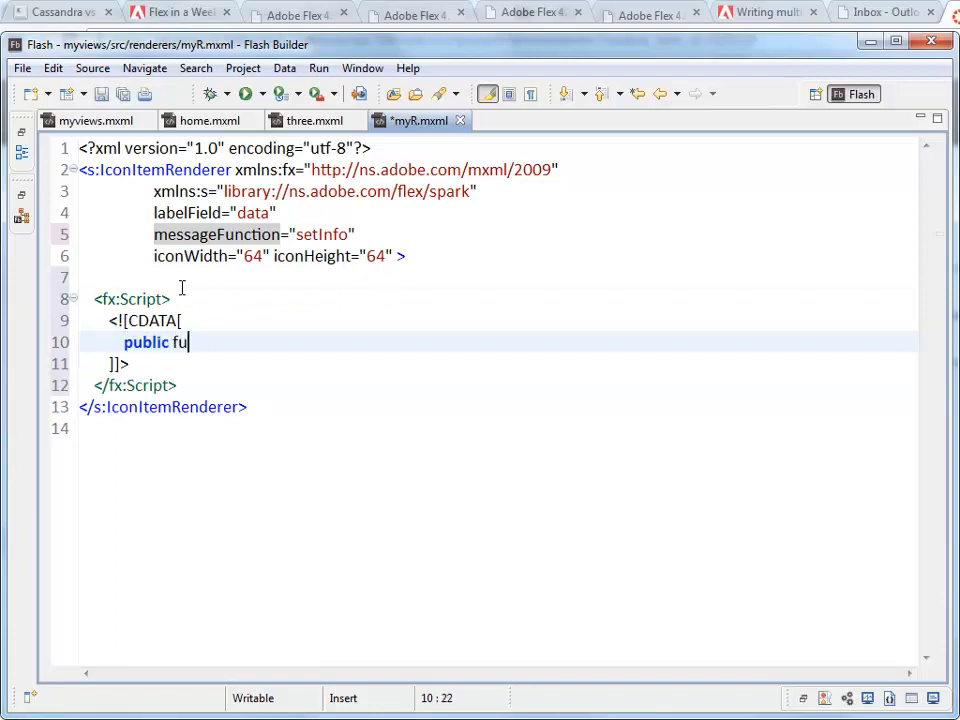
pyautogui.write('nction setI')
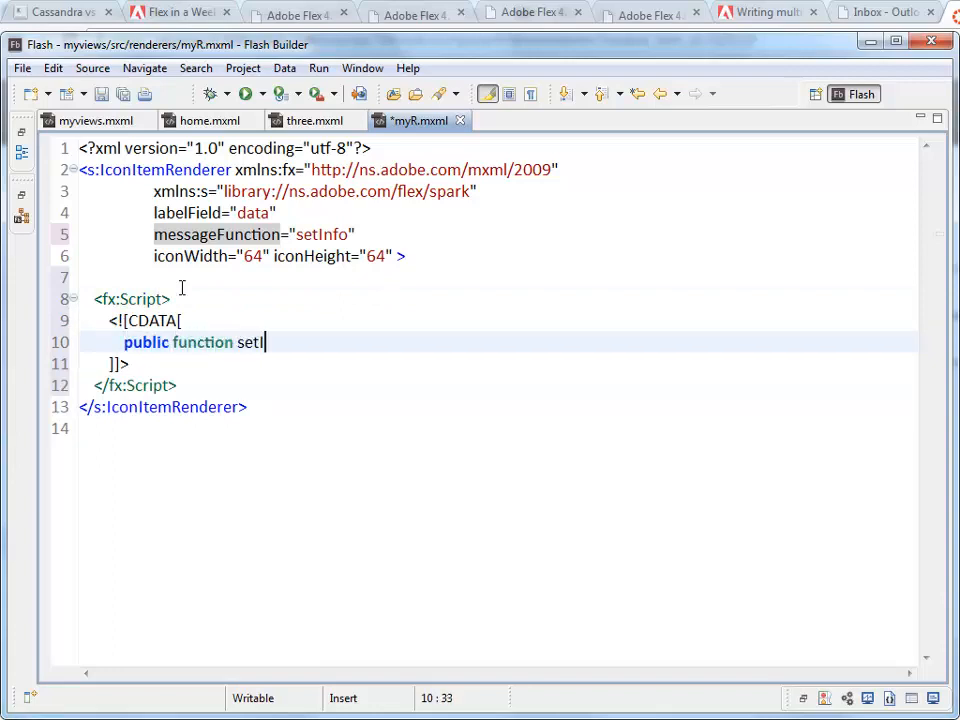
pyautogui.write('nfo():')
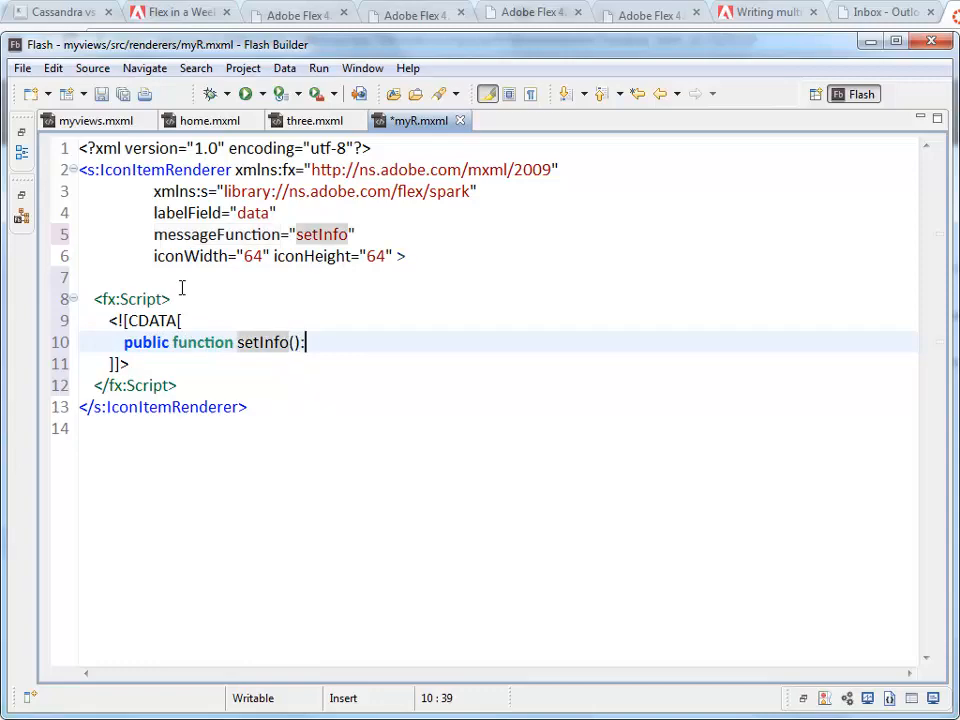
pyautogui.write('S')
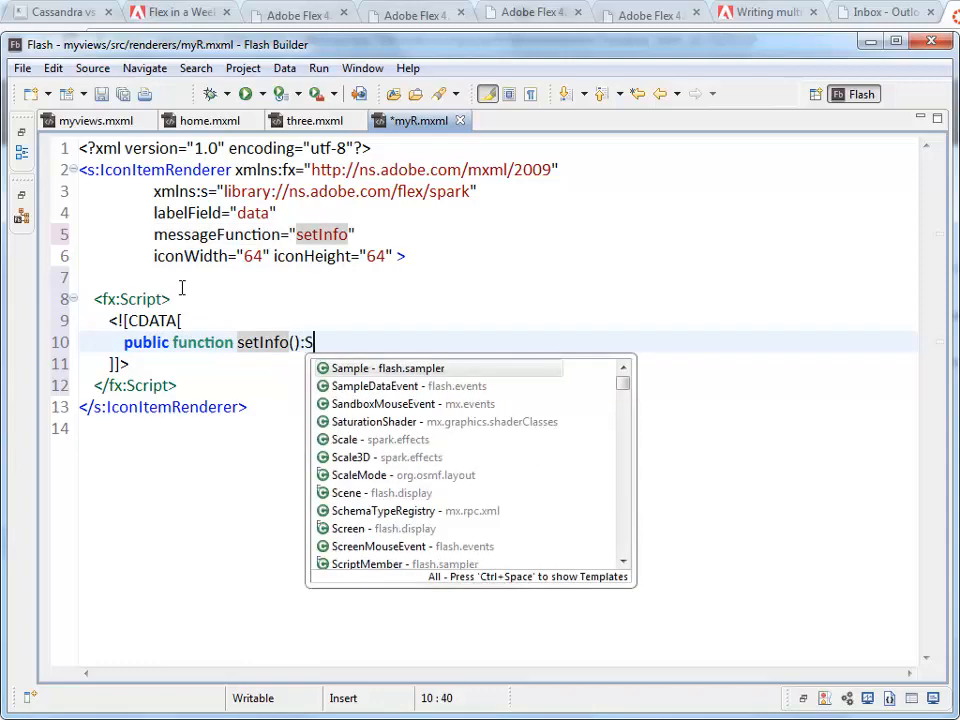
pyautogui.write('tring{')
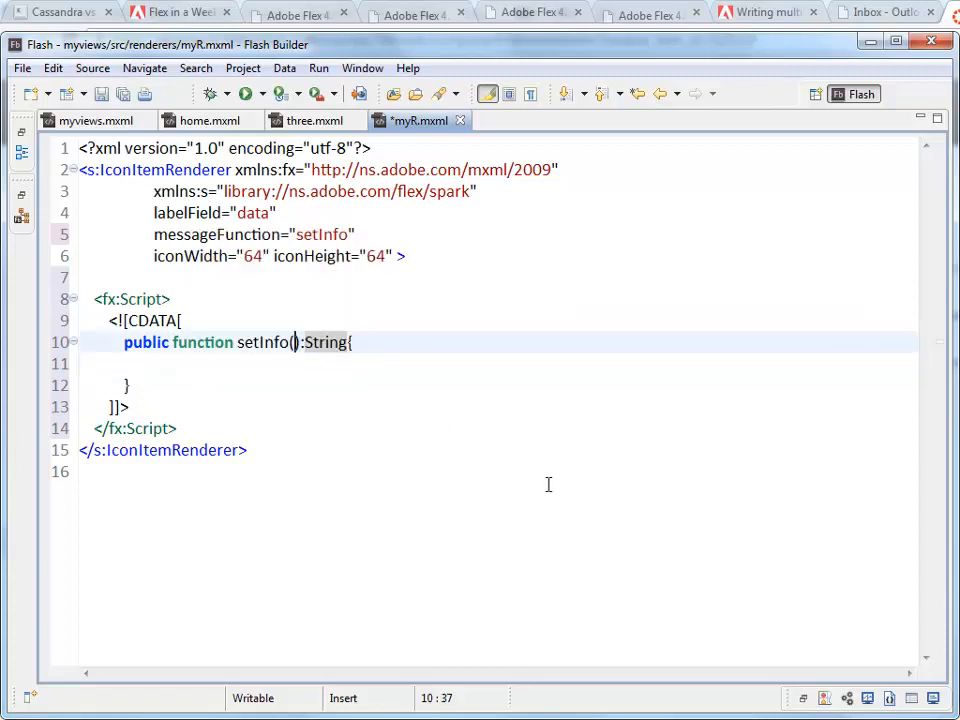
pyautogui.write('kajsdhfkasdjfhs')
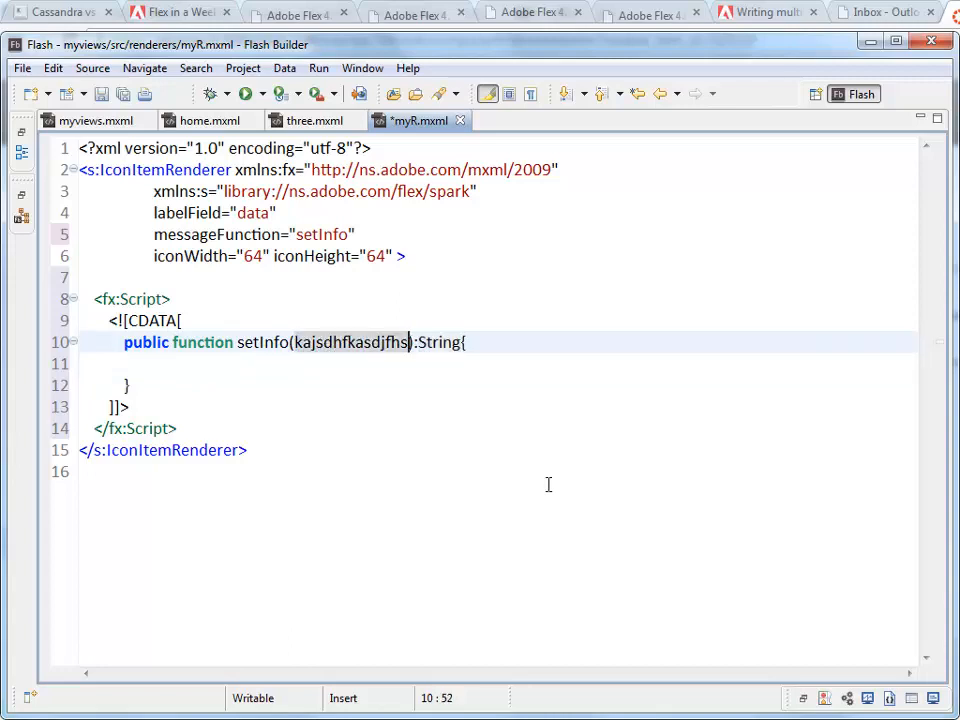
pyautogui.write('ite')
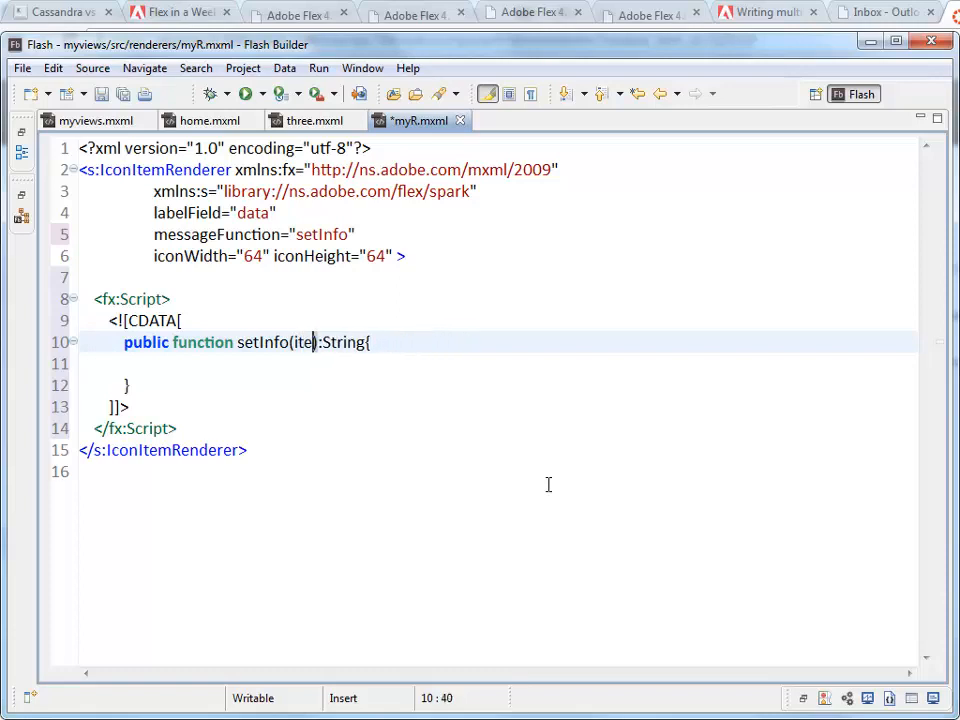
pyautogui.write('m:')
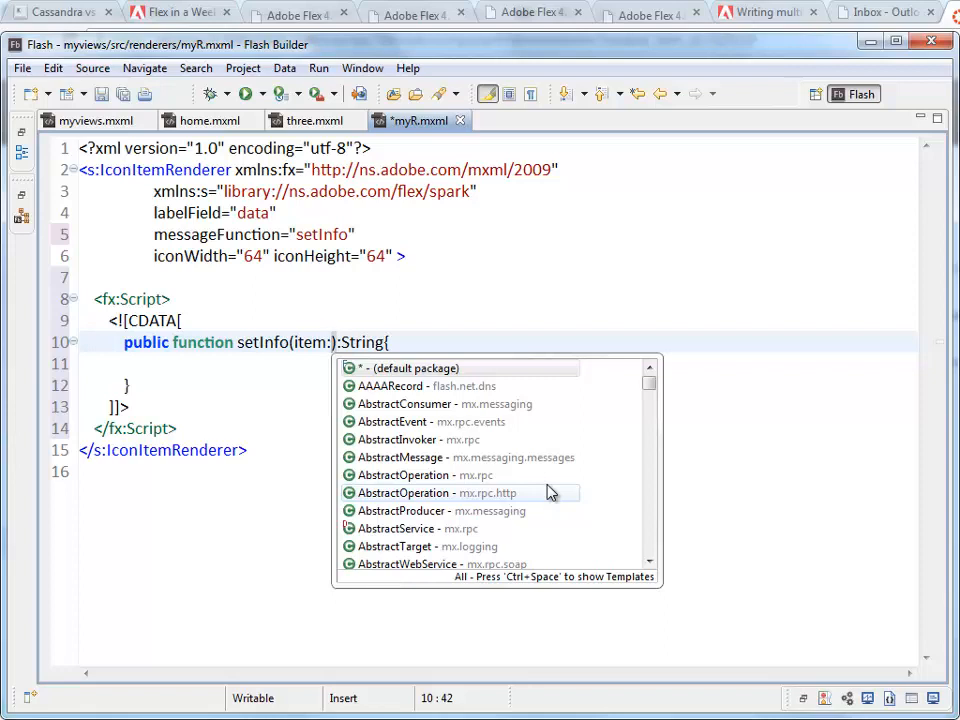
pyautogui.write('Object')
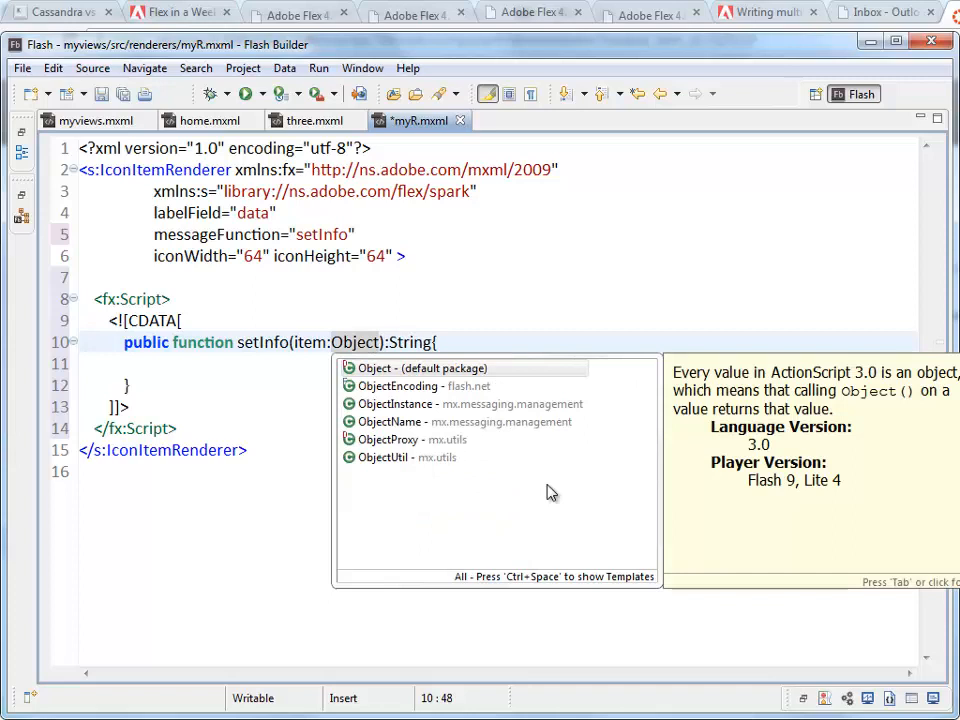
pyautogui.press('Escape')
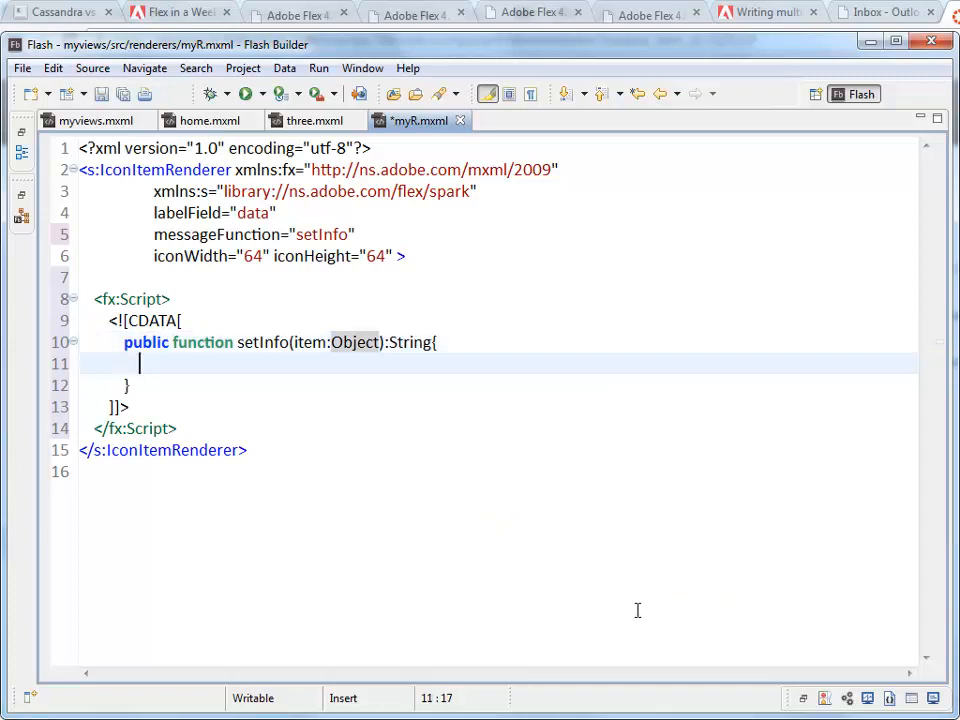
# Step: Make setInfo return item.data + " :: " + item.label and save myR.mxml
pyautogui.write('return')
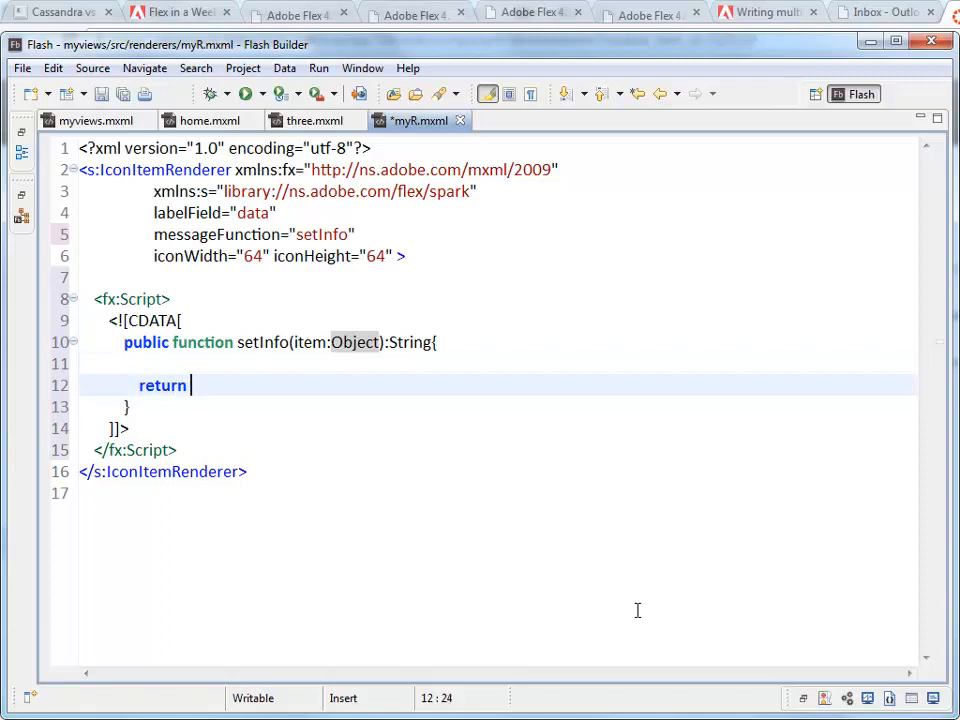
pyautogui.write('item')
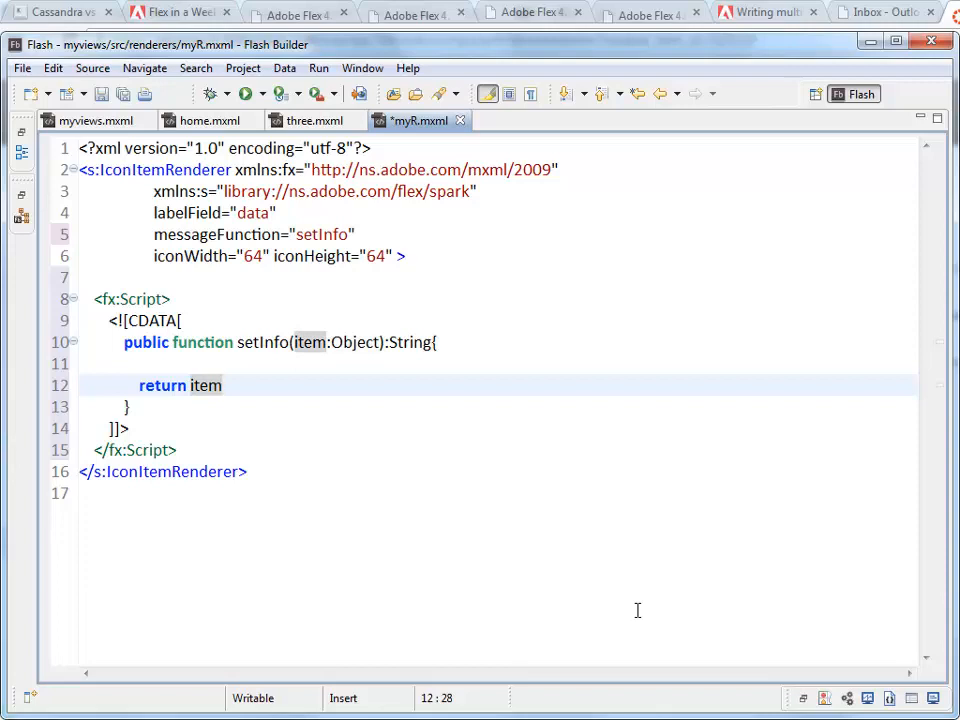
pyautogui.write('.data + " " +')
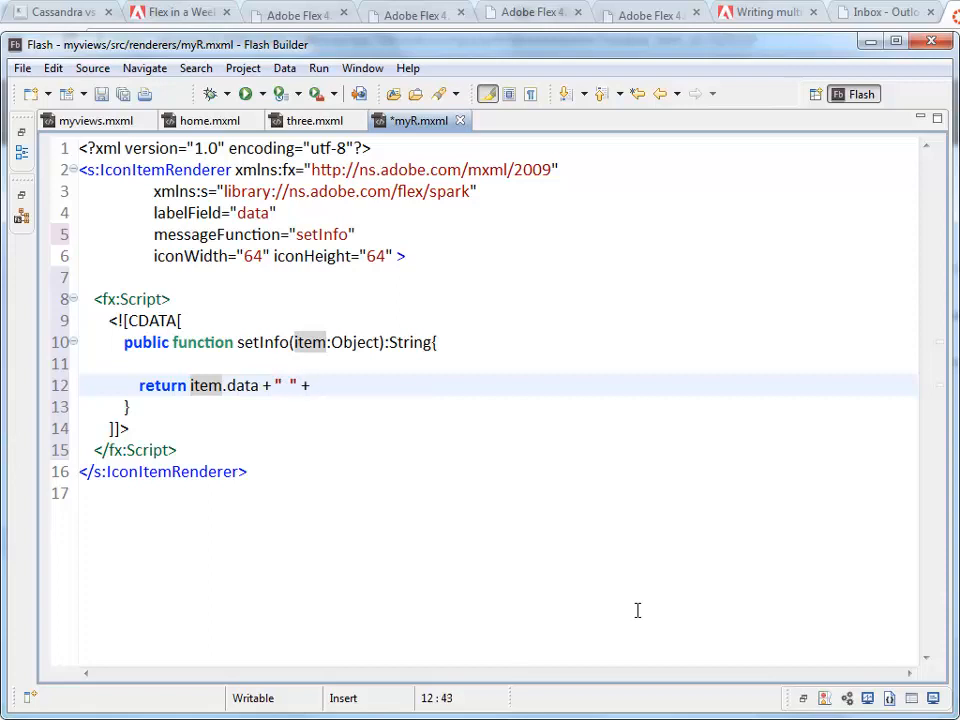
pyautogui.write('item.label;')
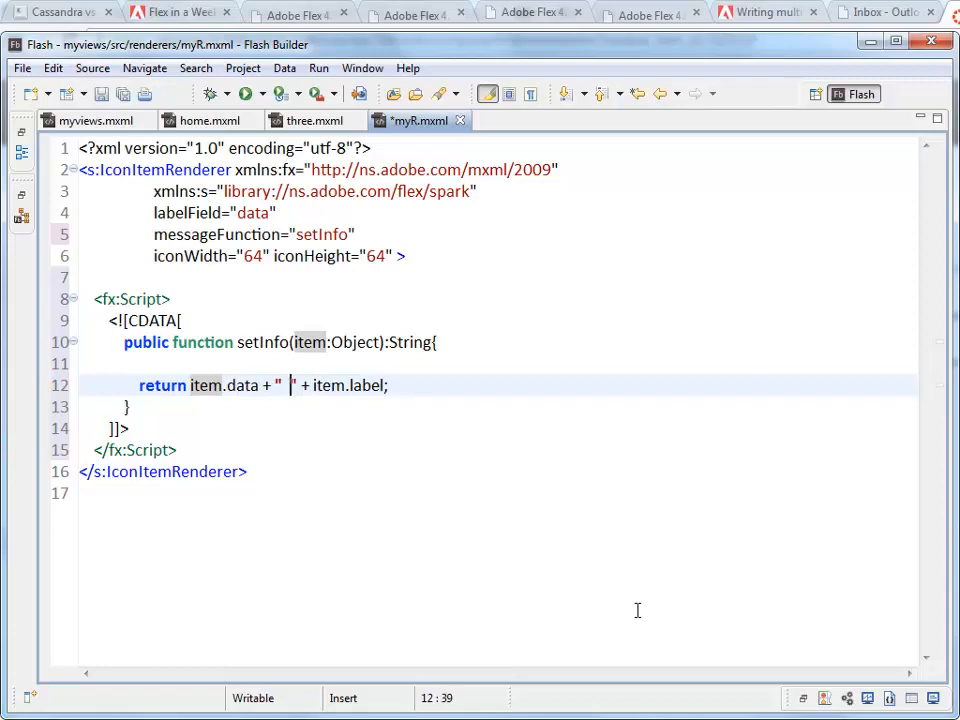
pyautogui.write('::')
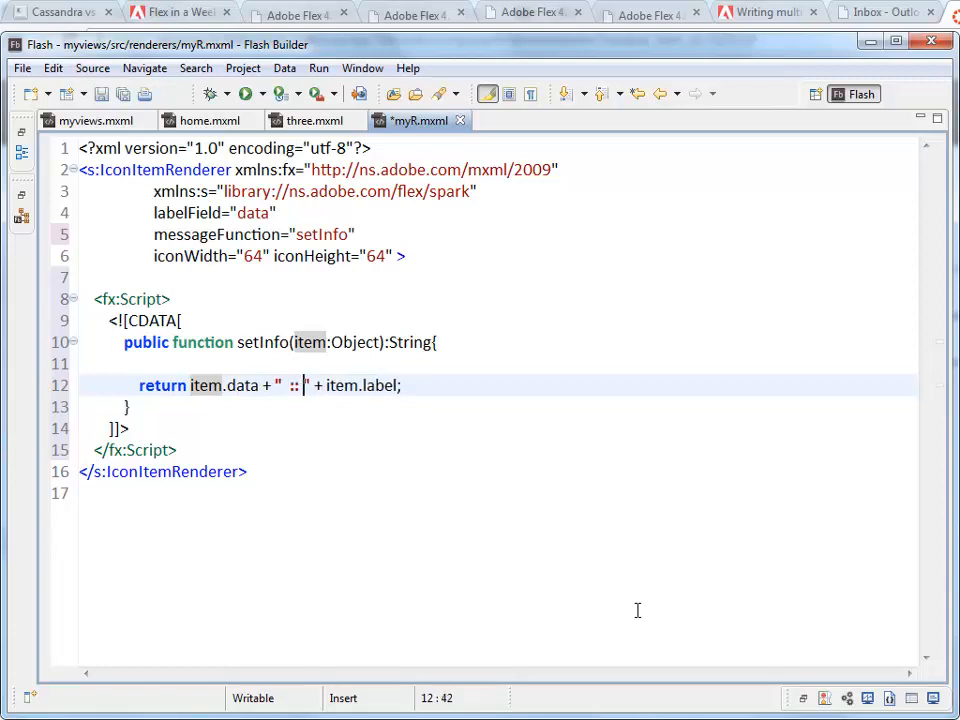
pyautogui.press('ctrl+s')
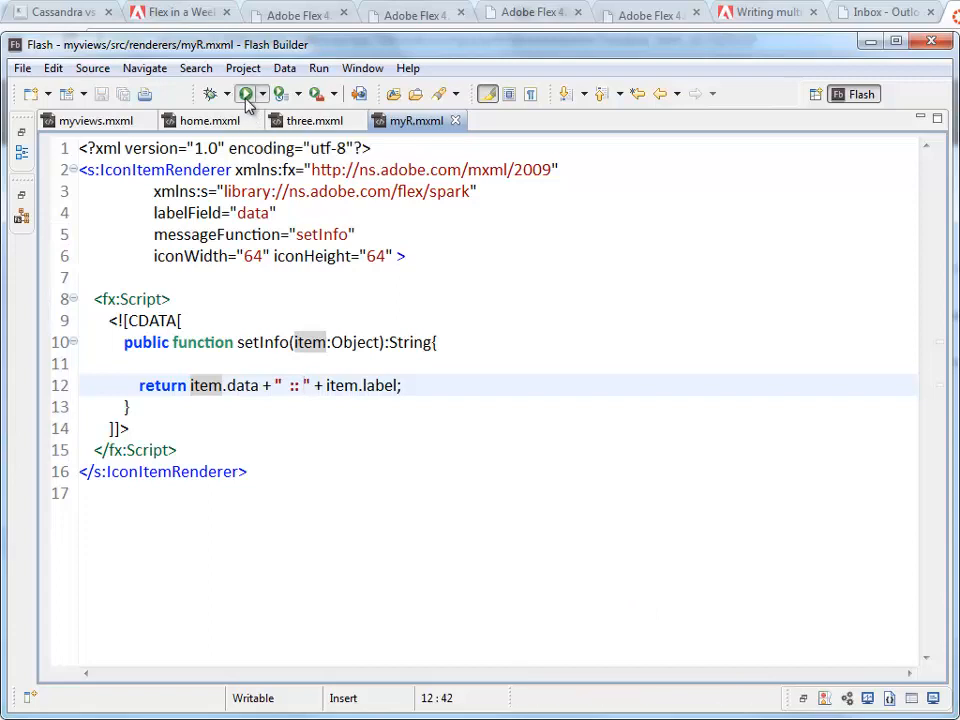
pyautogui.click(245, 93)
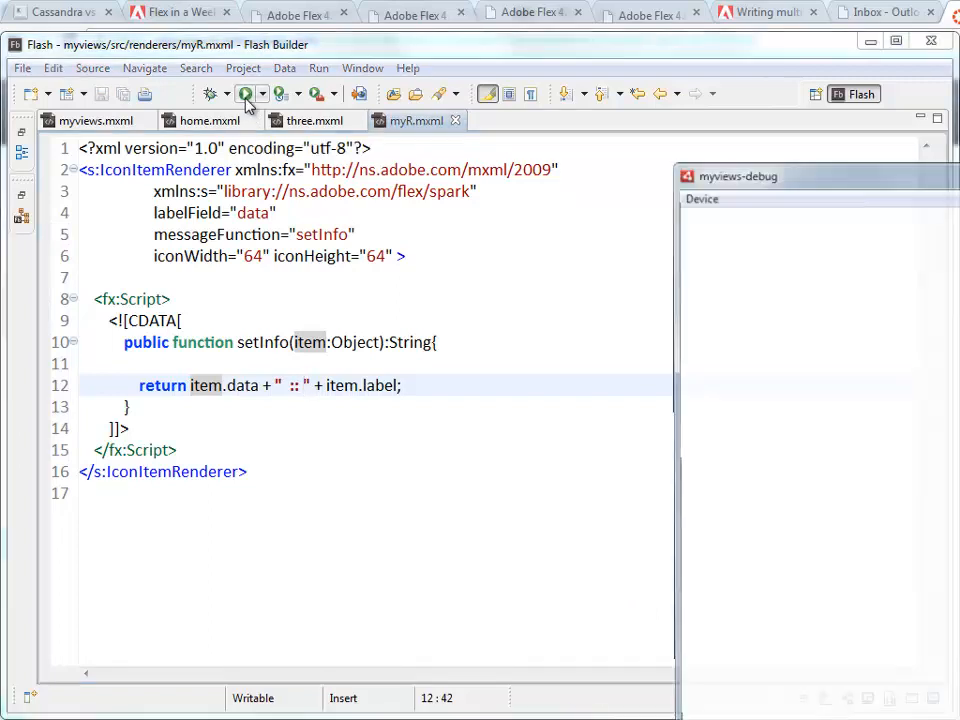
pyautogui.click(245, 93)
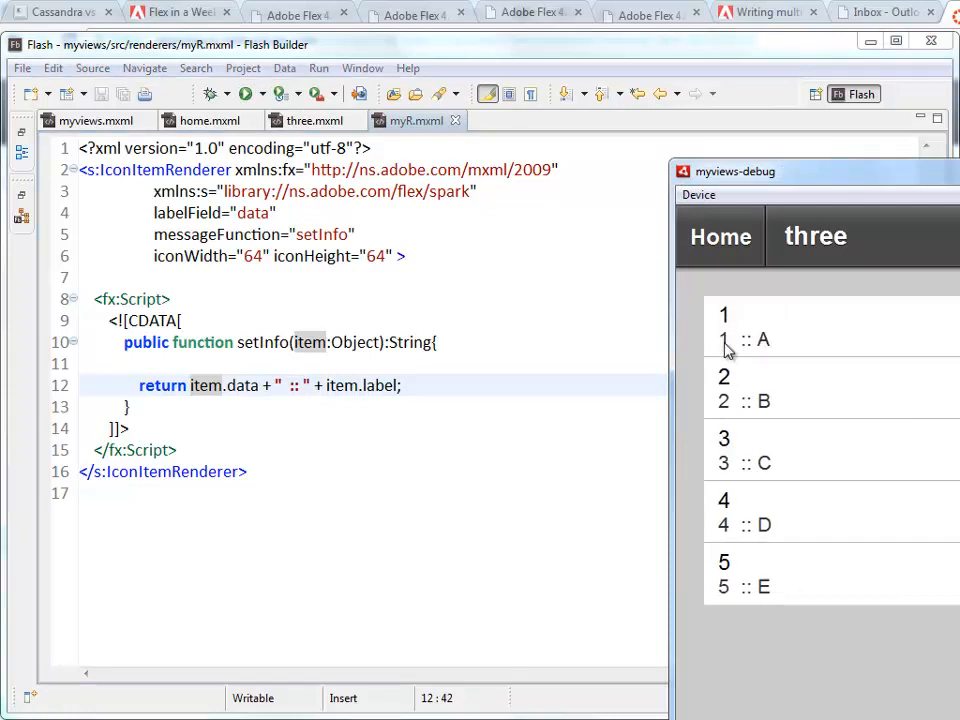
pyautogui.moveTo(762, 356)
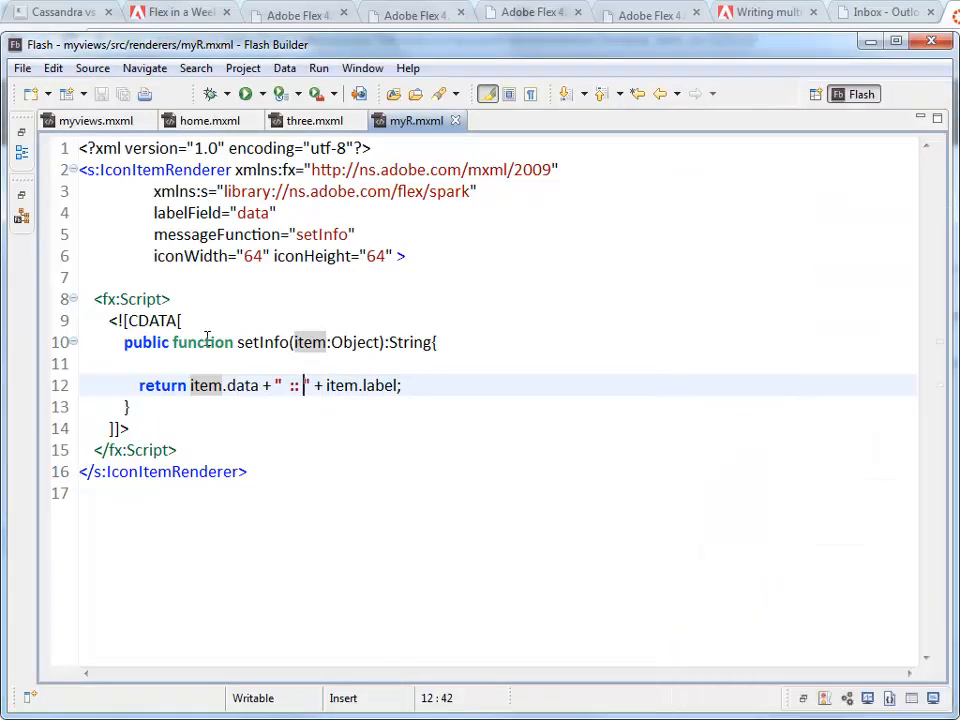
# Step: Add var num:Number = item.data * 13, return num + " :: " + item.label, and save
pyautogui.write('var')
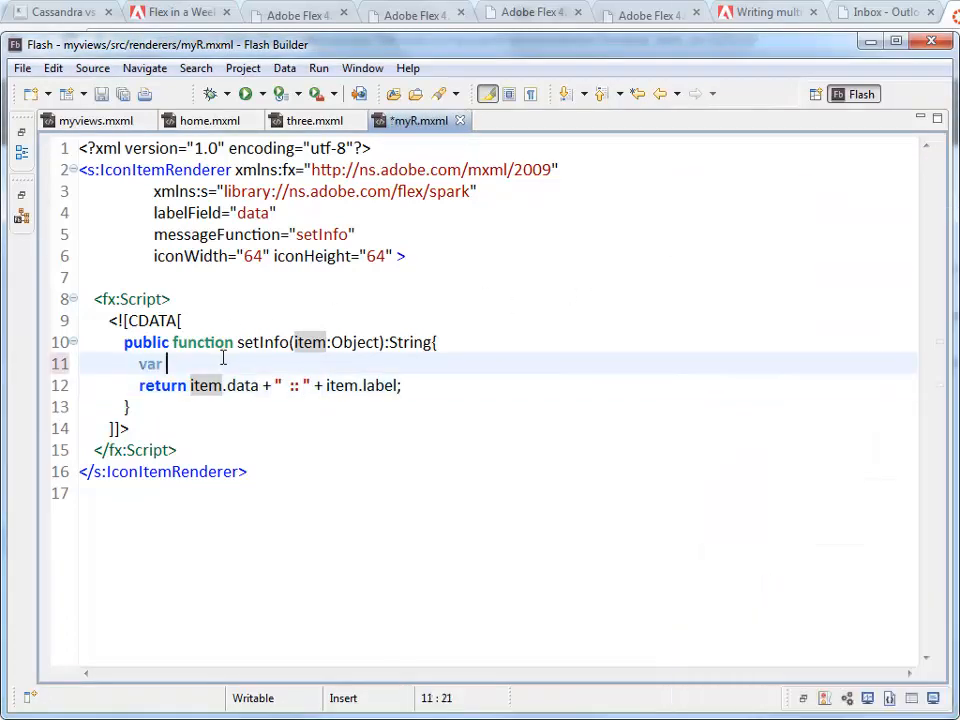
pyautogui.write('num:Num')
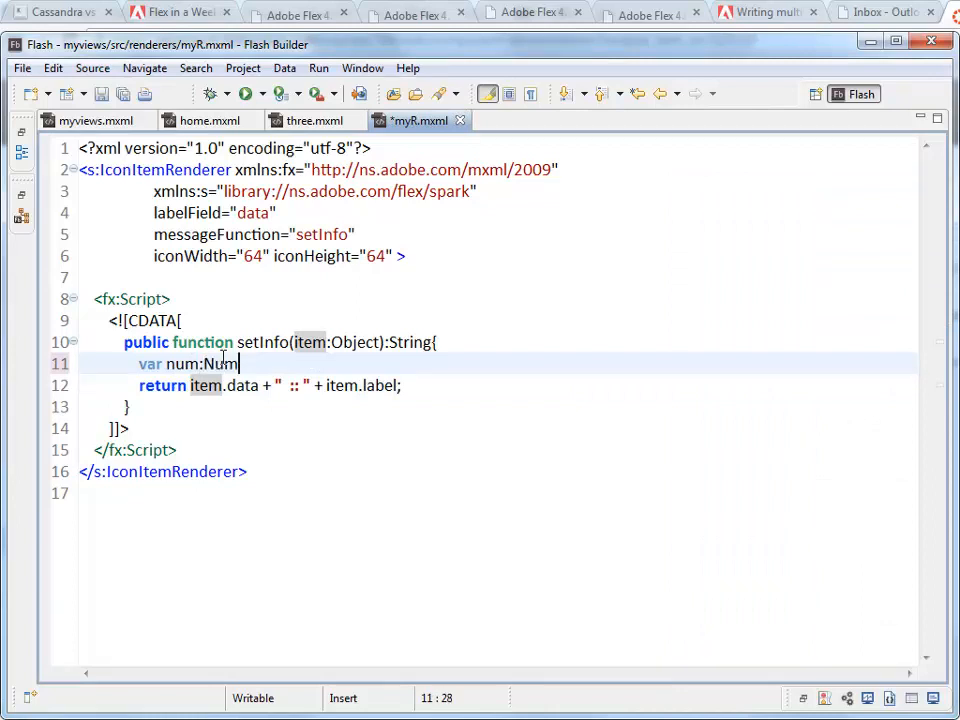
pyautogui.write('ber = i')
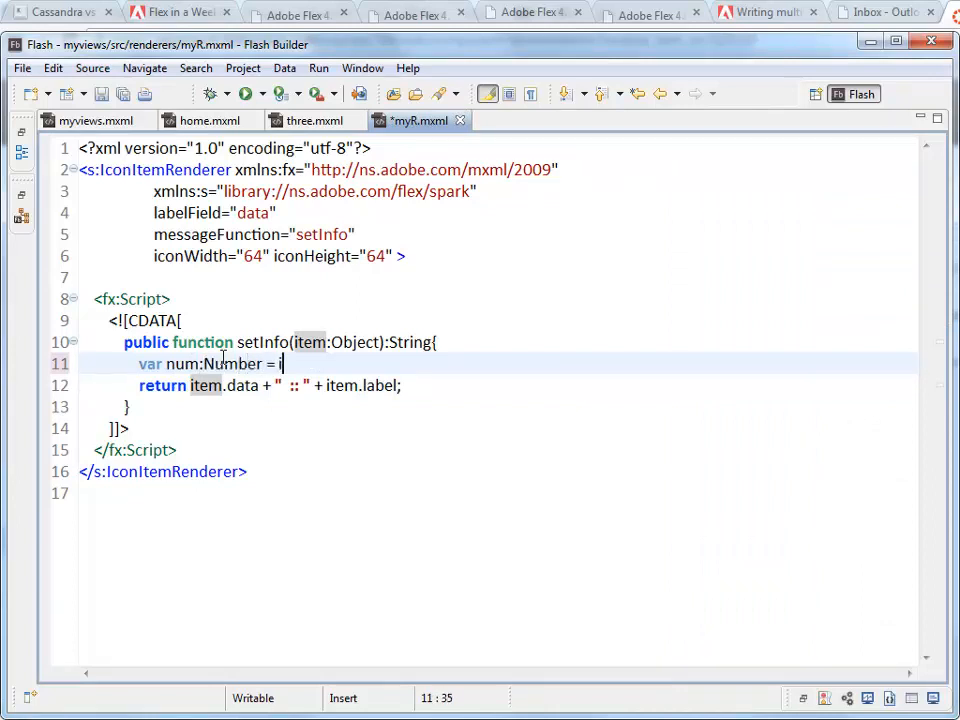
pyautogui.write('item.data')
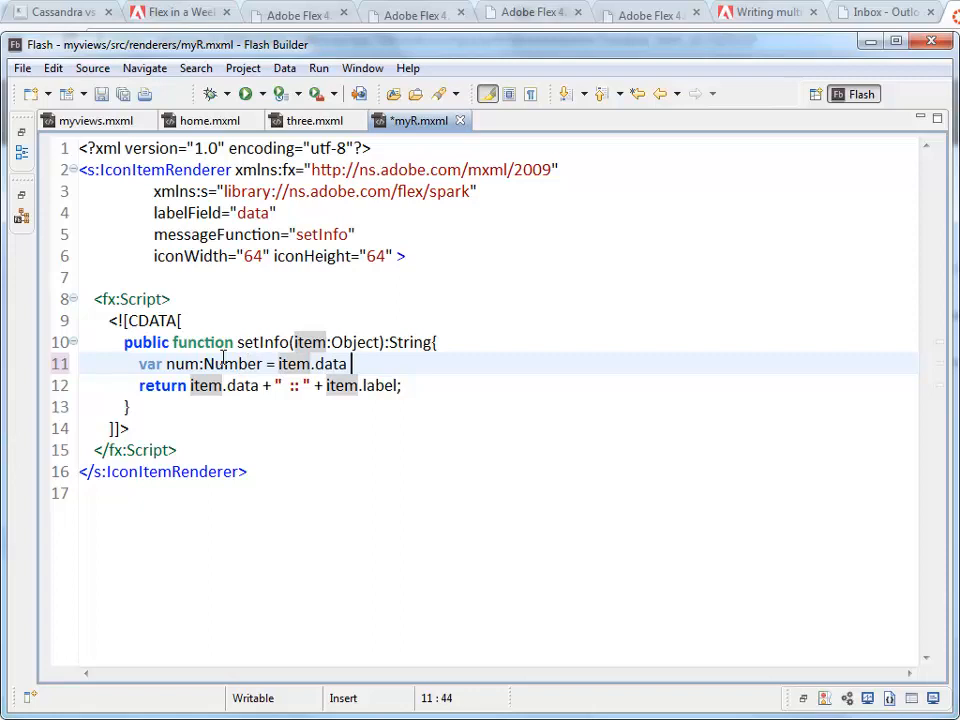
pyautogui.write('* 13')
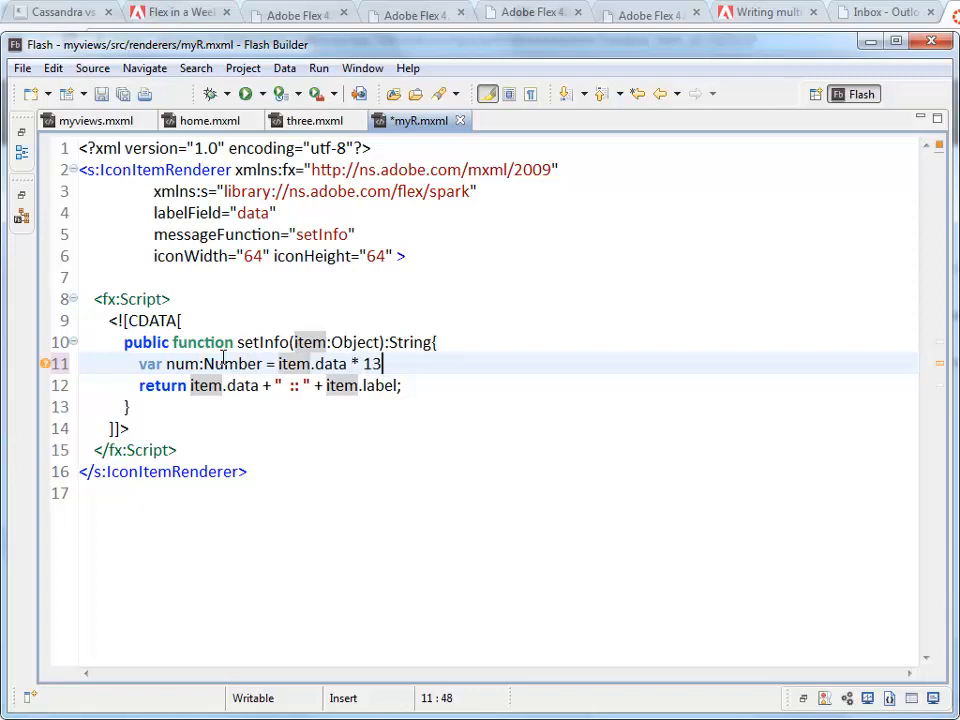
pyautogui.write(';')
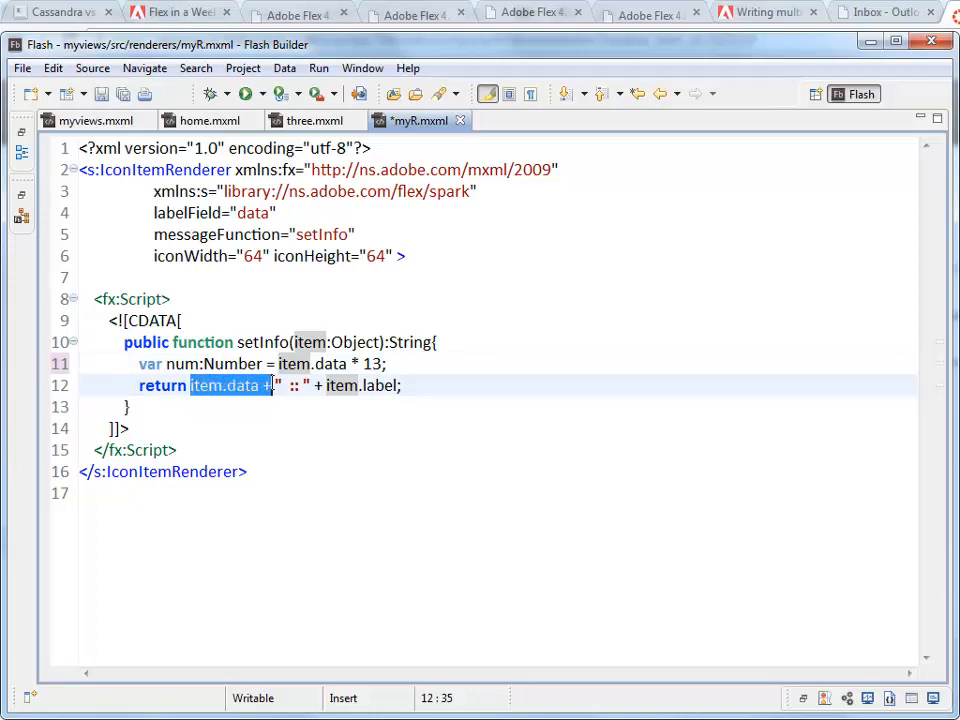
pyautogui.write('num')
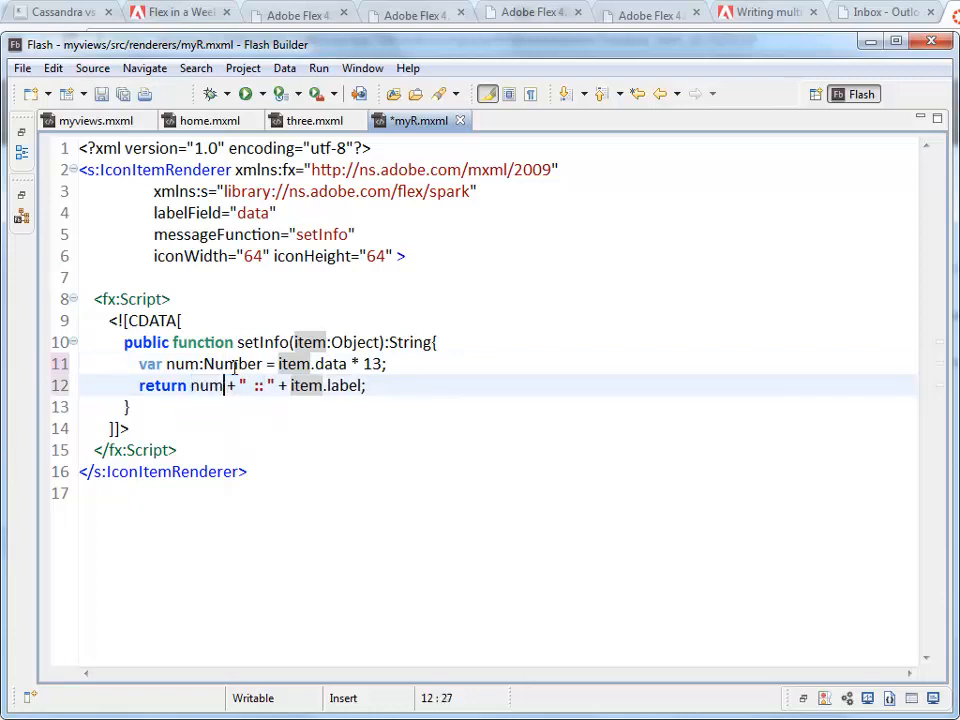
pyautogui.press('ctrl+s')
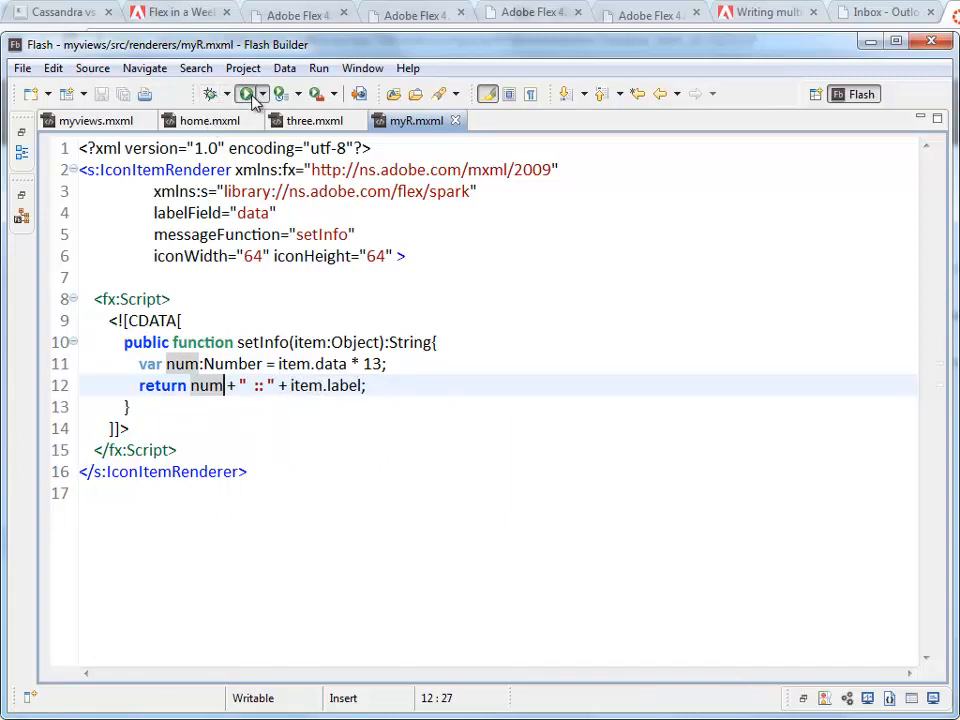
pyautogui.click(246, 93)
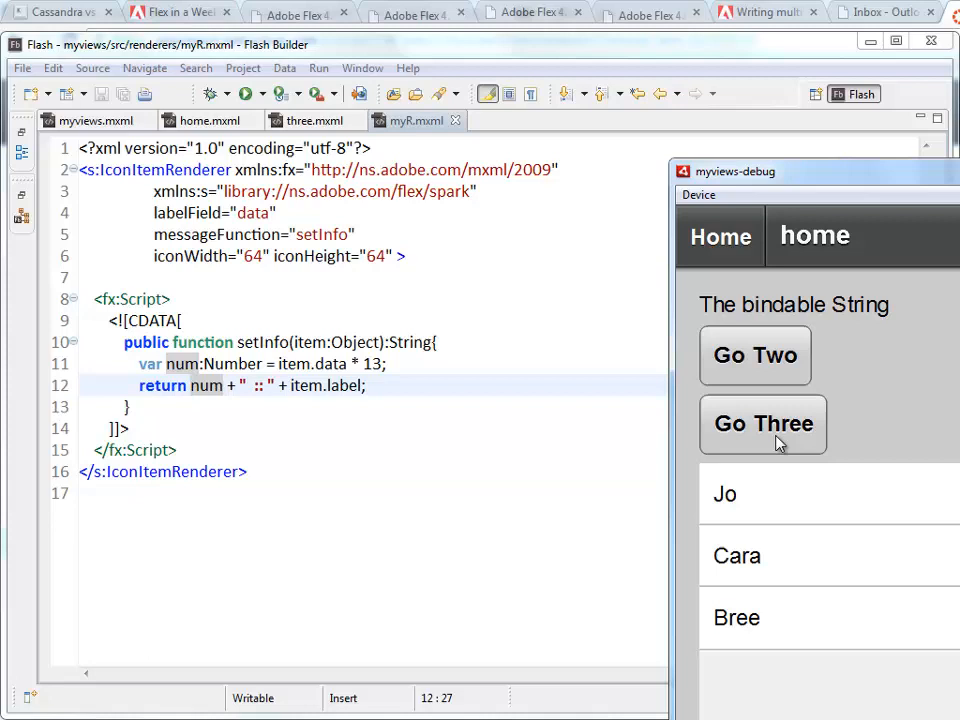
pyautogui.click(762, 423)
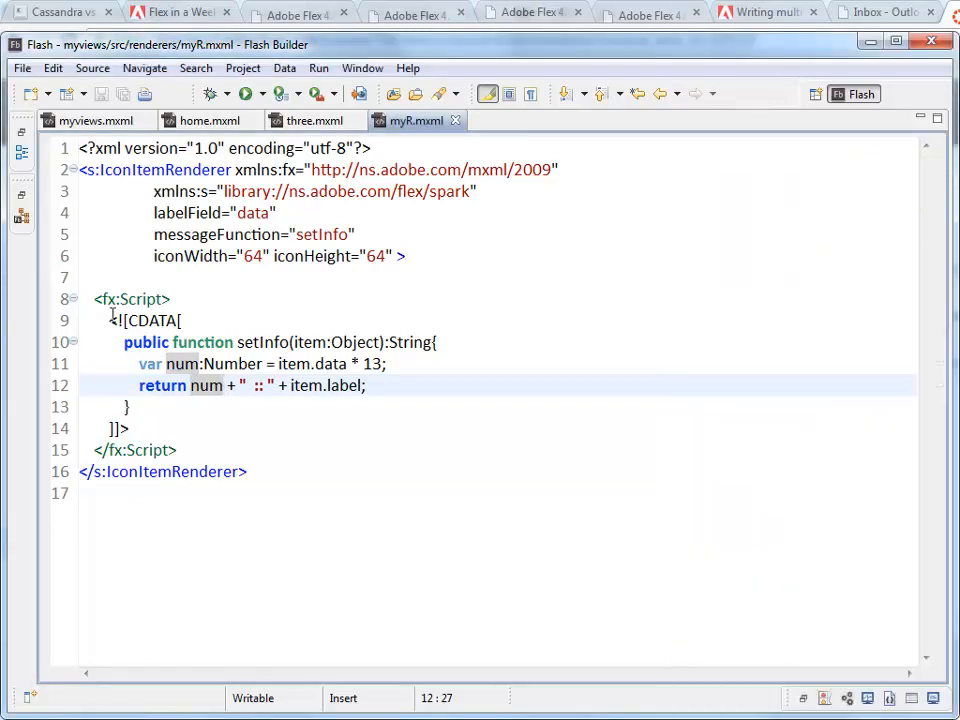
# Step: Copy the setInfo function from myR.mxml into three.mxml's script block below the ArrayList
pyautogui.moveTo(95, 299); pyautogui.dragTo(175, 450)
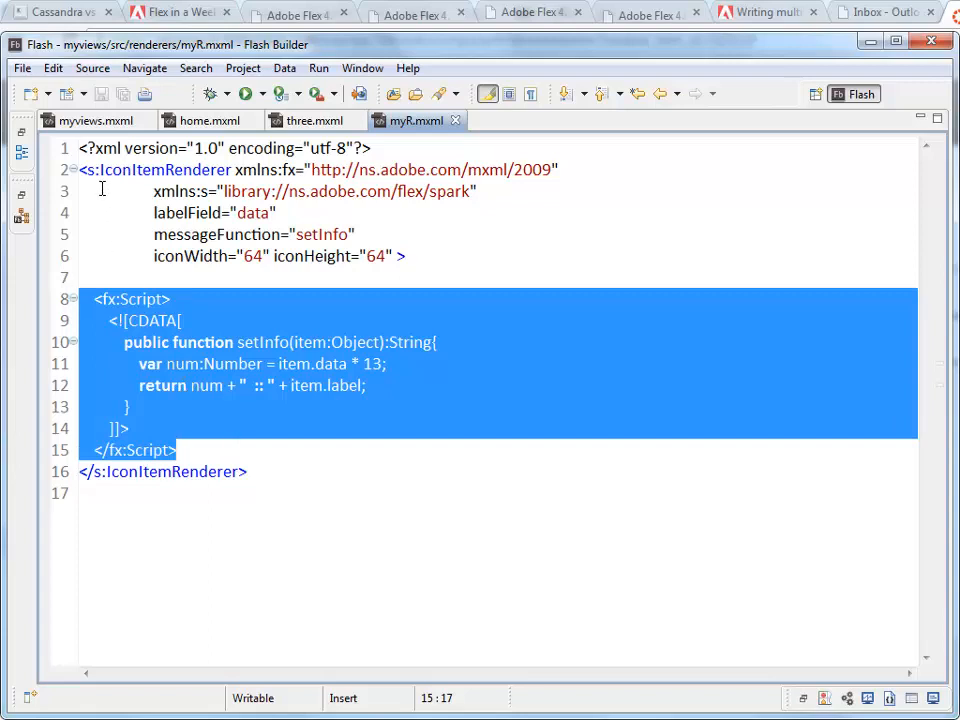
pyautogui.moveTo(313, 120)
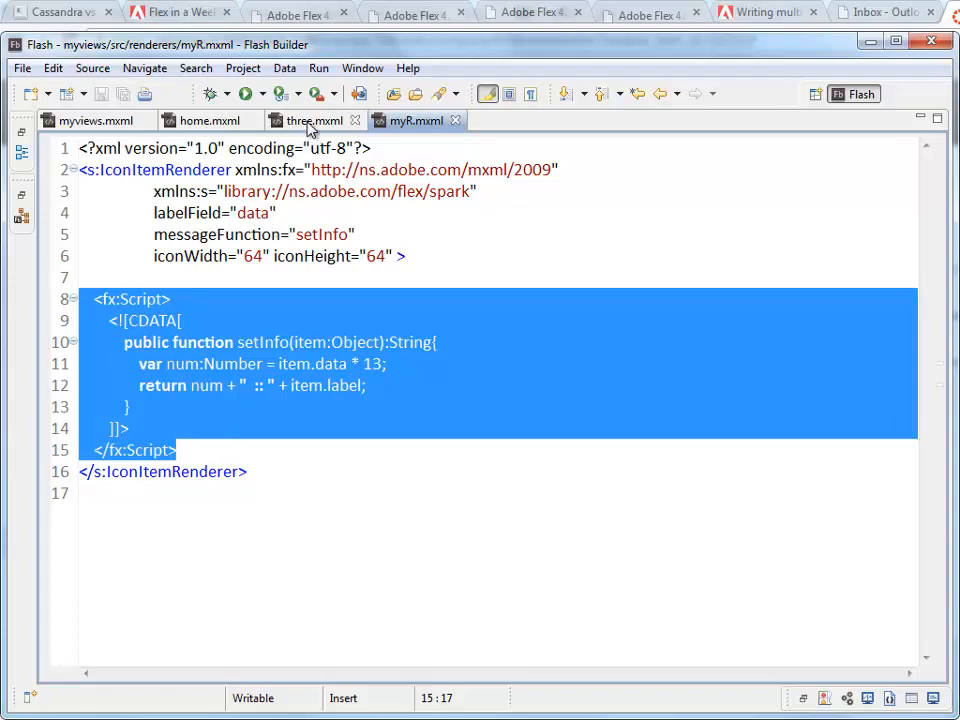
pyautogui.click(310, 120)
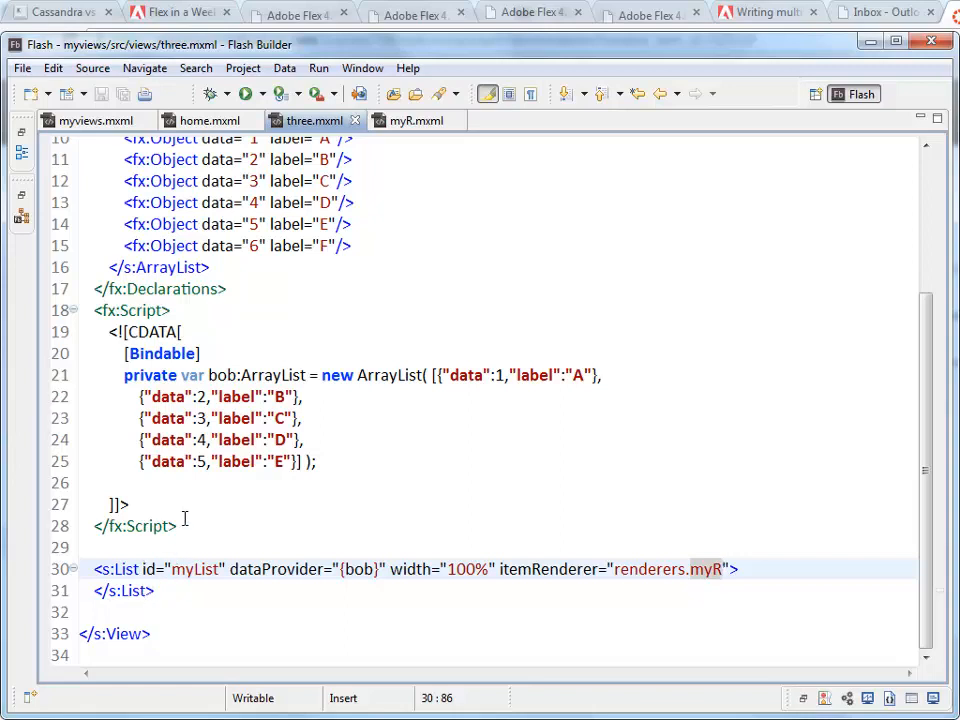
pyautogui.moveTo(350, 120)
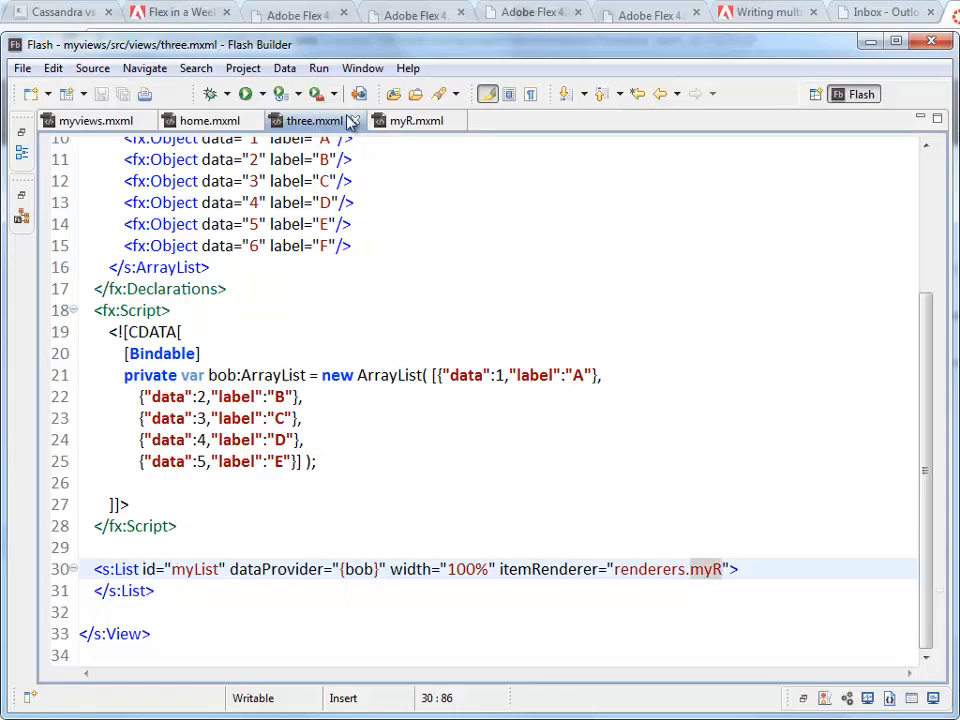
pyautogui.click(416, 120)
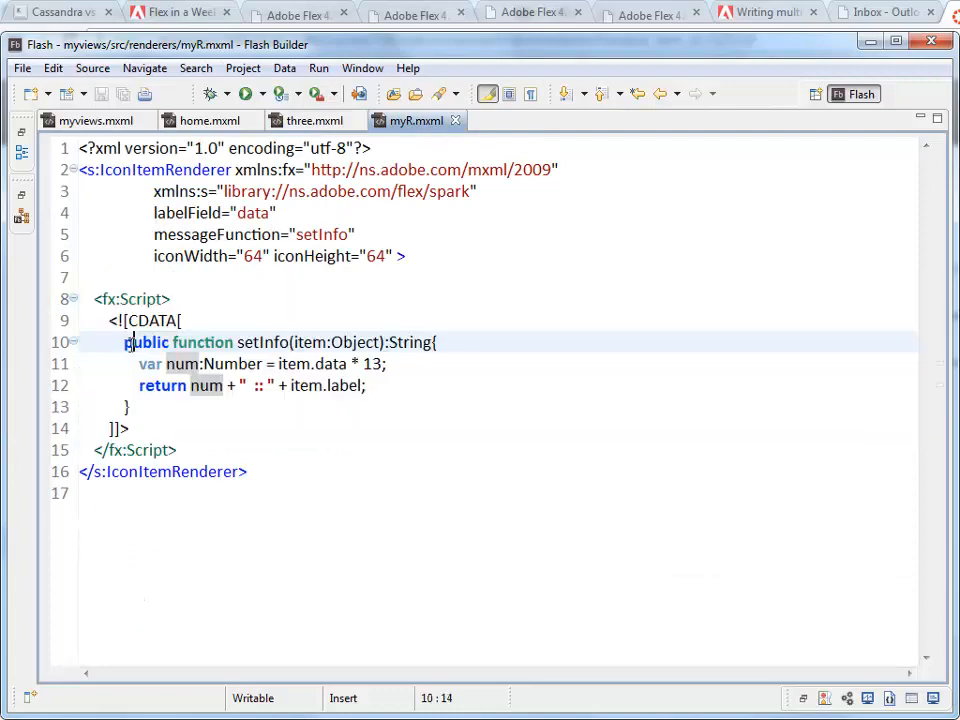
pyautogui.moveTo(125, 342); pyautogui.dragTo(130, 406)
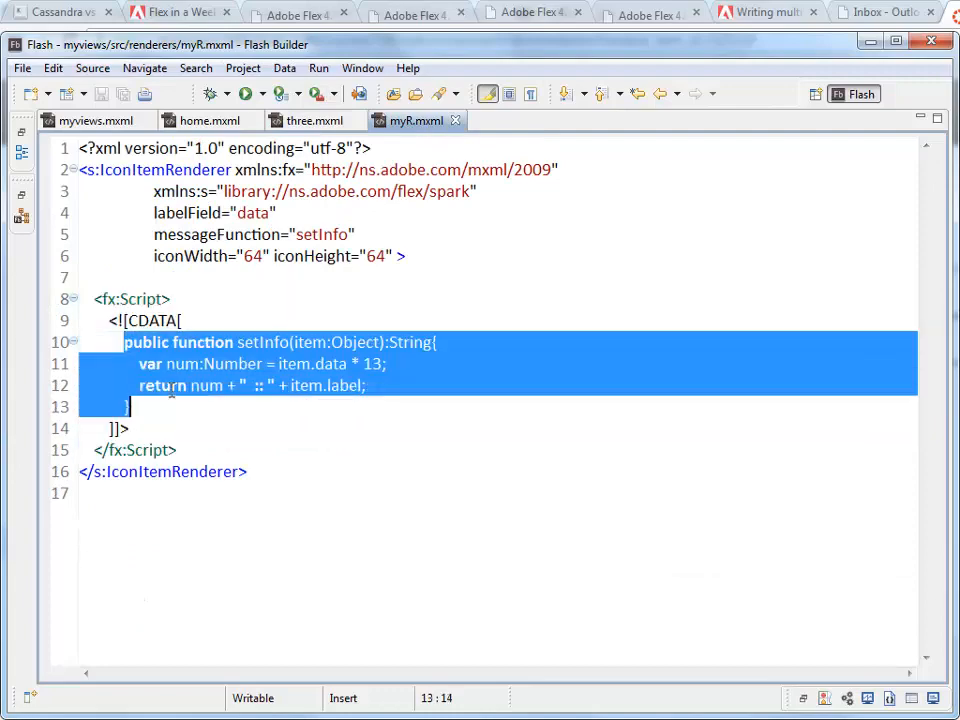
pyautogui.click(314, 120)
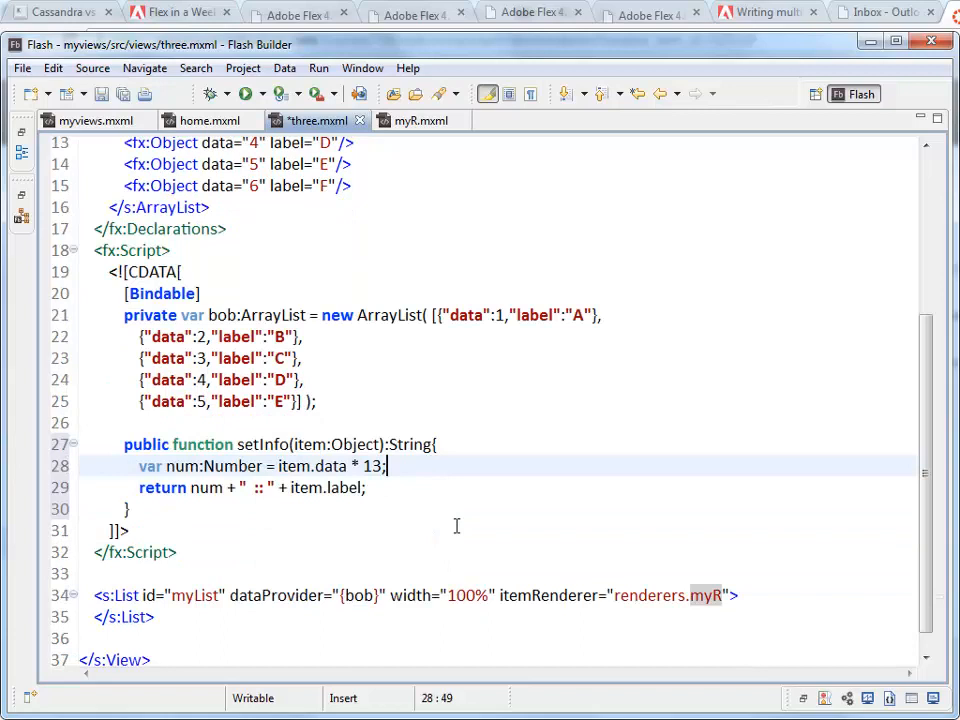
# Step: Delete the [Bindable] tag above the bob ArrayList in three.mxml
pyautogui.doubleClick(161, 267)
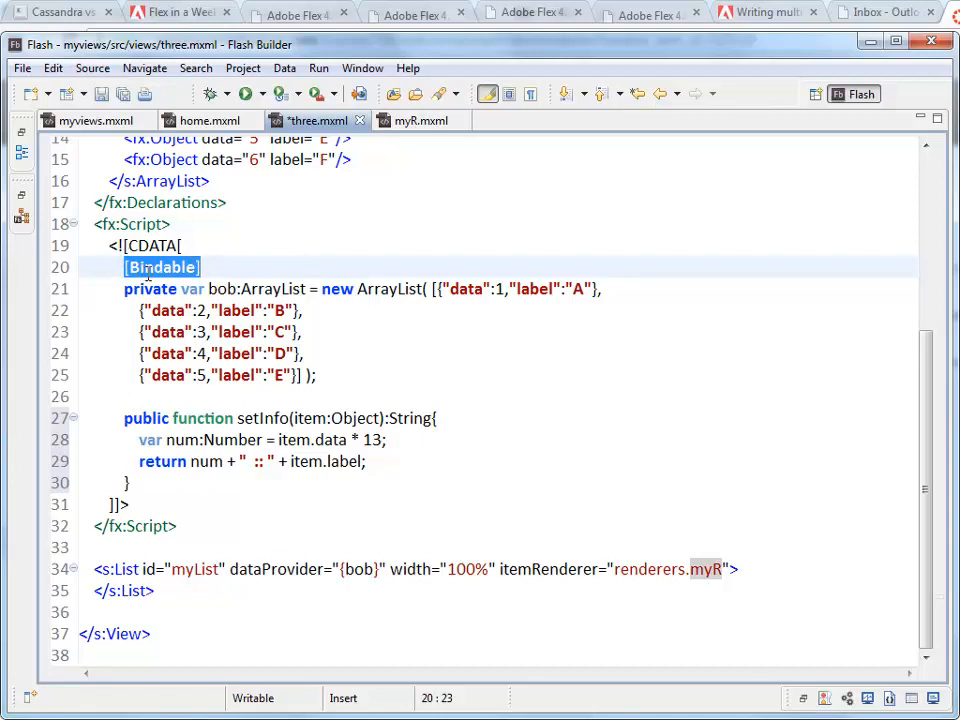
pyautogui.press('Delete')
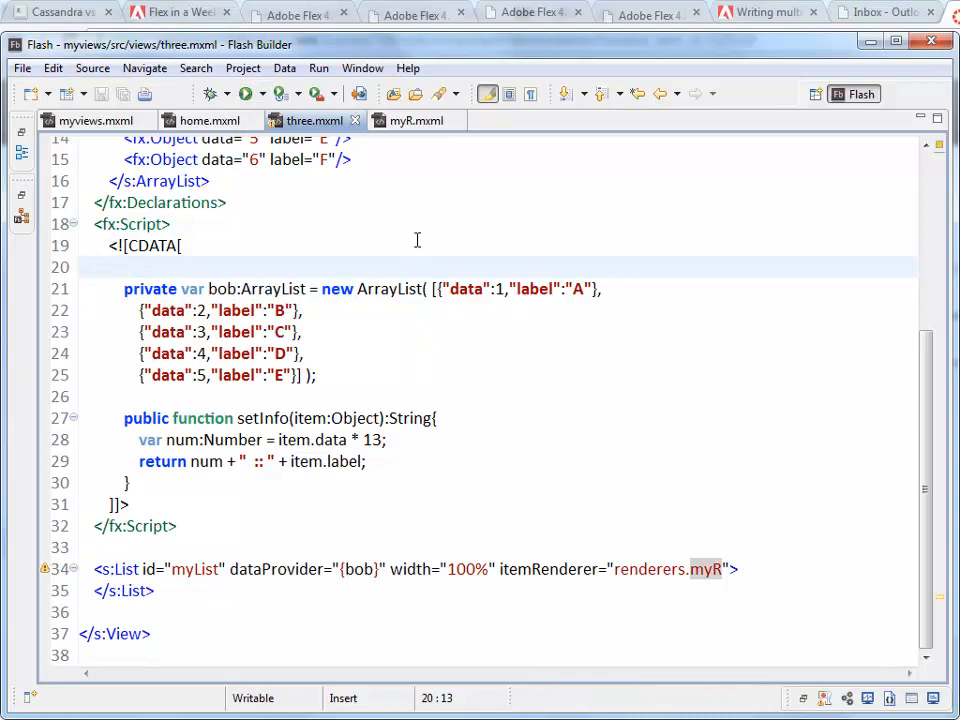
pyautogui.click(246, 93)
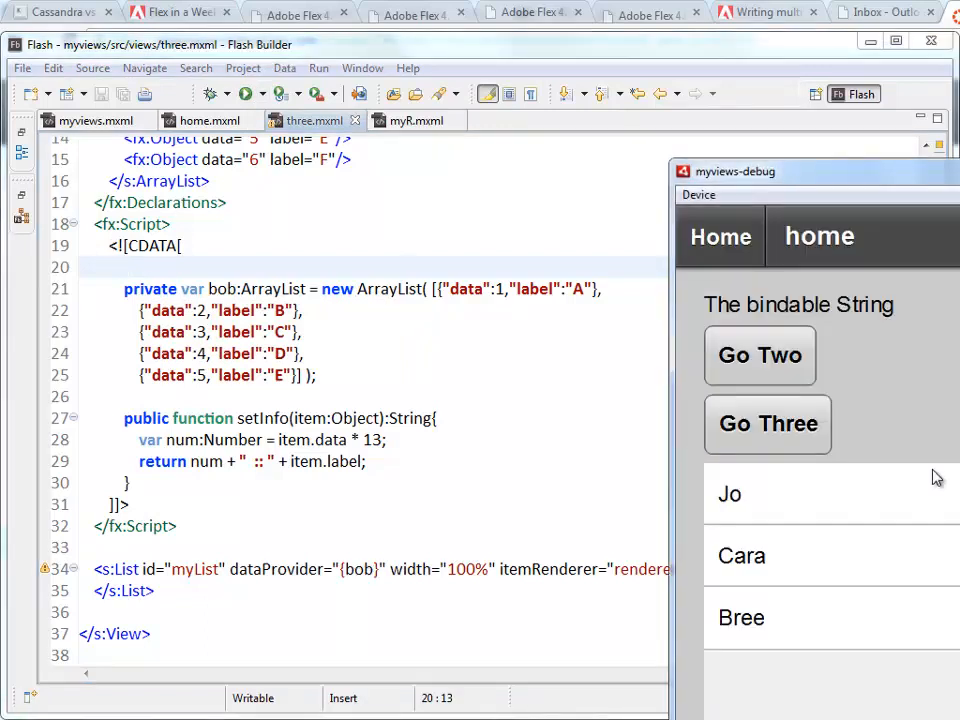
pyautogui.click(767, 424)
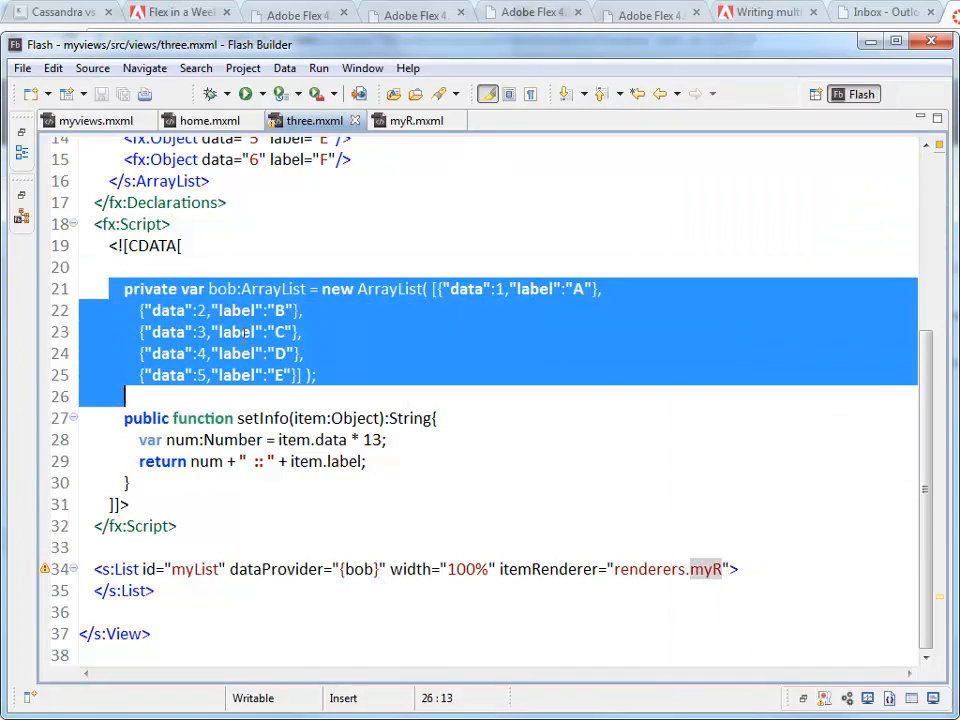
# Step: Type [Bindable] on the empty line above the bob ArrayList and save three.mxml
pyautogui.click(214, 267)
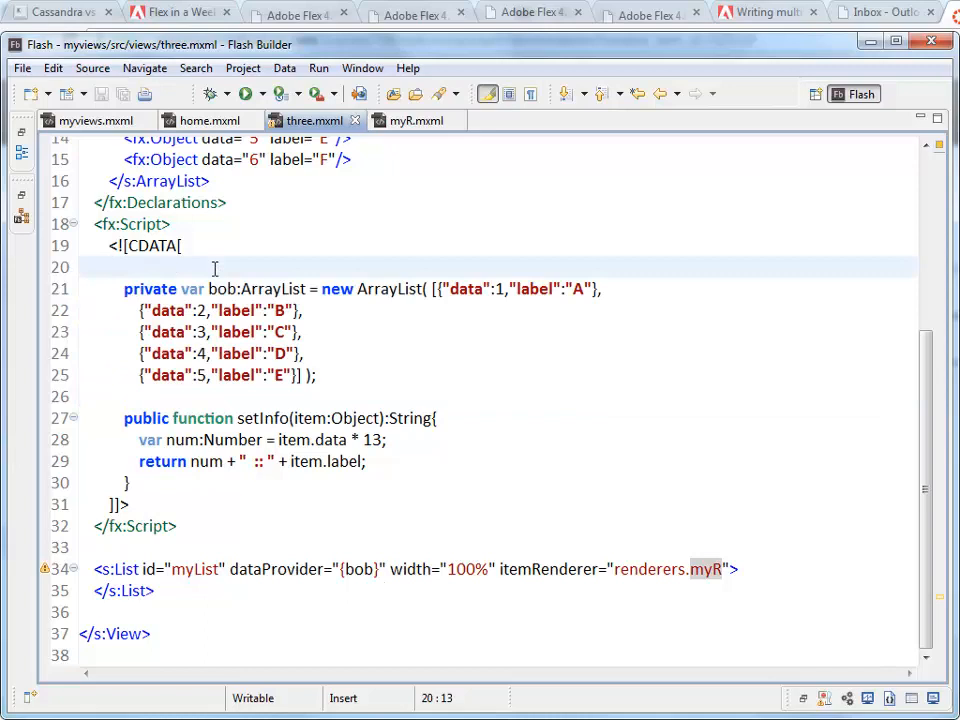
pyautogui.write('[Bindable]')
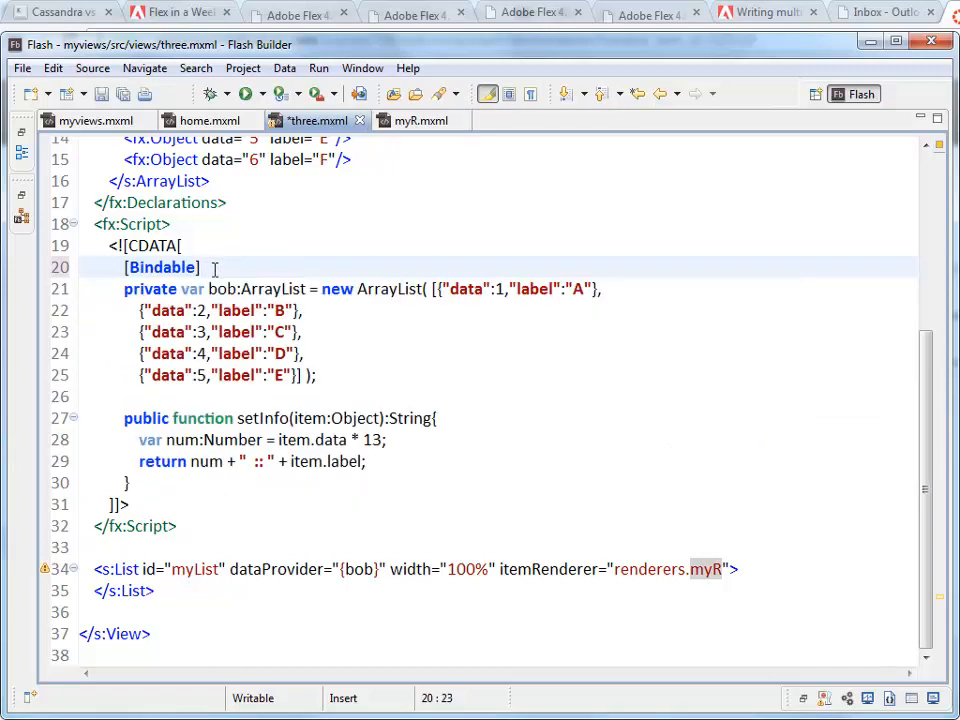
pyautogui.press('ctrl+s')
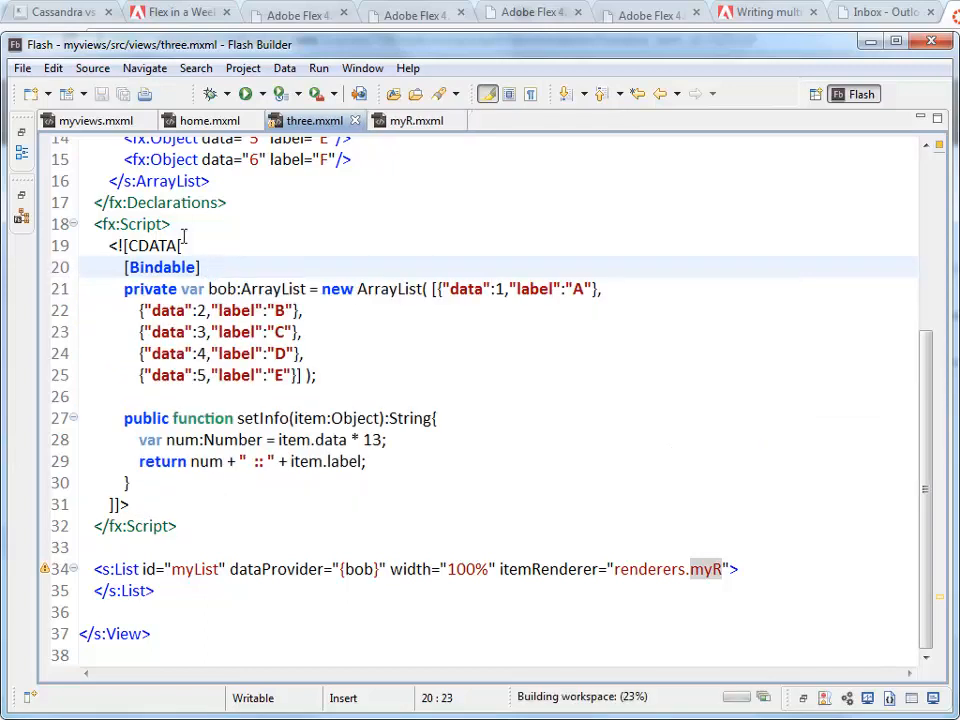
pyautogui.moveTo(145, 289)
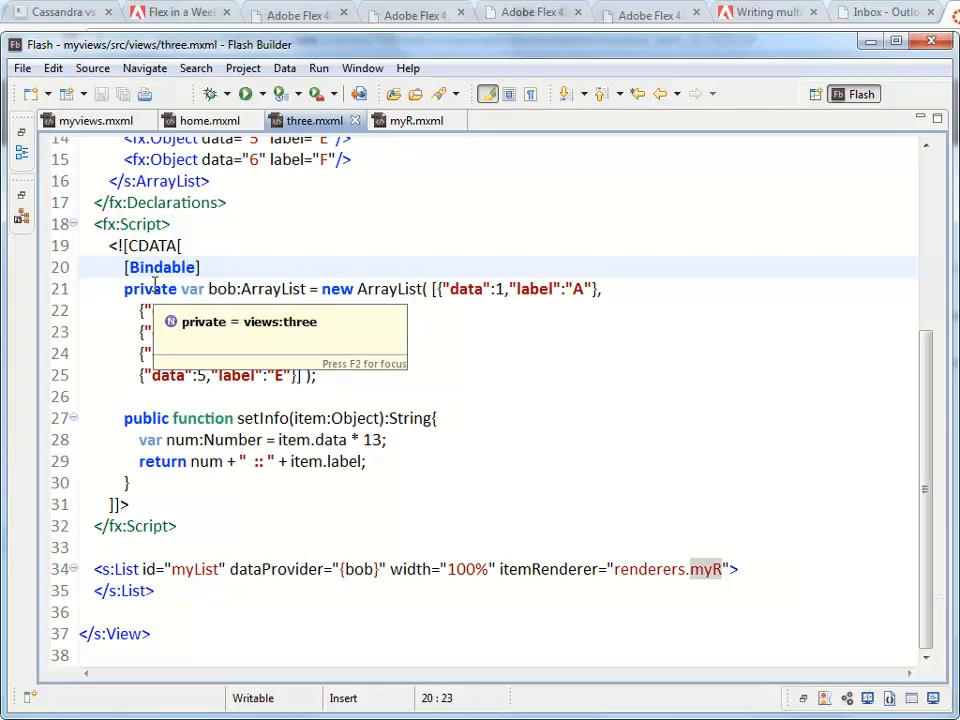